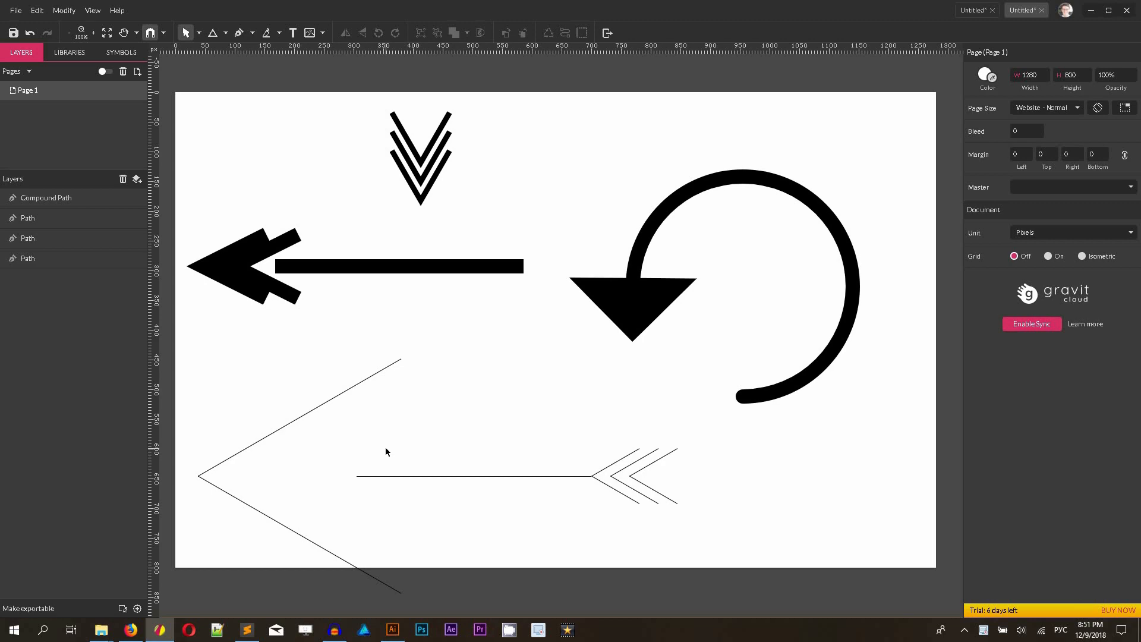
Review the documentation and email pages in the browser before starting
{"action": "left_click", "coordinate": [760, 10]}
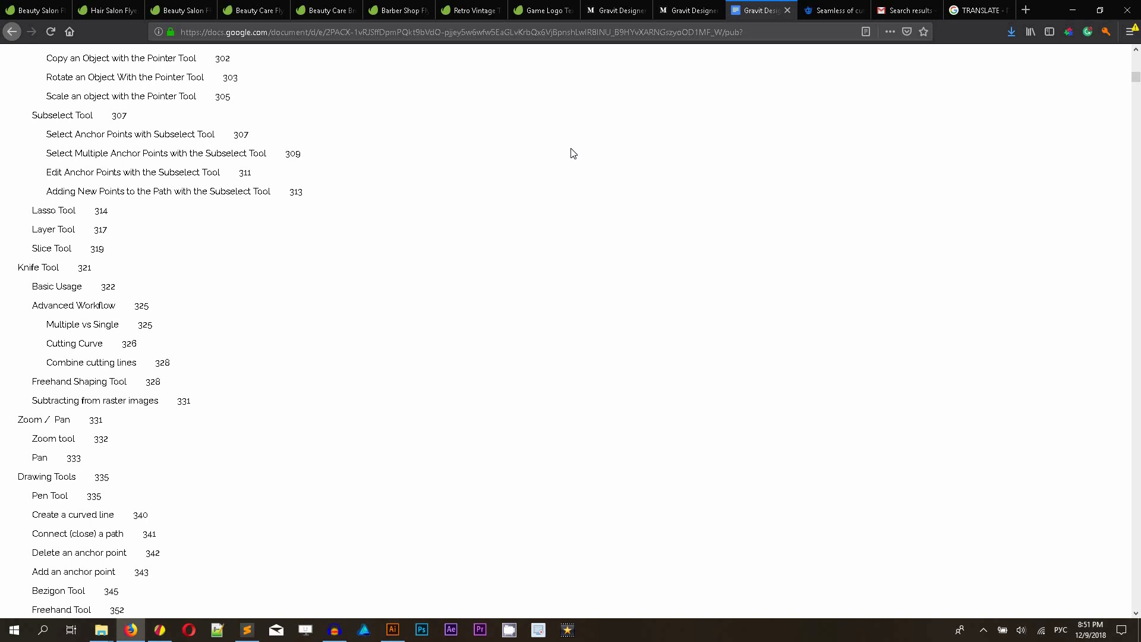
{"action": "left_click", "coordinate": [905, 10]}
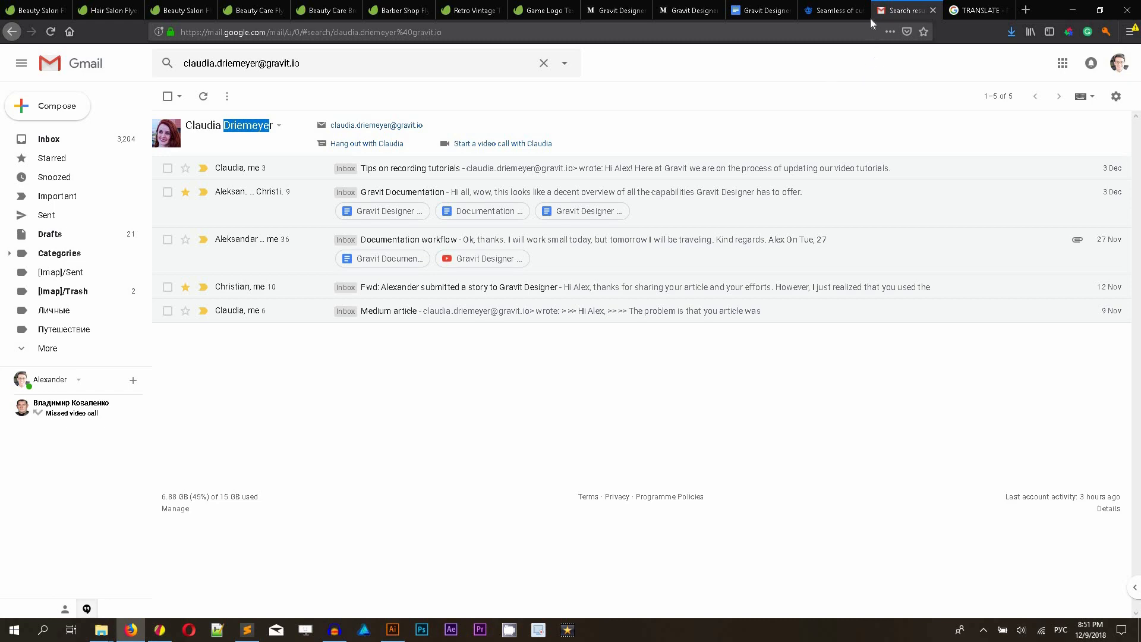
{"action": "left_click", "coordinate": [761, 10]}
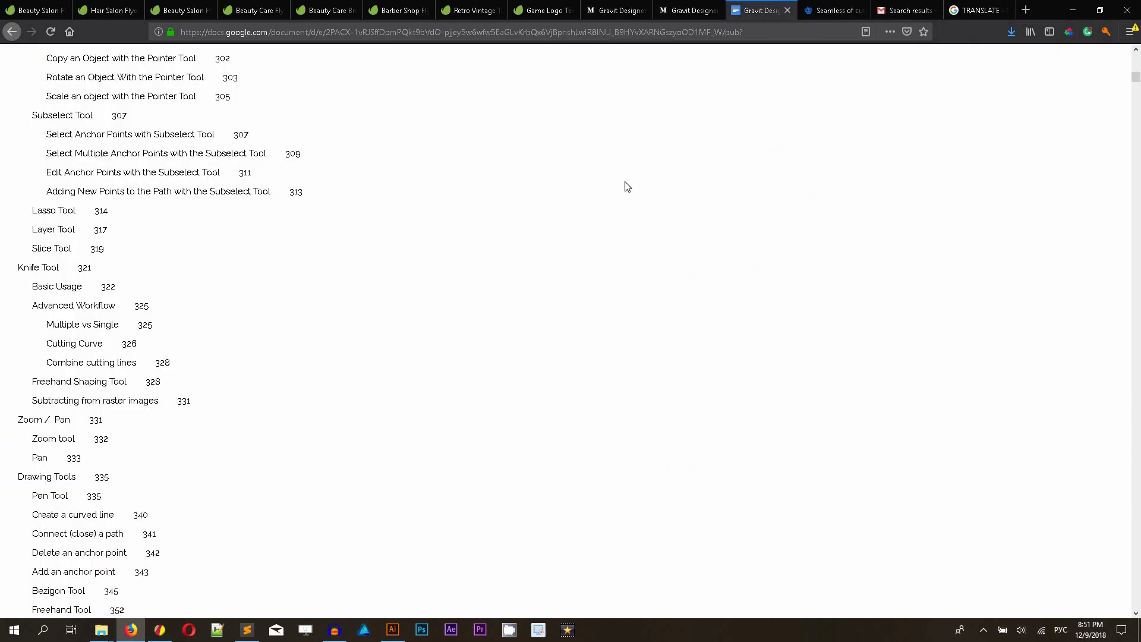
{"action": "scroll", "scroll_direction": "down", "scroll_amount": 3}
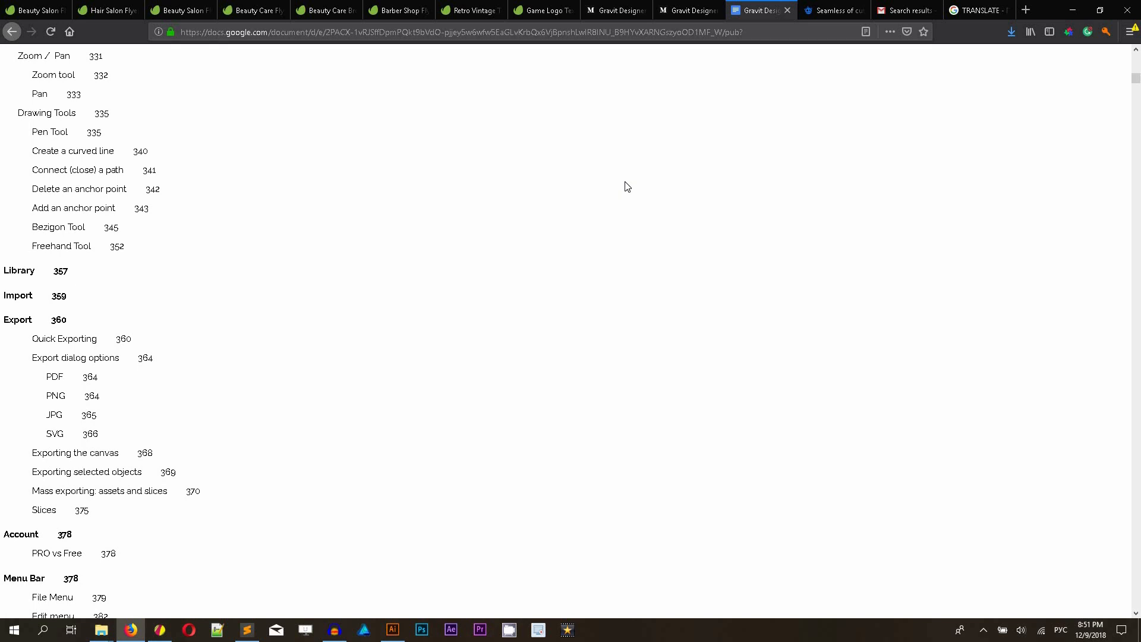
{"action": "scroll", "scroll_direction": "down", "scroll_amount": 3}
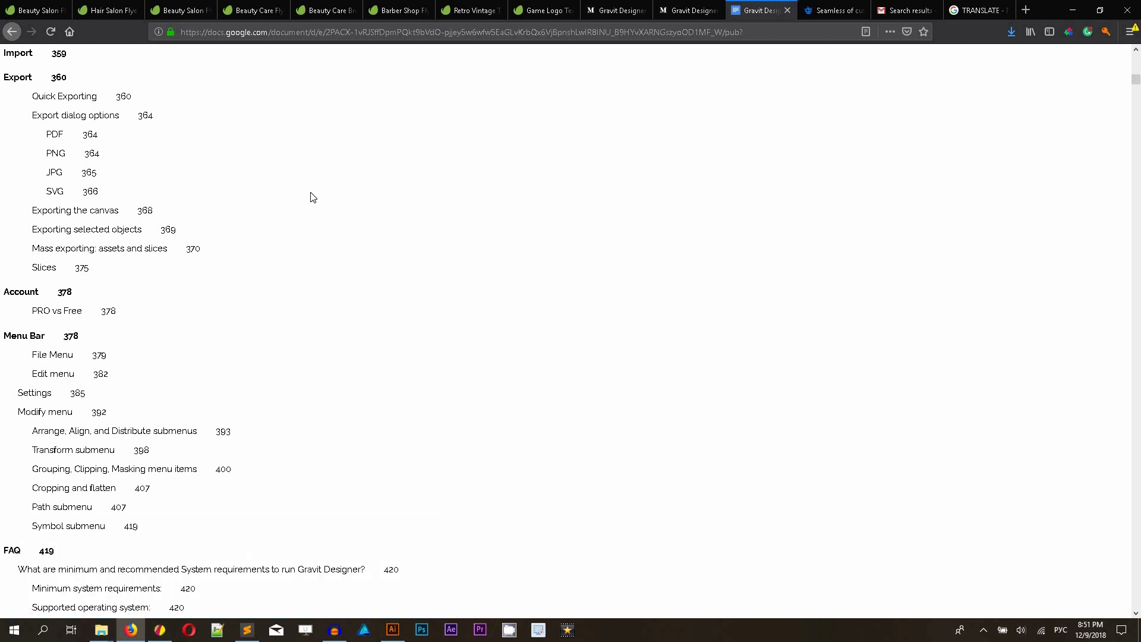
{"action": "mouse_move", "coordinate": [256, 345]}
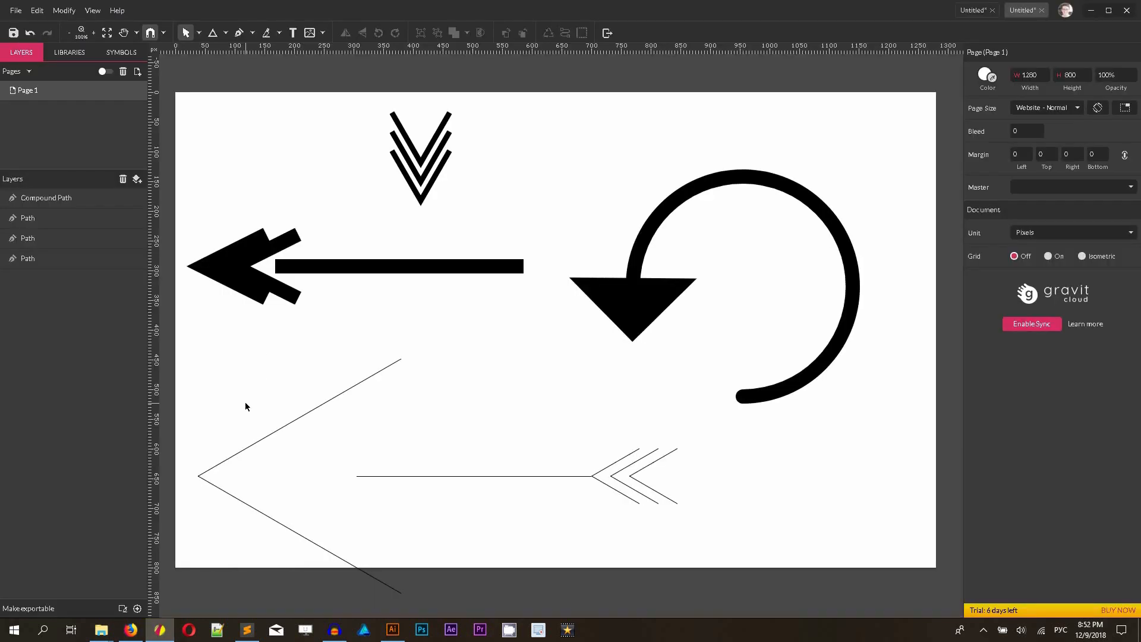
{"action": "mouse_move", "coordinate": [228, 128]}
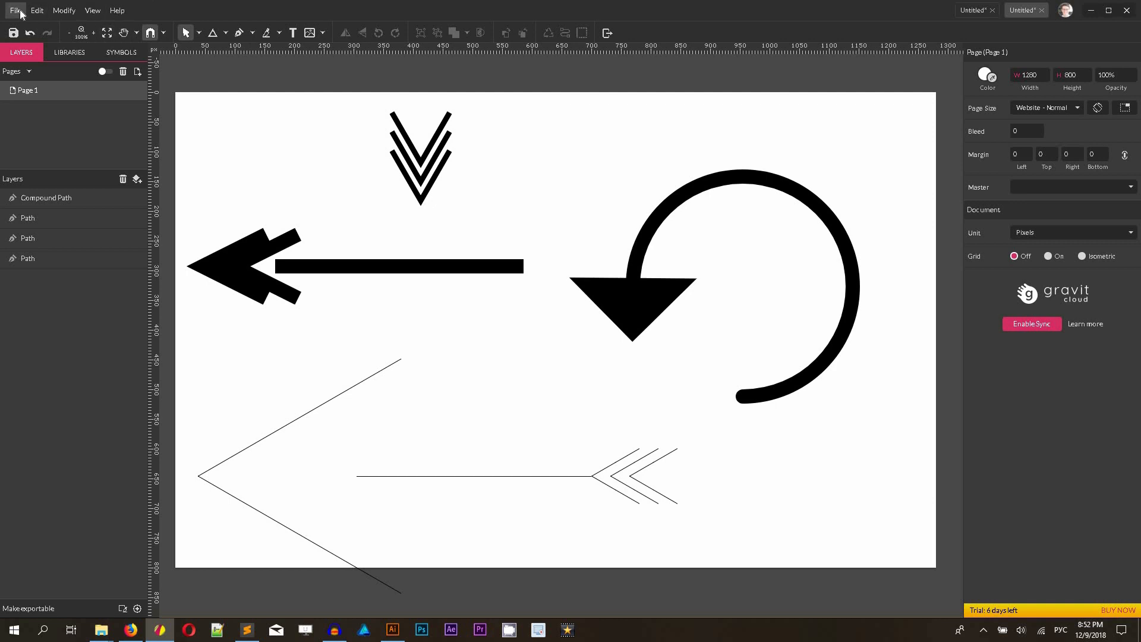
Create a new design using the Website - Normal 1280×800 px preset
{"action": "left_click", "coordinate": [15, 10]}
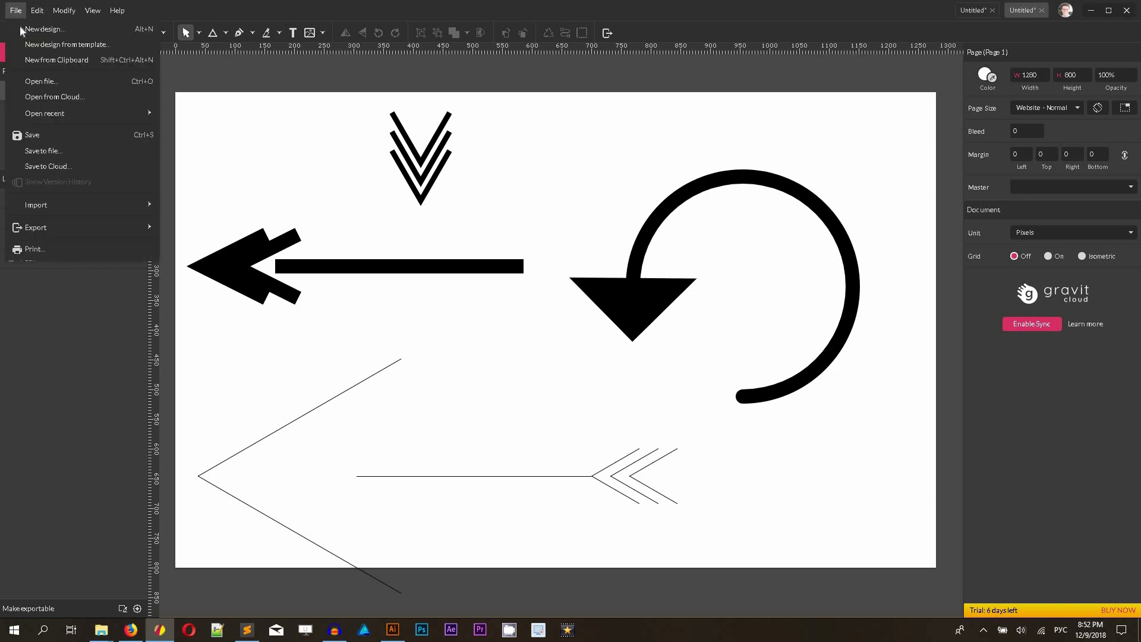
{"action": "left_click", "coordinate": [44, 29]}
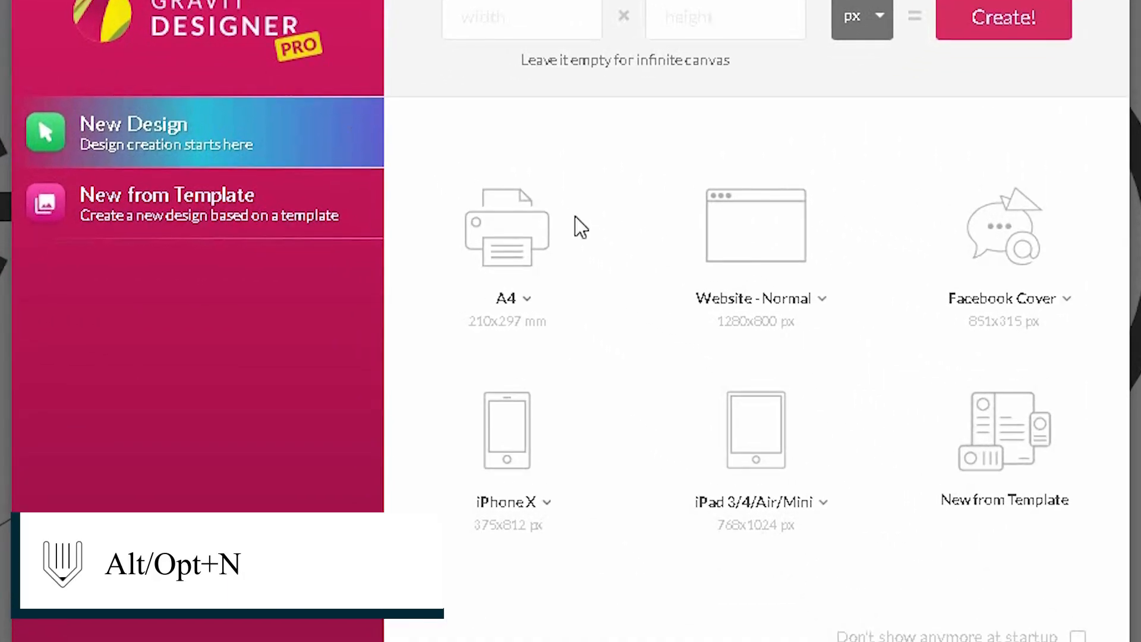
{"action": "mouse_move", "coordinate": [683, 339]}
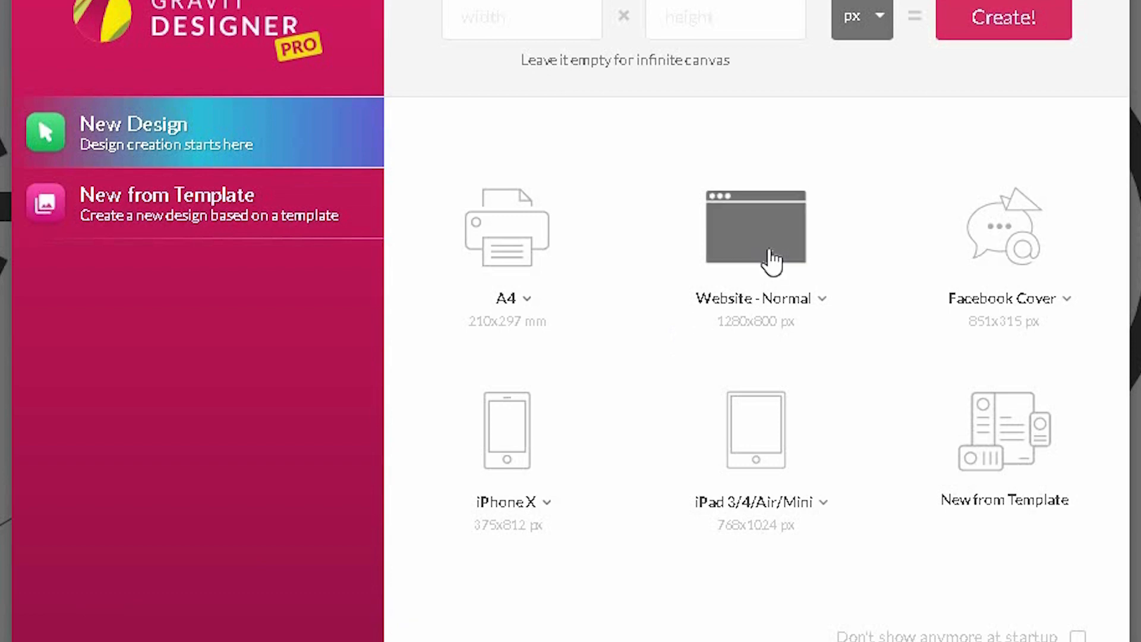
{"action": "left_click", "coordinate": [755, 228]}
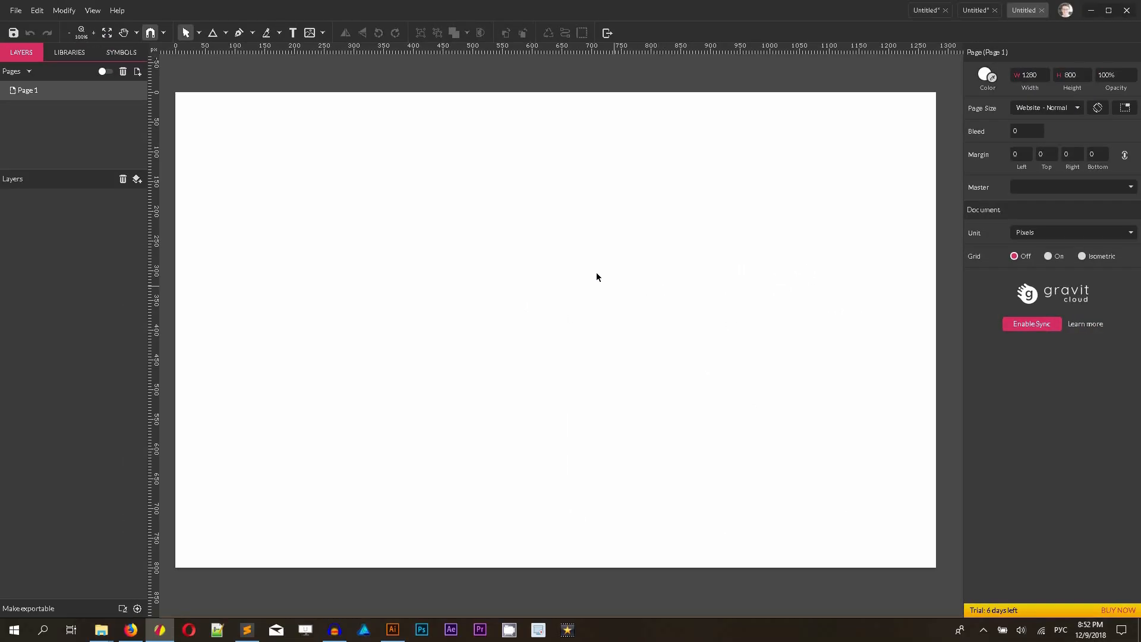
{"action": "mouse_move", "coordinate": [397, 283]}
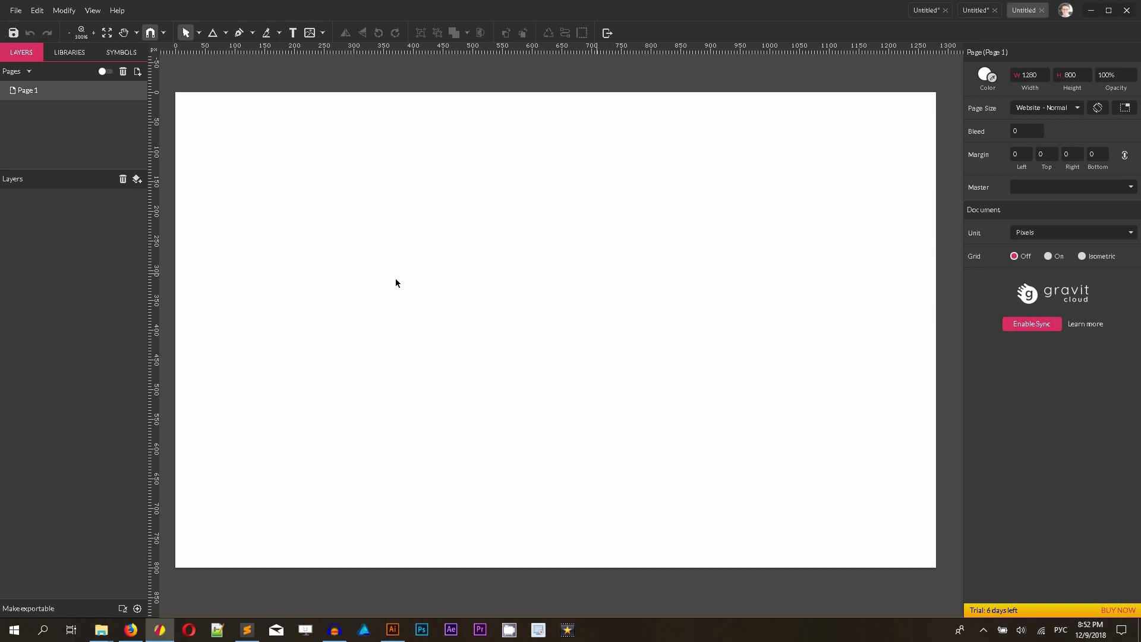
{"action": "mouse_move", "coordinate": [198, 38]}
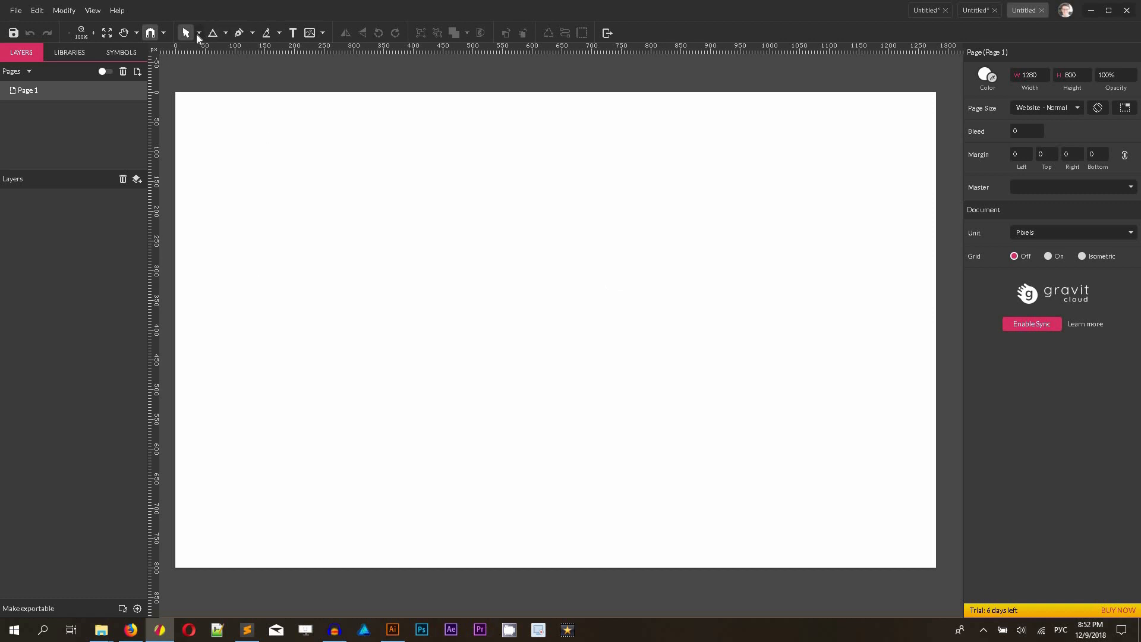
Draw a horizontal straight line on the page with the Line tool
{"action": "left_click", "coordinate": [212, 33]}
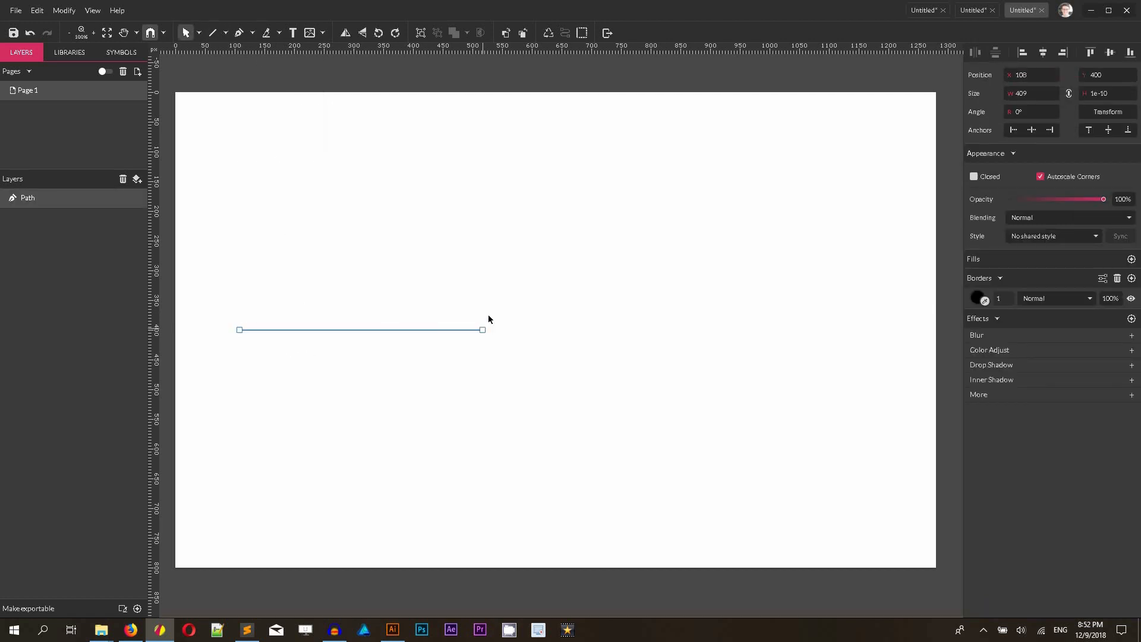
{"action": "mouse_move", "coordinate": [502, 297]}
{"action": "type", "text": "3"}
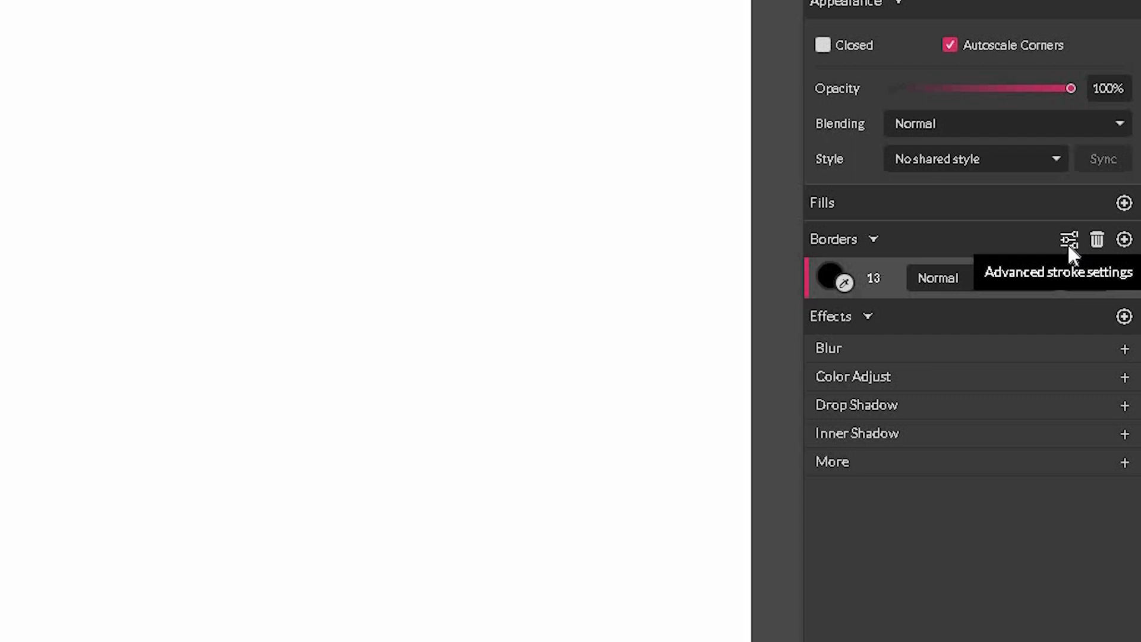
Bring up the start-arrowhead choices in the line's advanced stroke settings
{"action": "left_click", "coordinate": [1068, 239]}
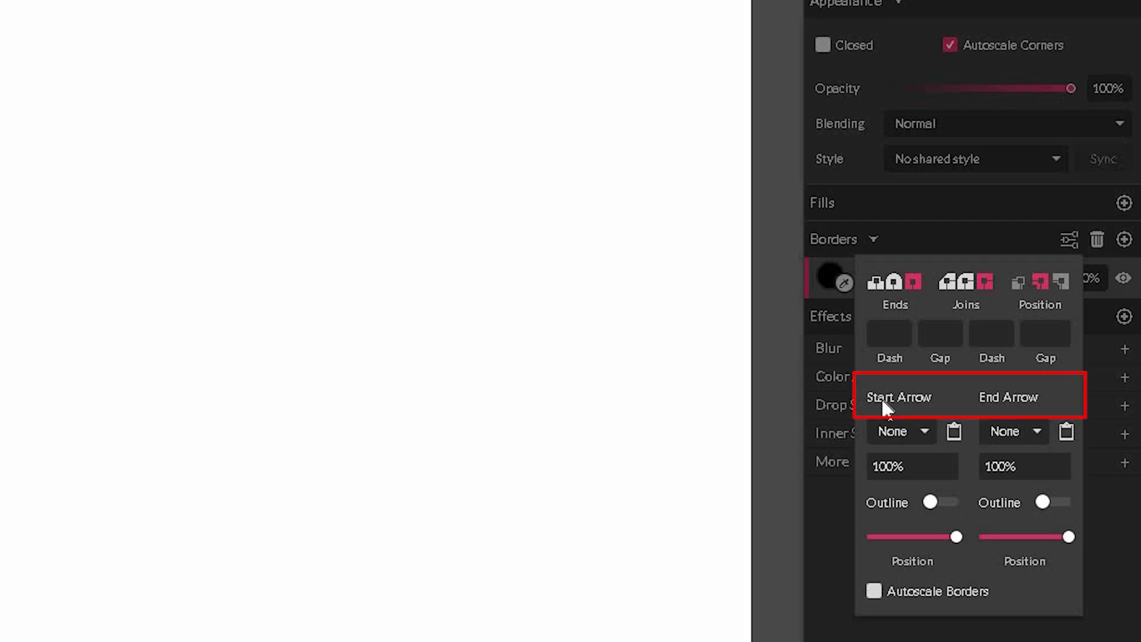
{"action": "left_click", "coordinate": [901, 431]}
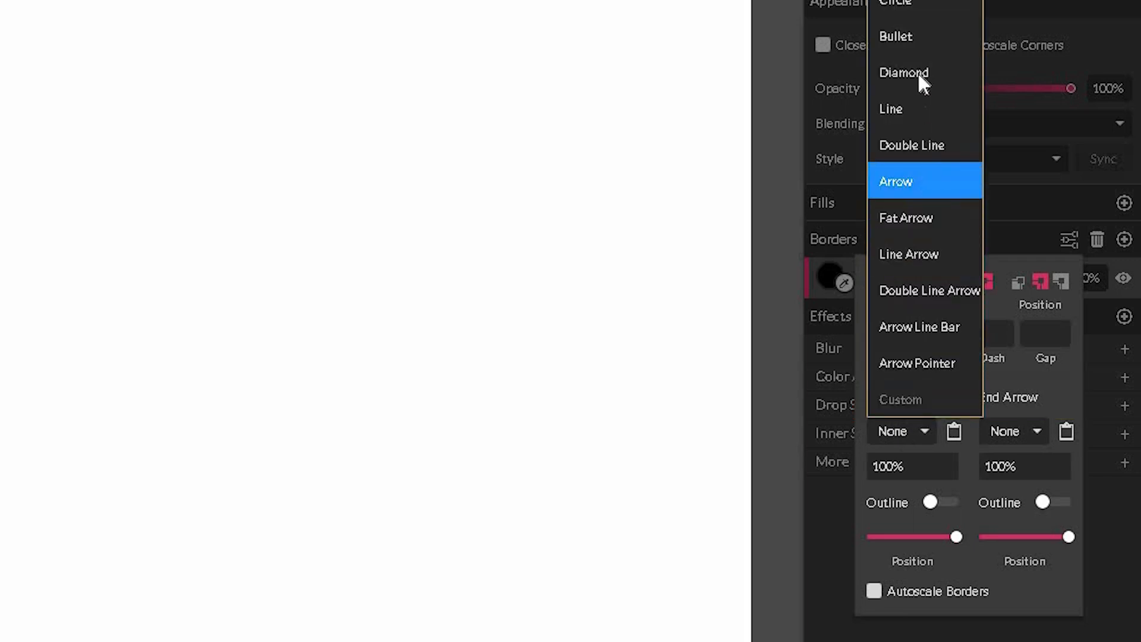
{"action": "mouse_move", "coordinate": [932, 8]}
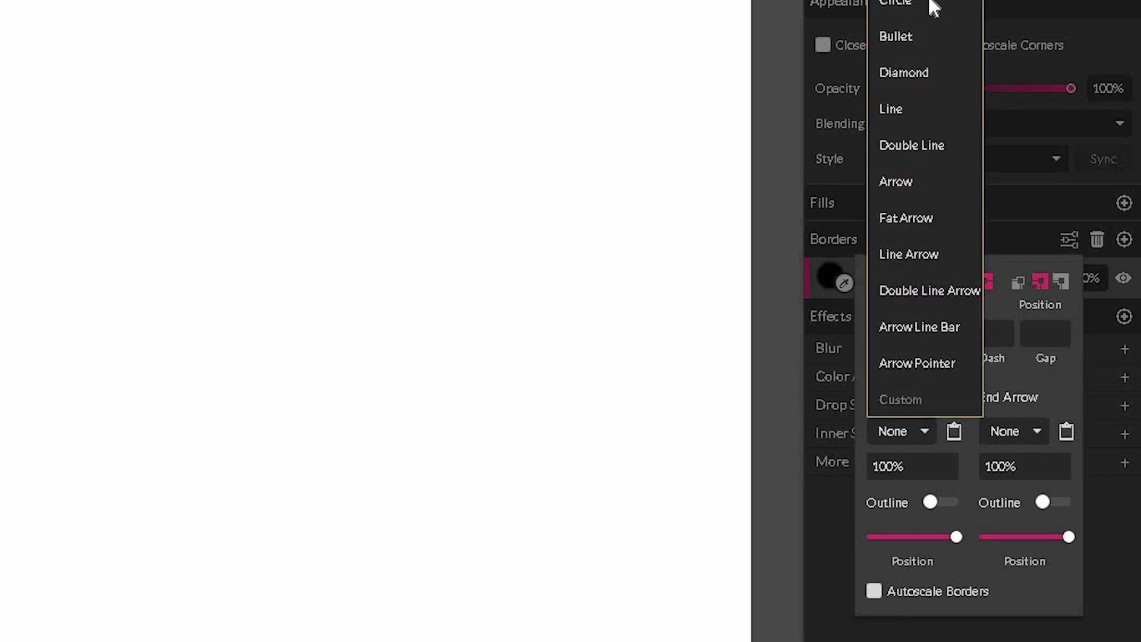
{"action": "mouse_move", "coordinate": [924, 254]}
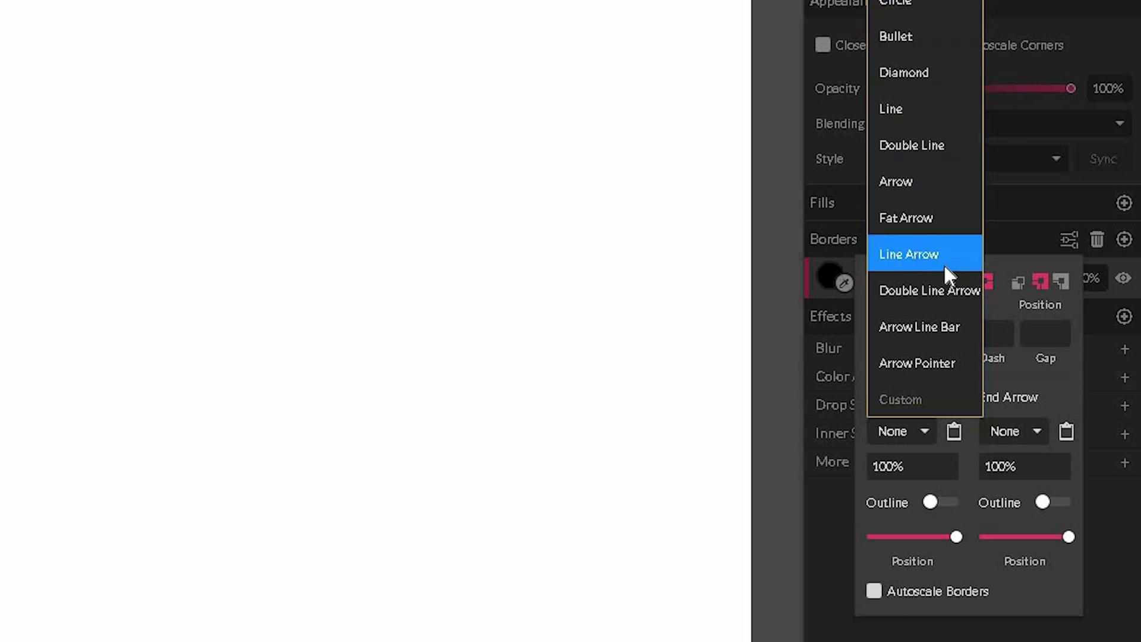
{"action": "mouse_move", "coordinate": [939, 218]}
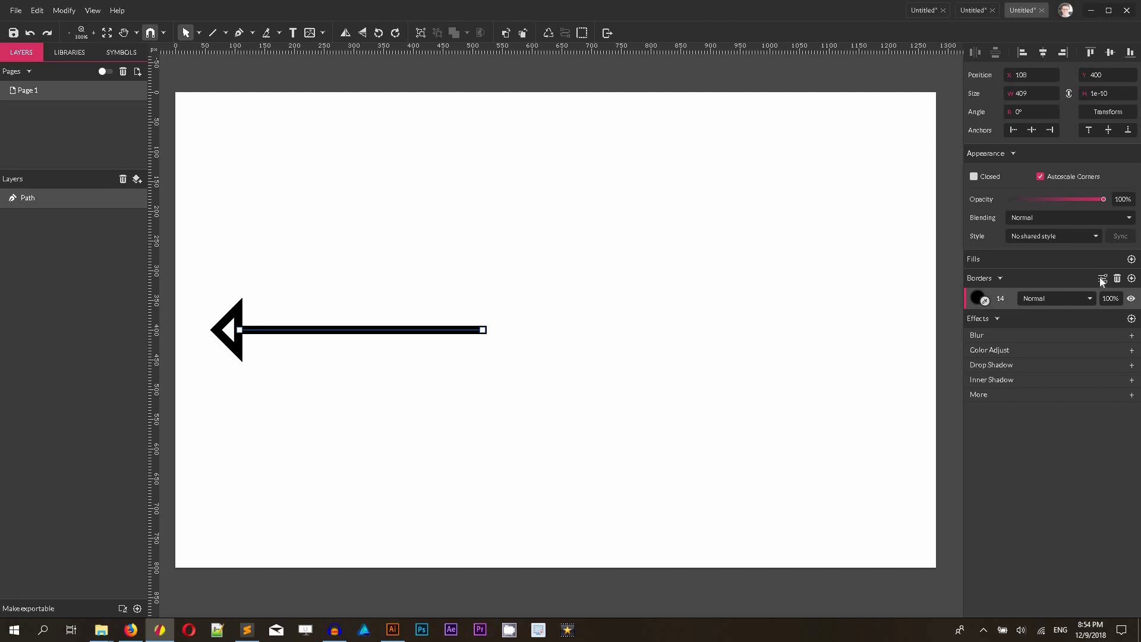
Set the start arrowhead scale to 189% in the stroke settings
{"action": "left_click", "coordinate": [1103, 279]}
{"action": "type", "text": "250"}
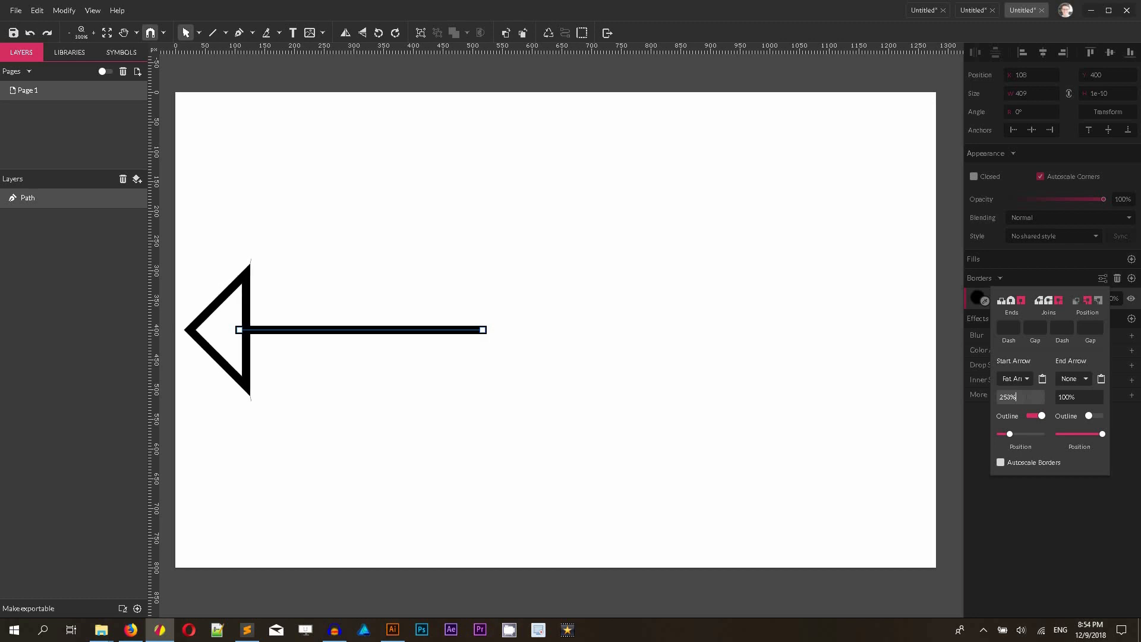
{"action": "type", "text": "189%"}
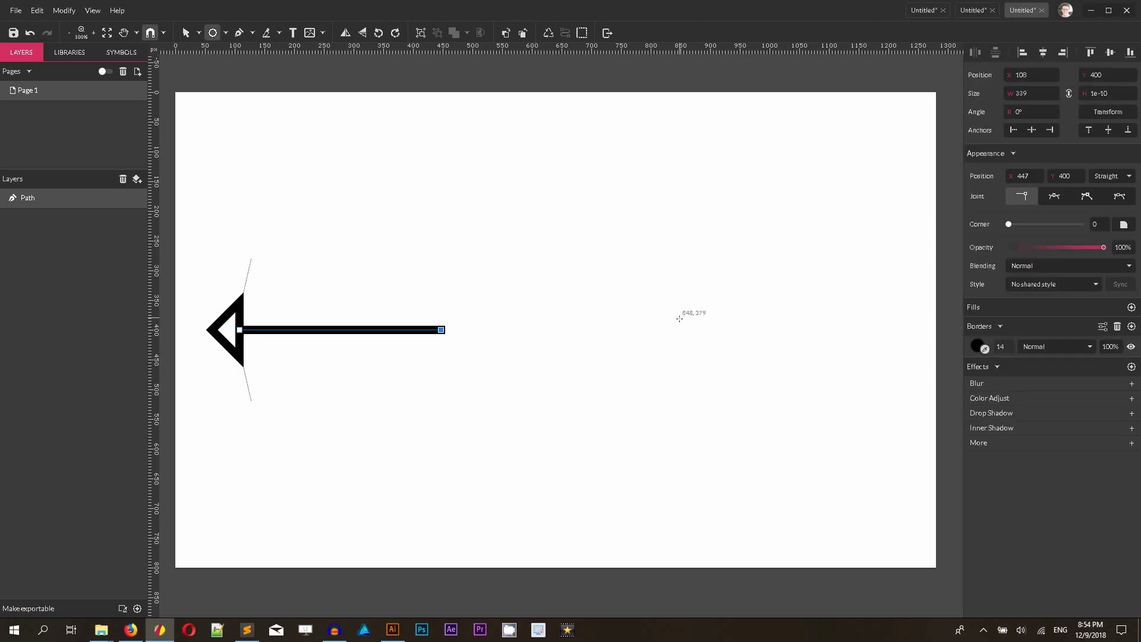
{"action": "mouse_move", "coordinate": [689, 327]}
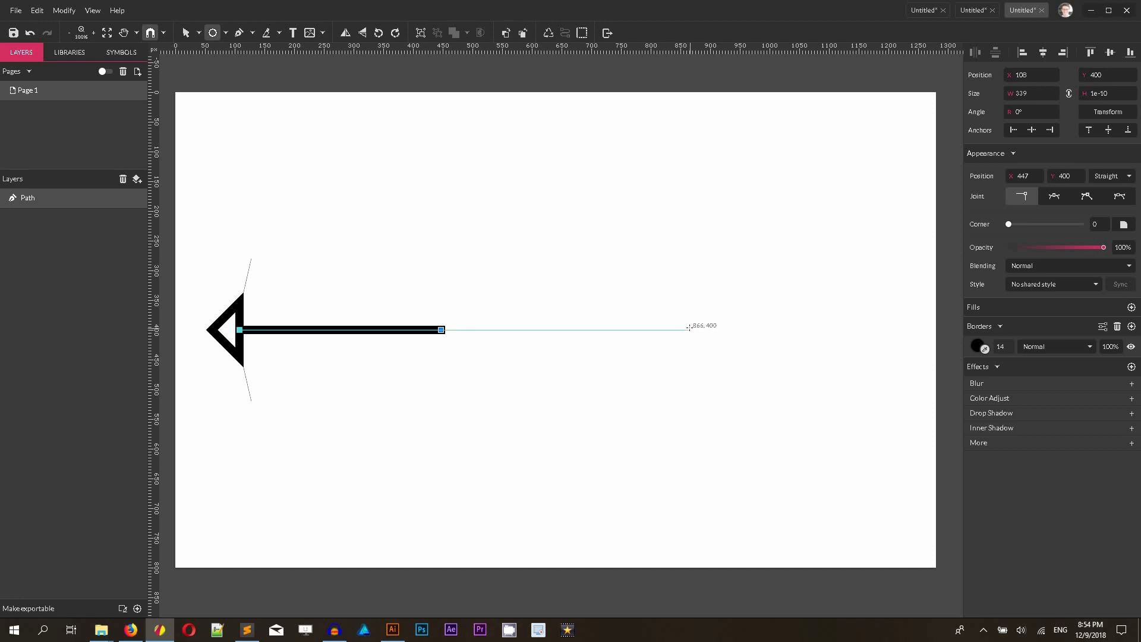
{"action": "mouse_move", "coordinate": [683, 319]}
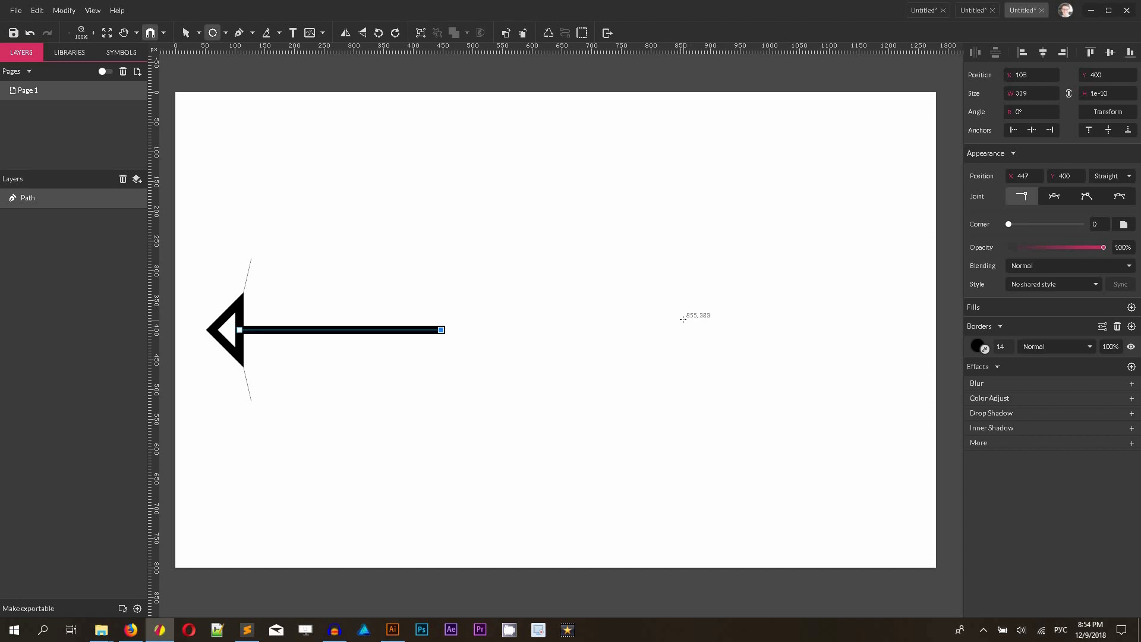
{"action": "mouse_move", "coordinate": [711, 312]}
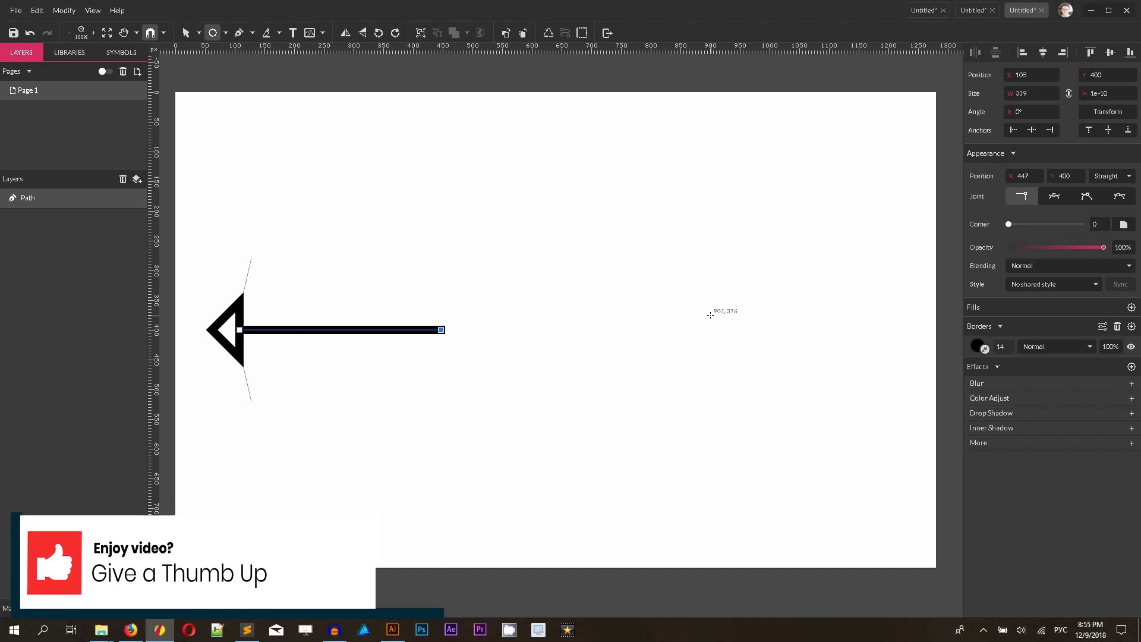
{"action": "mouse_move", "coordinate": [710, 313]}
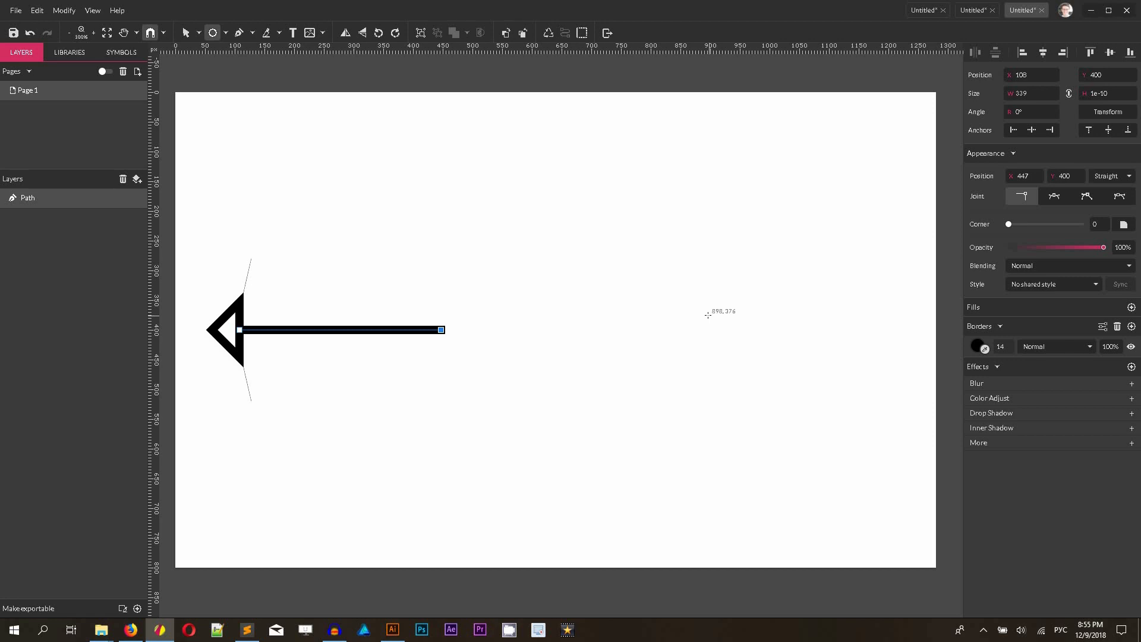
{"action": "mouse_move", "coordinate": [701, 315]}
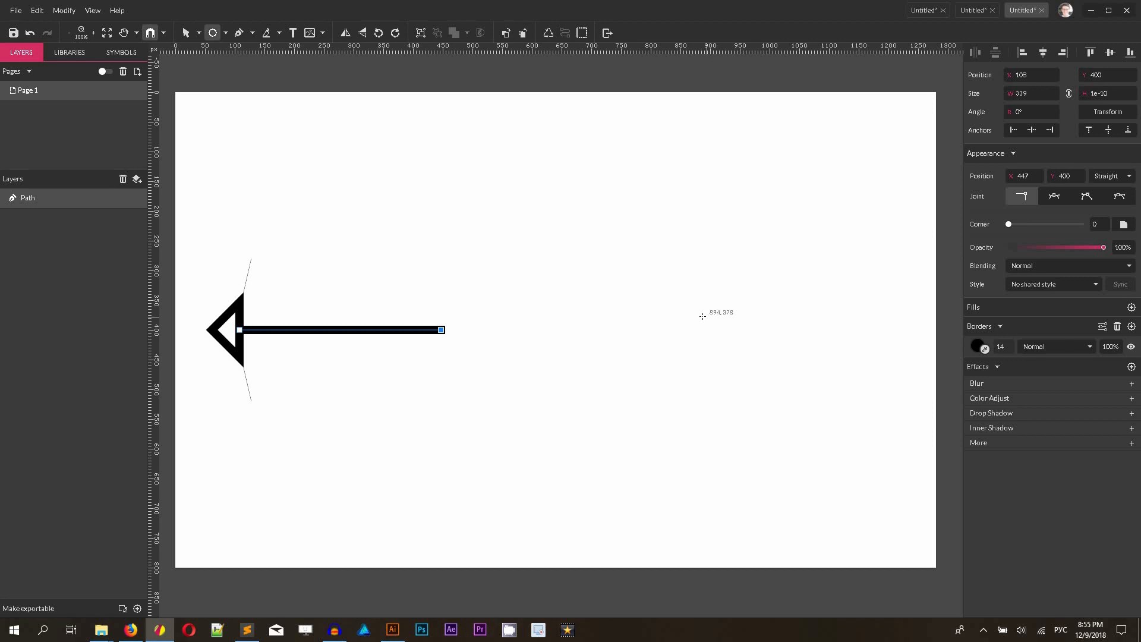
{"action": "mouse_move", "coordinate": [700, 315]}
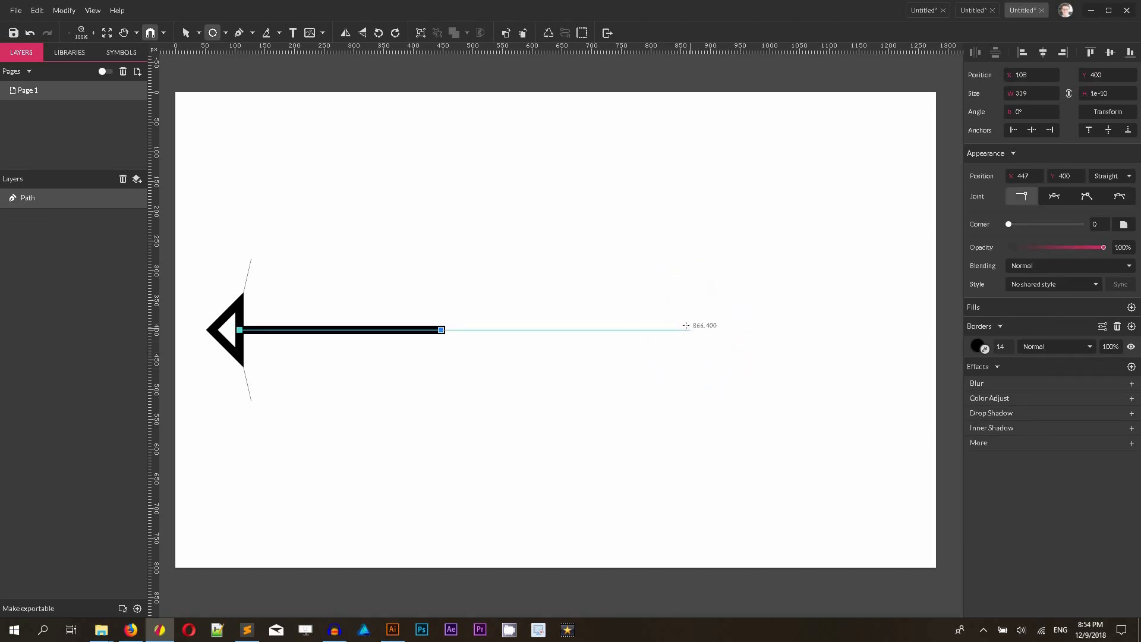
{"action": "mouse_move", "coordinate": [711, 314]}
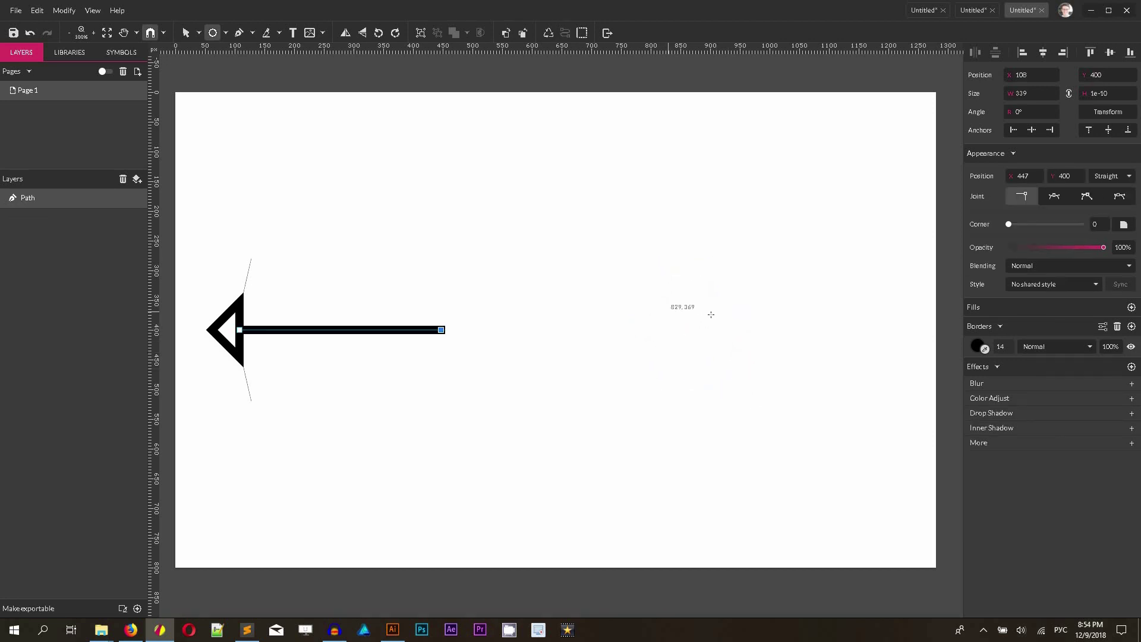
{"action": "mouse_move", "coordinate": [710, 314]}
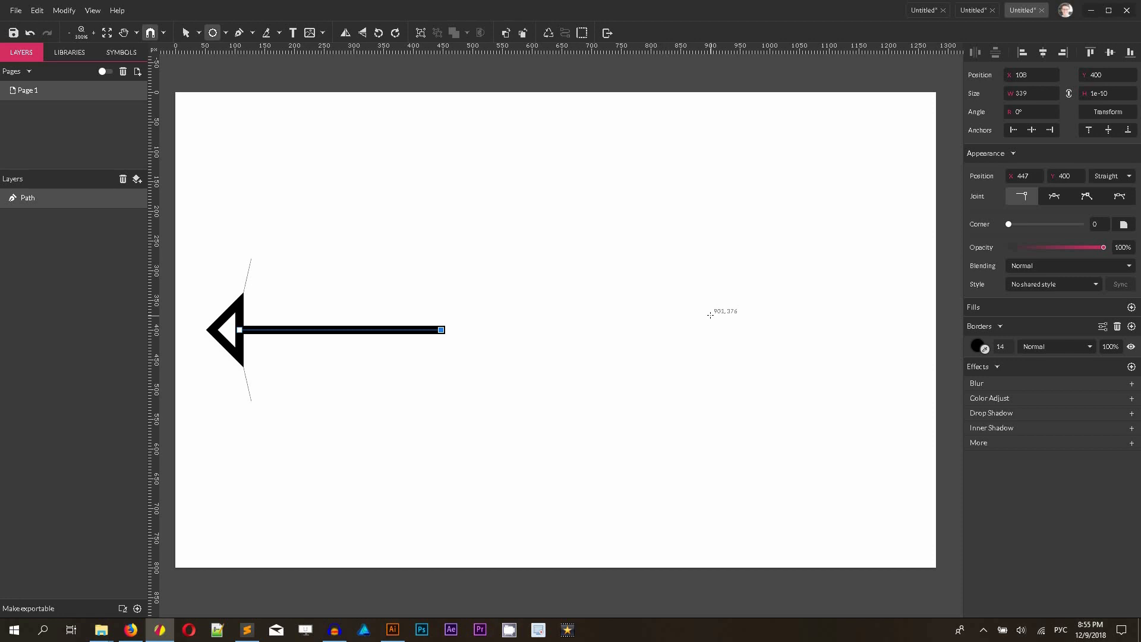
{"action": "mouse_move", "coordinate": [709, 315]}
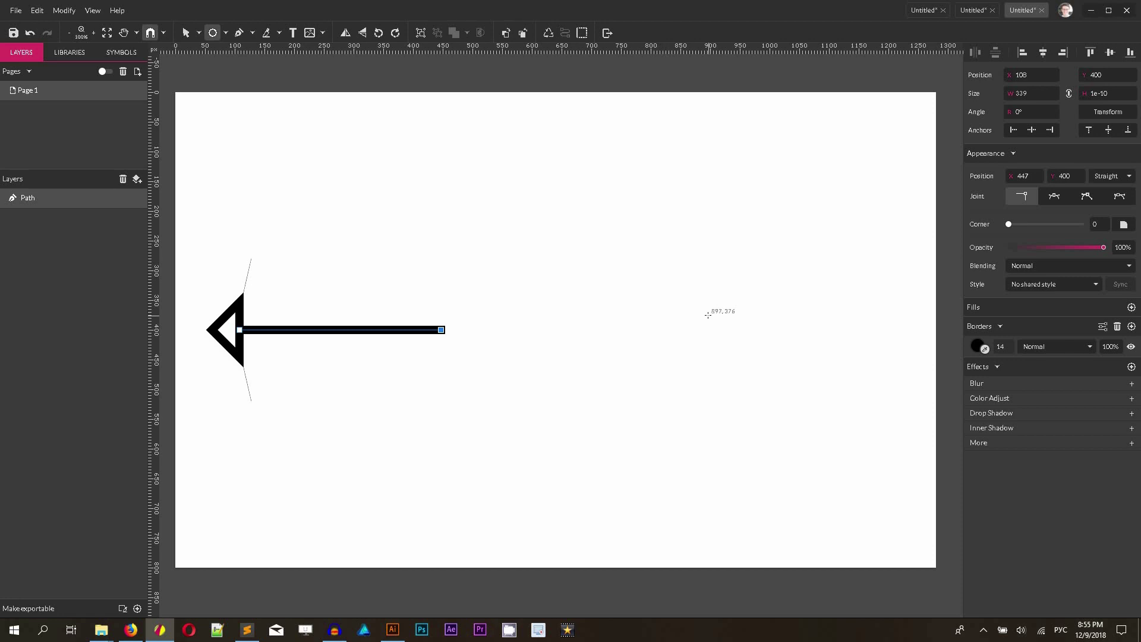
{"action": "mouse_move", "coordinate": [699, 315]}
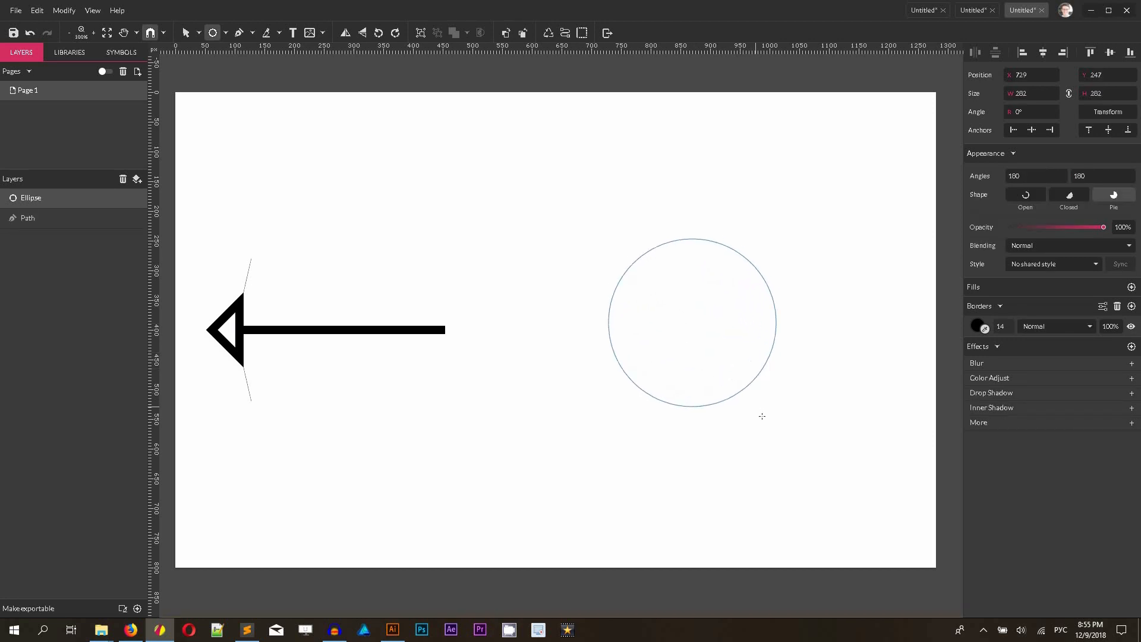
Remove the start arrowhead from the new circle and try Ctrl+Shift+P to convert it
{"action": "left_click", "coordinate": [692, 321]}
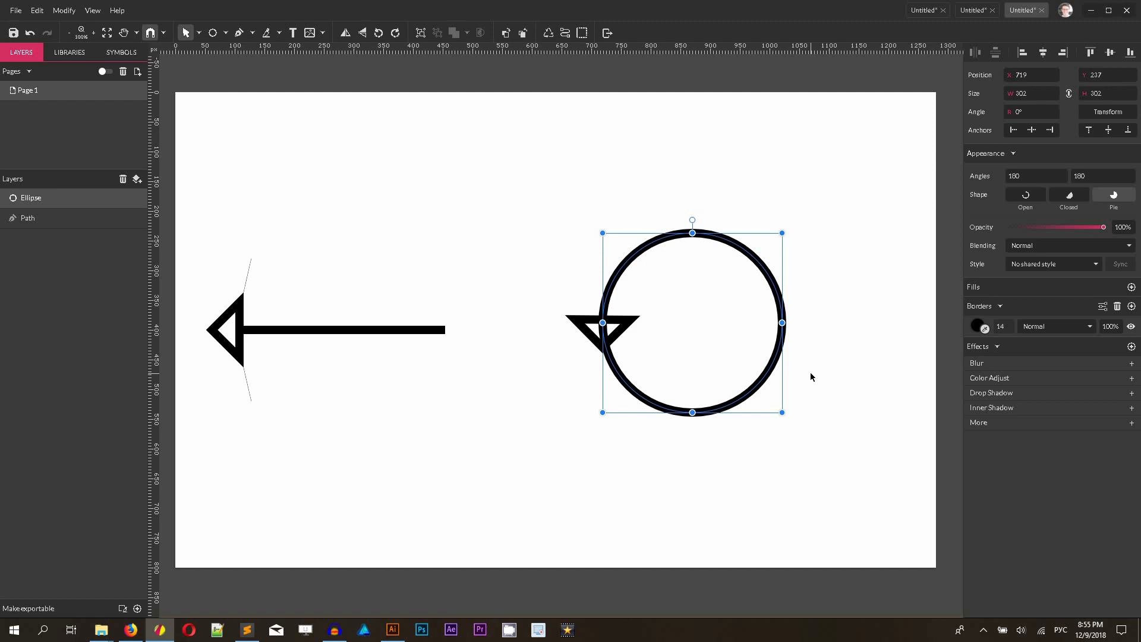
{"action": "mouse_move", "coordinate": [1123, 291]}
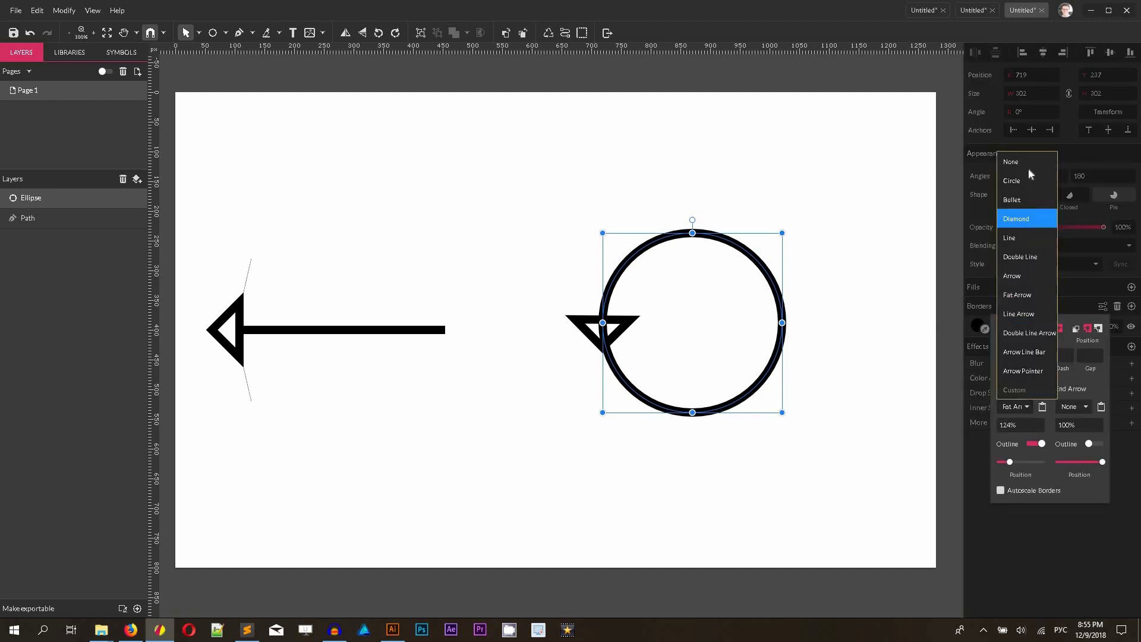
{"action": "left_click", "coordinate": [1011, 161]}
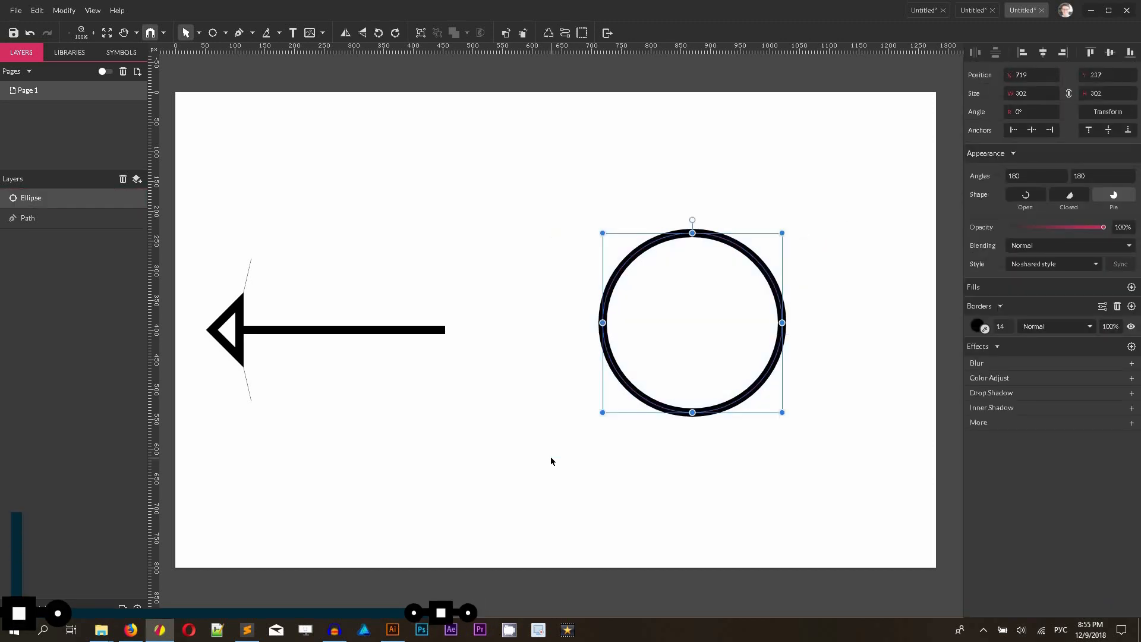
{"action": "key", "text": "Ctrl+Shift+P"}
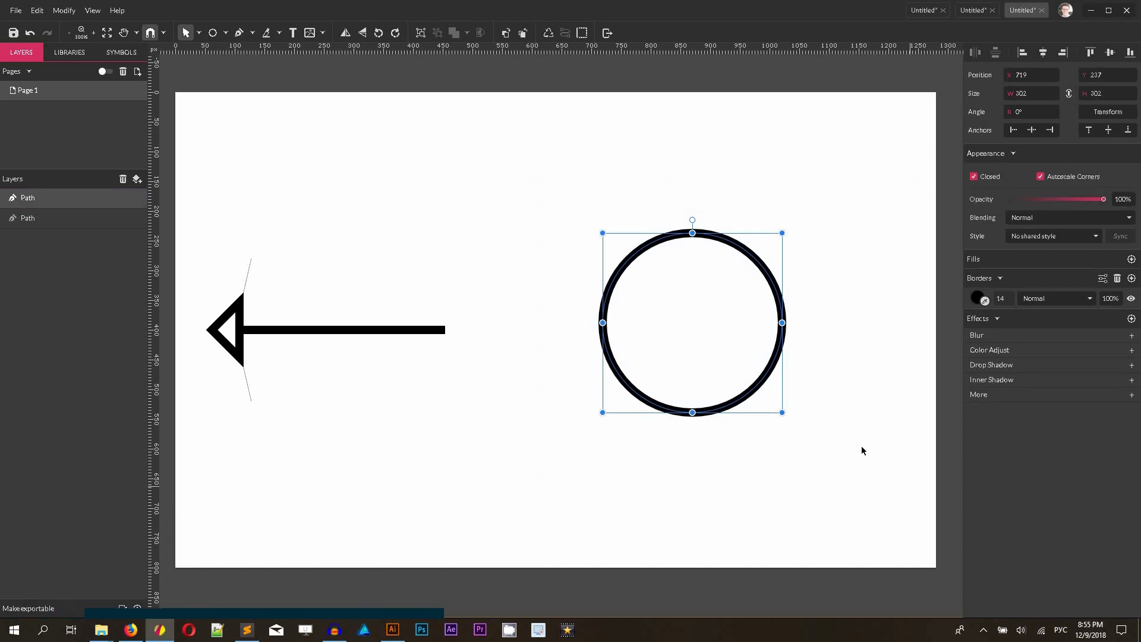
{"action": "mouse_move", "coordinate": [412, 123]}
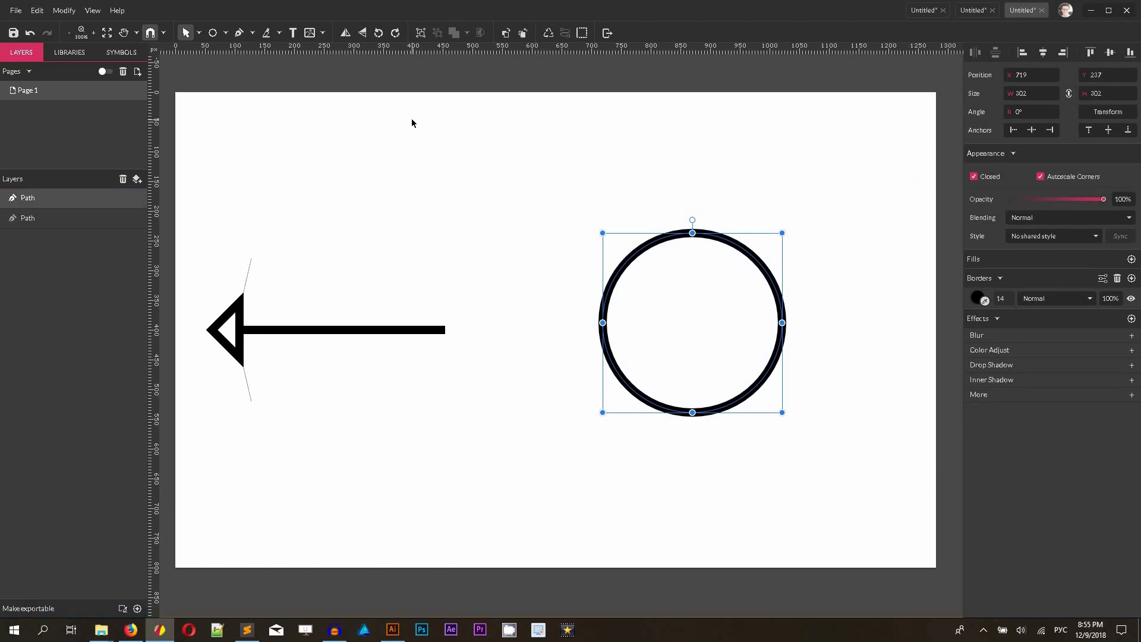
Convert the circle to an editable path via Modify > Path and return to object selection
{"action": "left_click", "coordinate": [200, 32]}
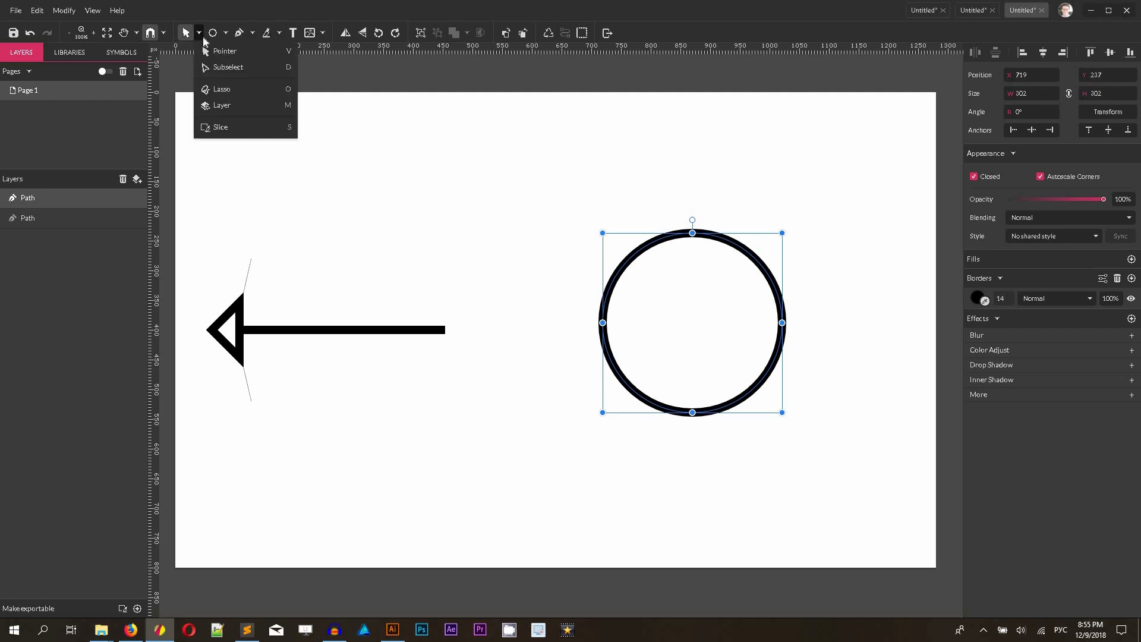
{"action": "left_click", "coordinate": [63, 10]}
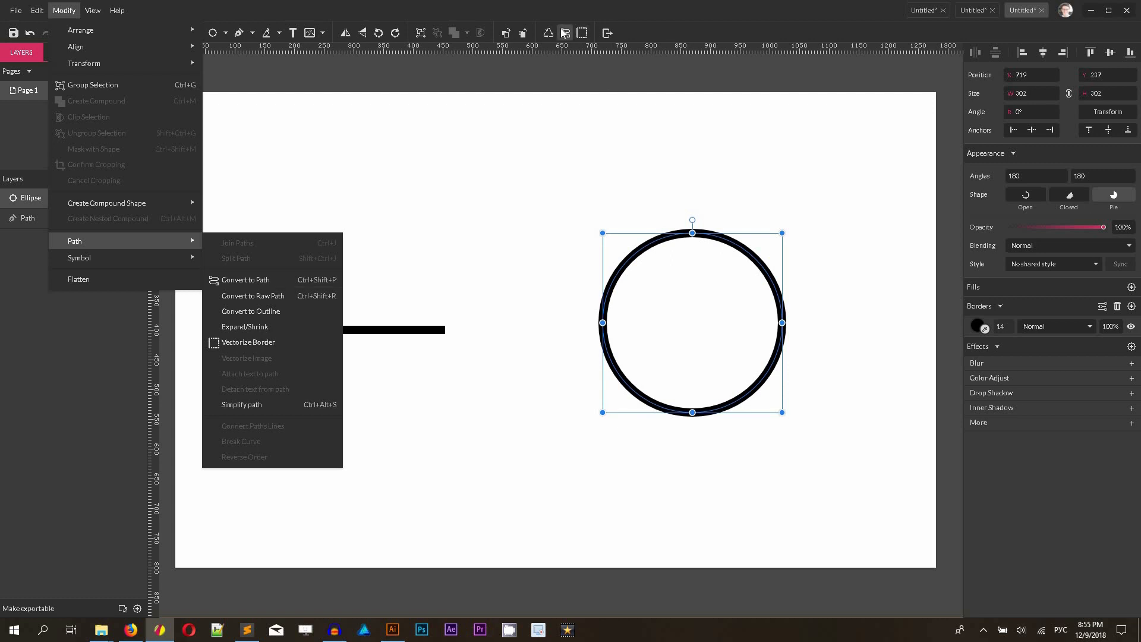
{"action": "mouse_move", "coordinate": [564, 33]}
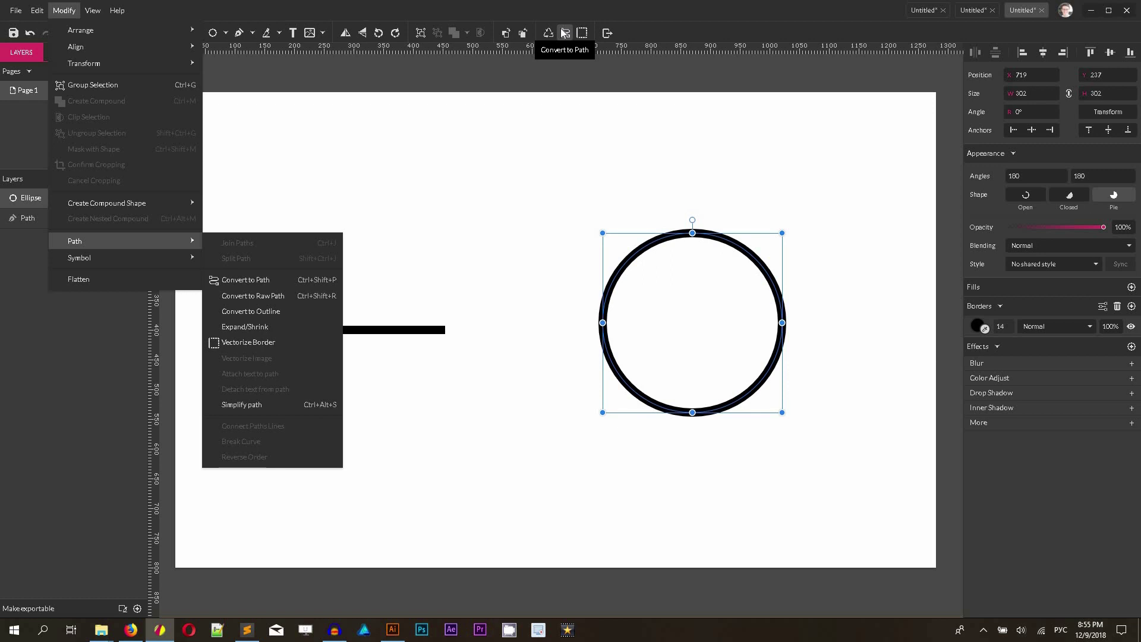
{"action": "mouse_move", "coordinate": [243, 280]}
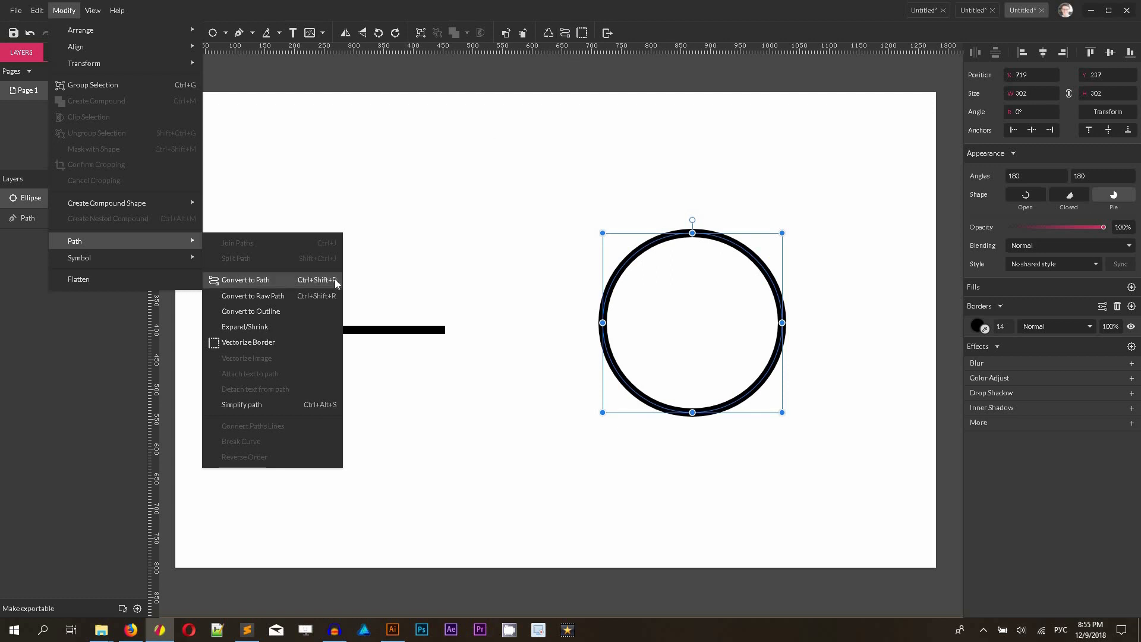
{"action": "left_click", "coordinate": [243, 279]}
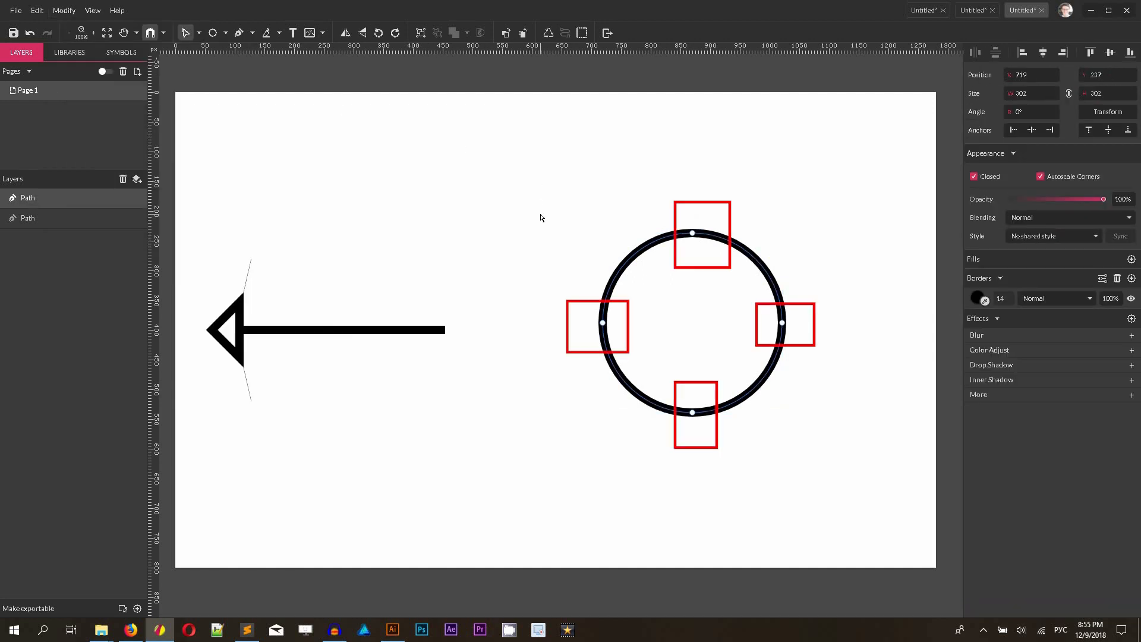
{"action": "left_click", "coordinate": [187, 33]}
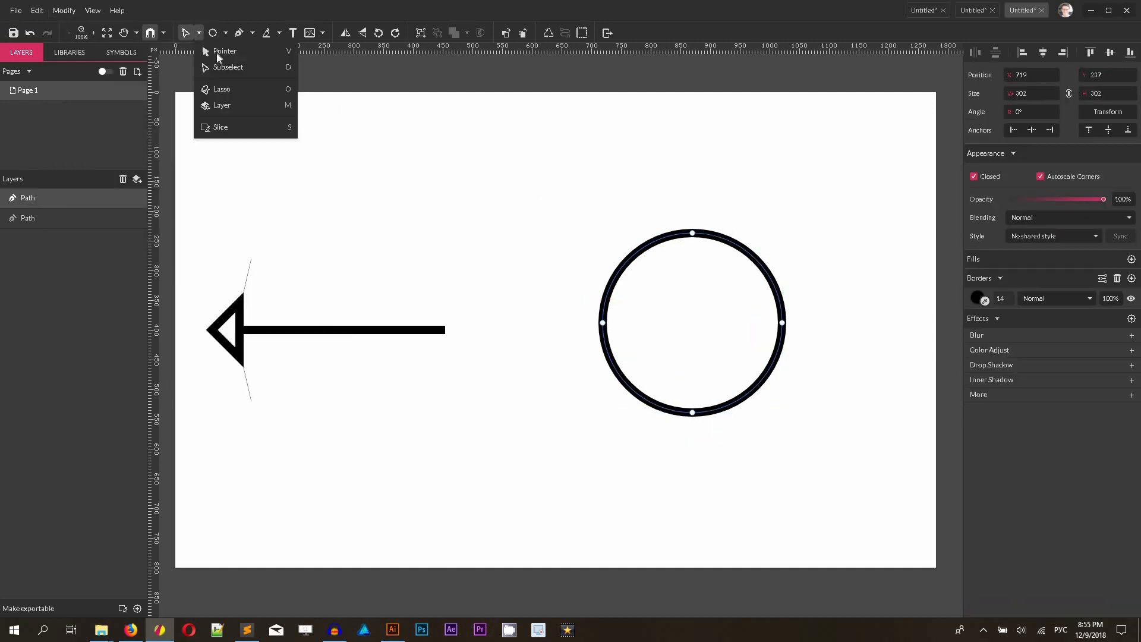
{"action": "left_click", "coordinate": [224, 51]}
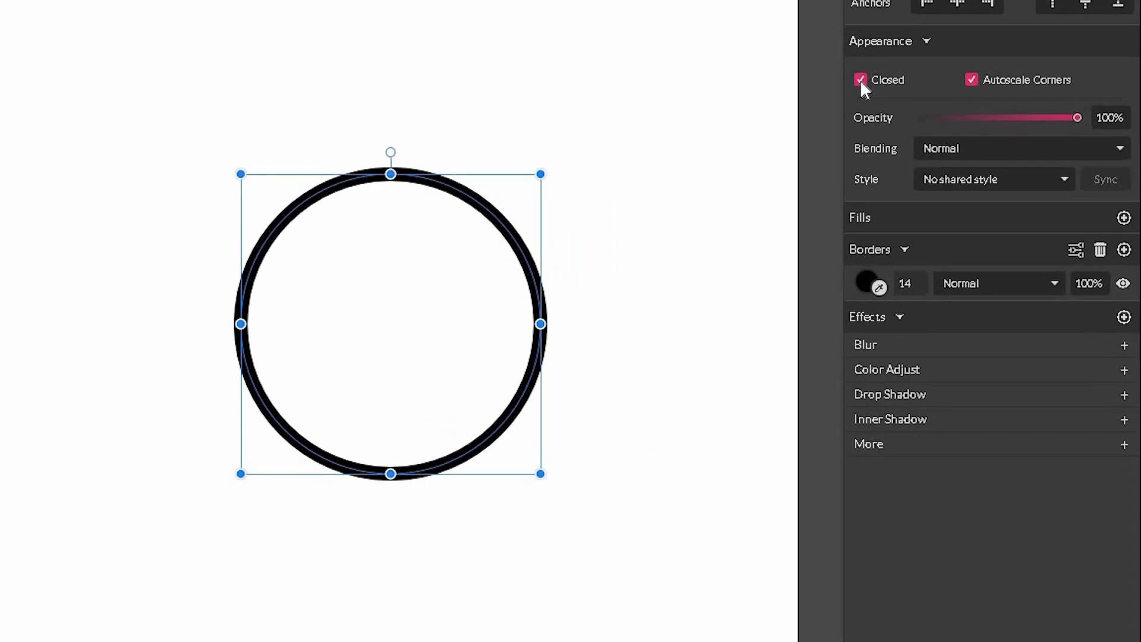
Uncheck Closed to open the circle into an arc and give its start a solid Fat Arrow head
{"action": "left_click", "coordinate": [860, 79]}
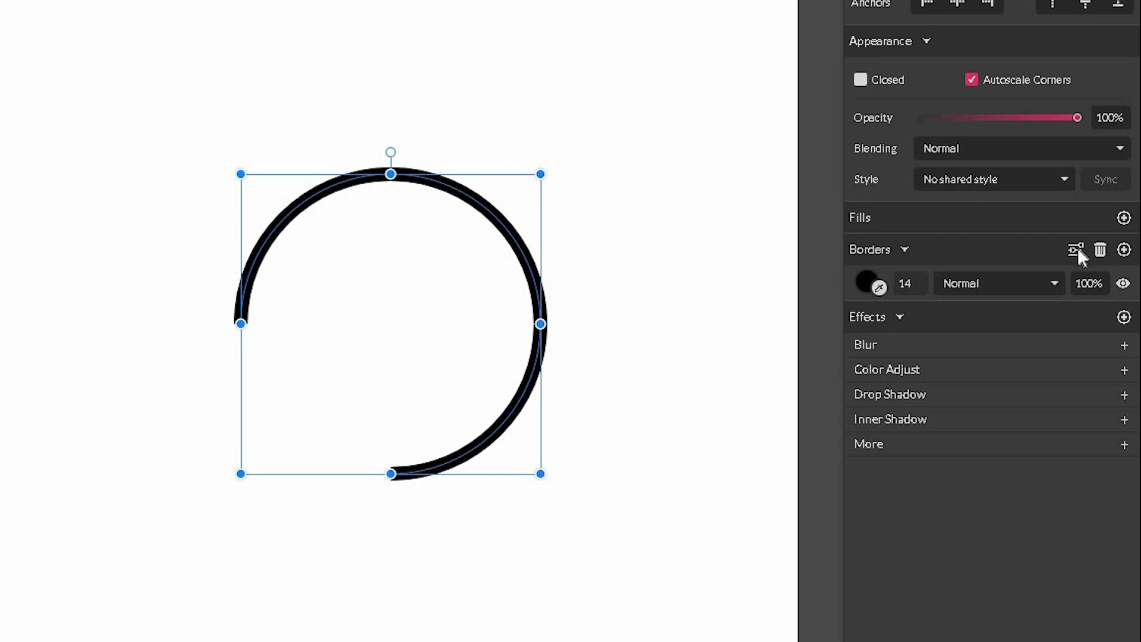
{"action": "left_click", "coordinate": [1076, 250]}
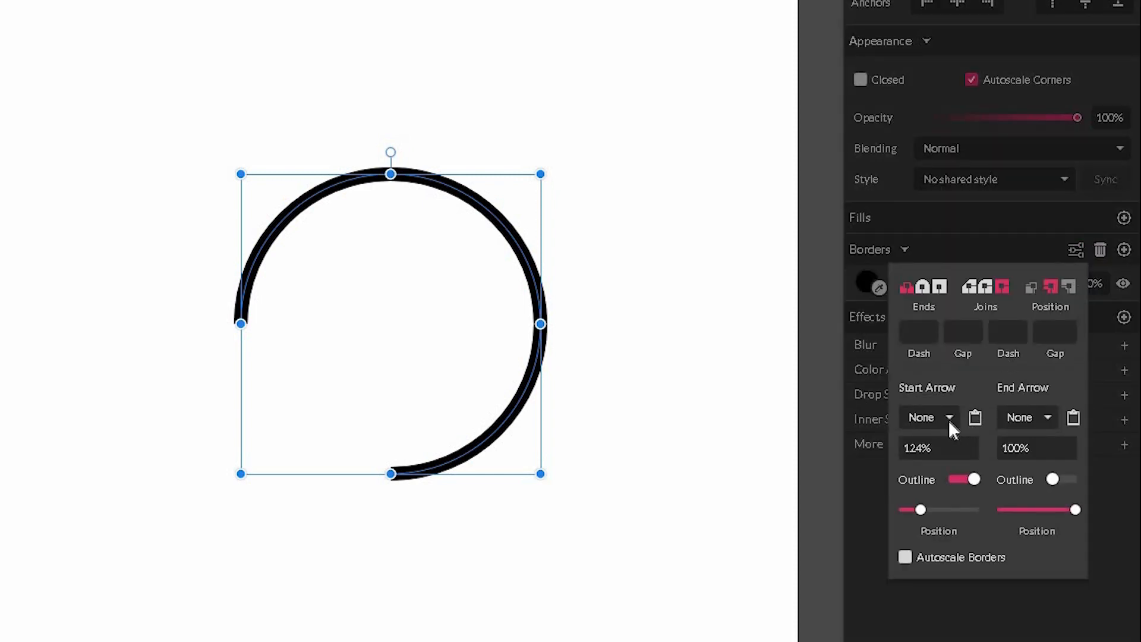
{"action": "left_click", "coordinate": [929, 417]}
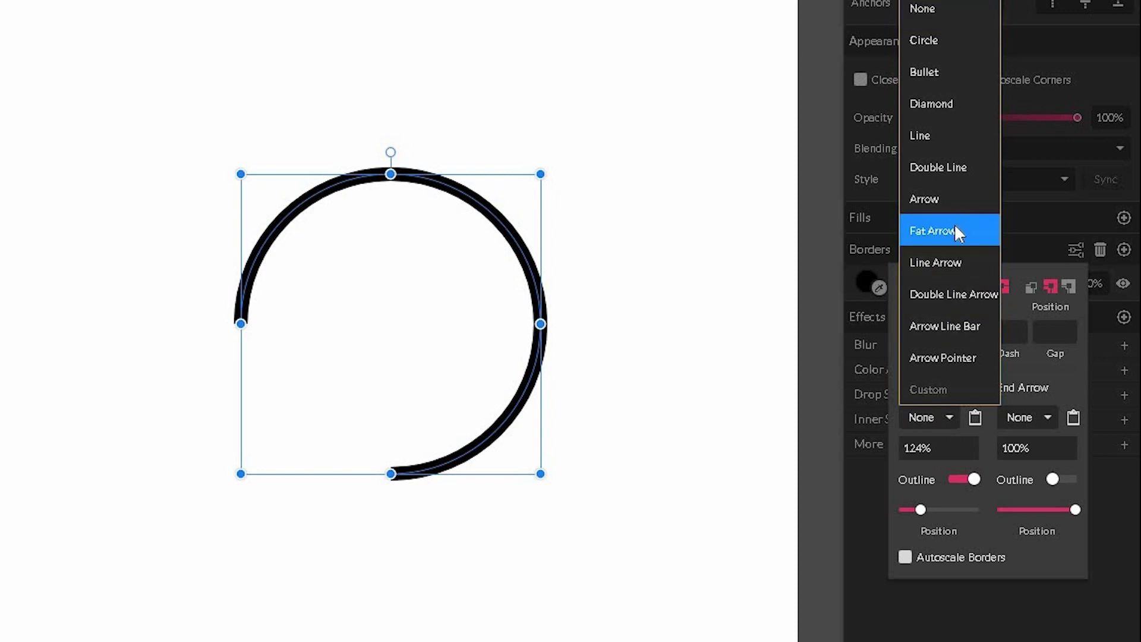
{"action": "left_click", "coordinate": [937, 231]}
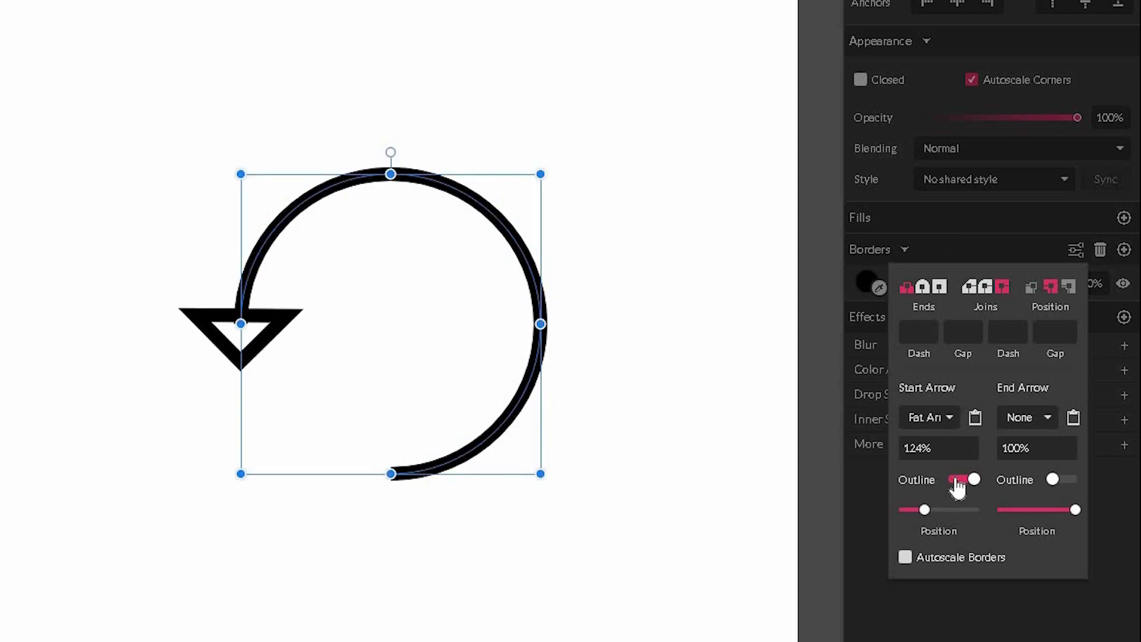
{"action": "left_click", "coordinate": [958, 480]}
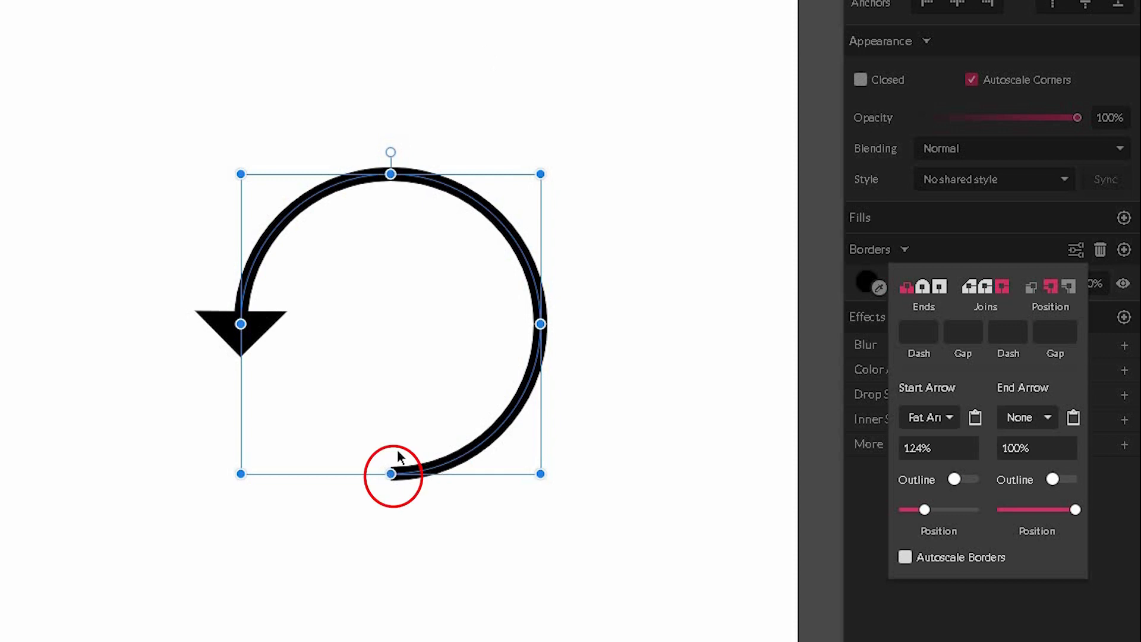
{"action": "mouse_move", "coordinate": [927, 291]}
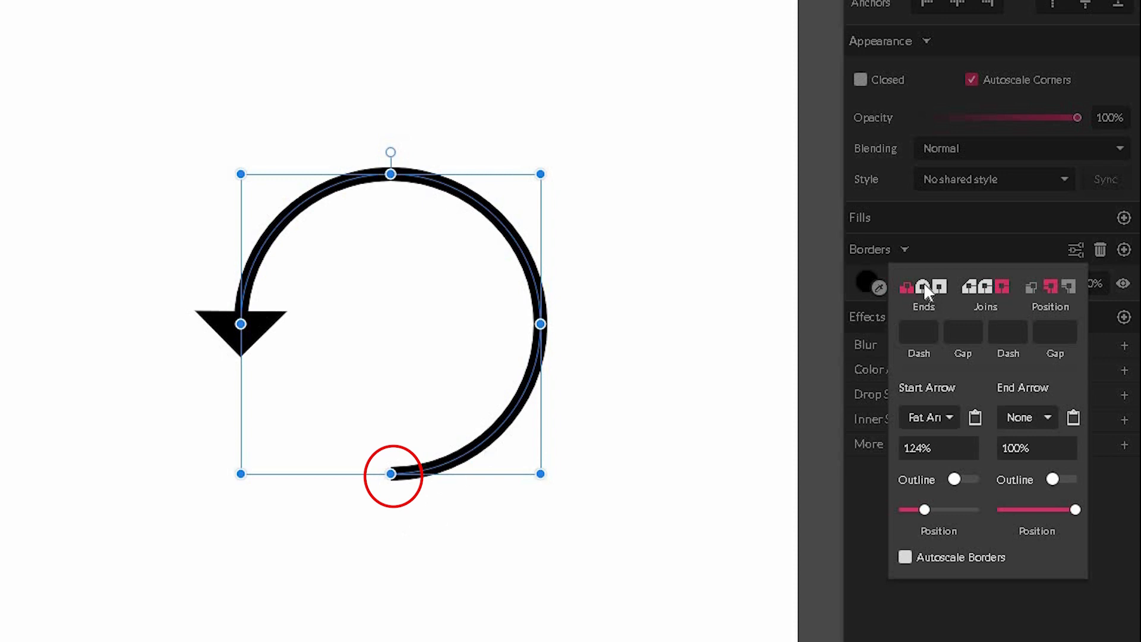
{"action": "mouse_move", "coordinate": [933, 287]}
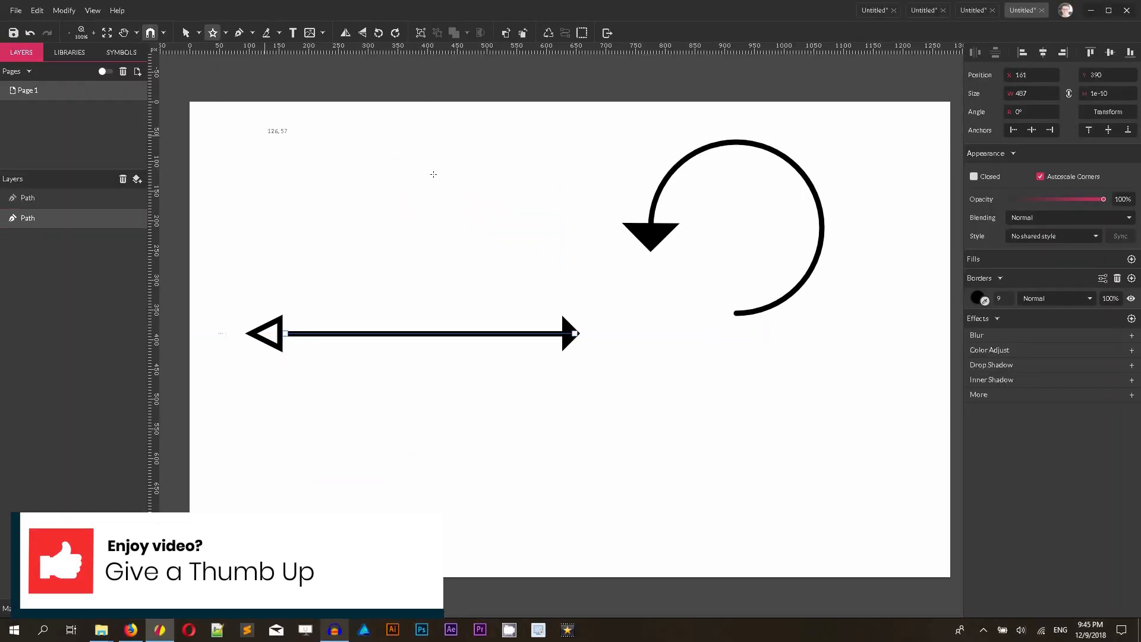
Draw a five-pointed star above the double-headed arrow and pick the Line tool
{"action": "left_click_drag", "start_coordinate": [413, 145], "coordinate": [463, 229]}
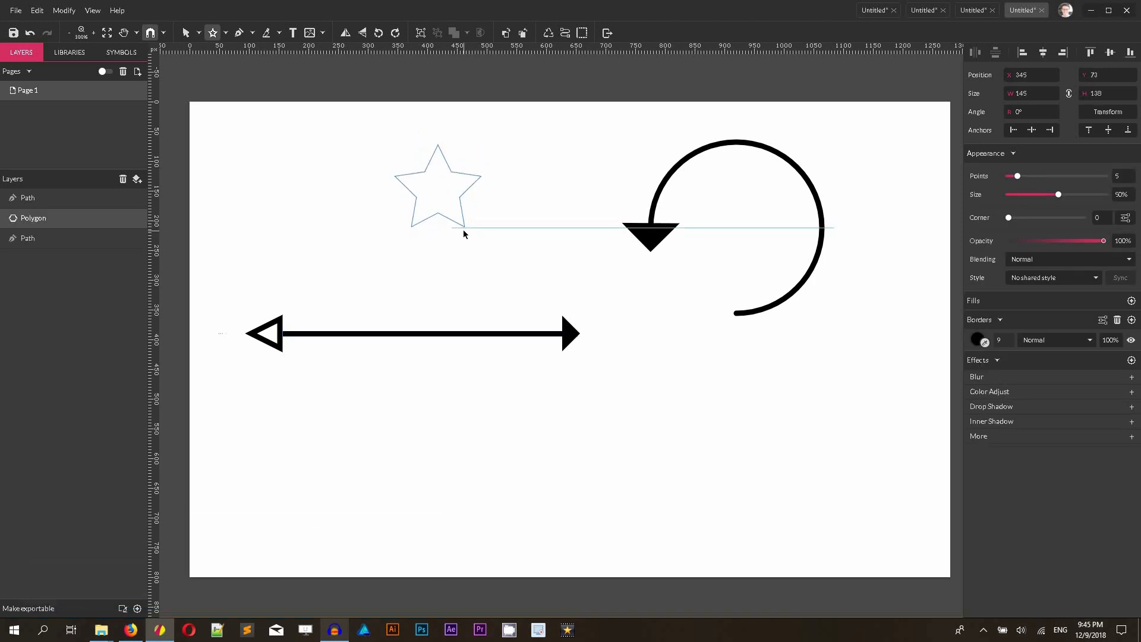
{"action": "left_click", "coordinate": [437, 189]}
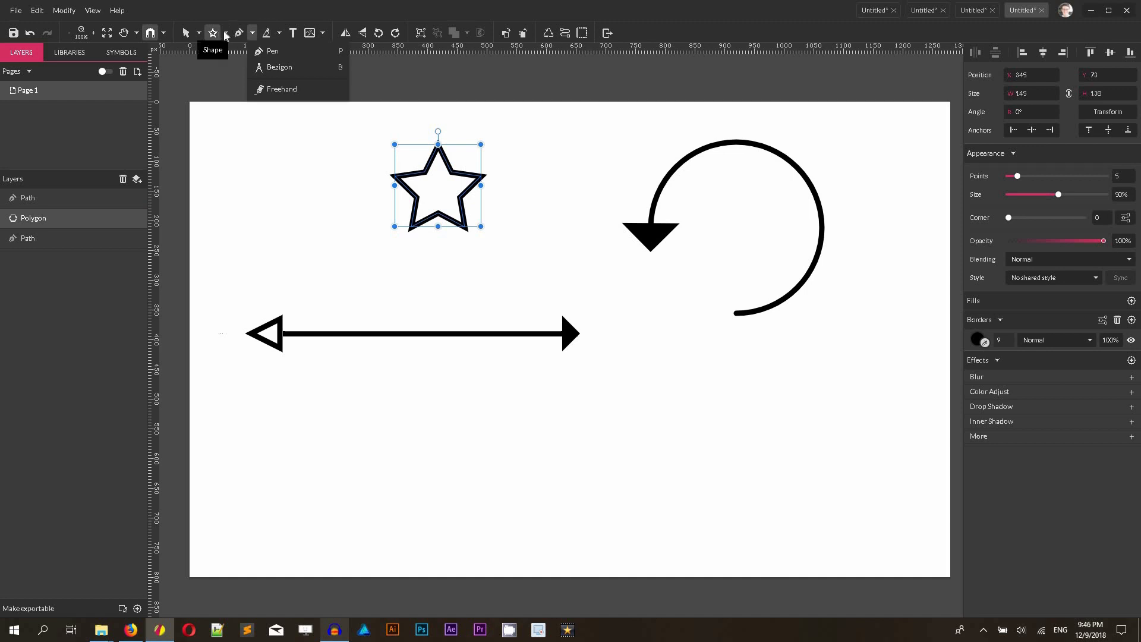
{"action": "left_click", "coordinate": [272, 51]}
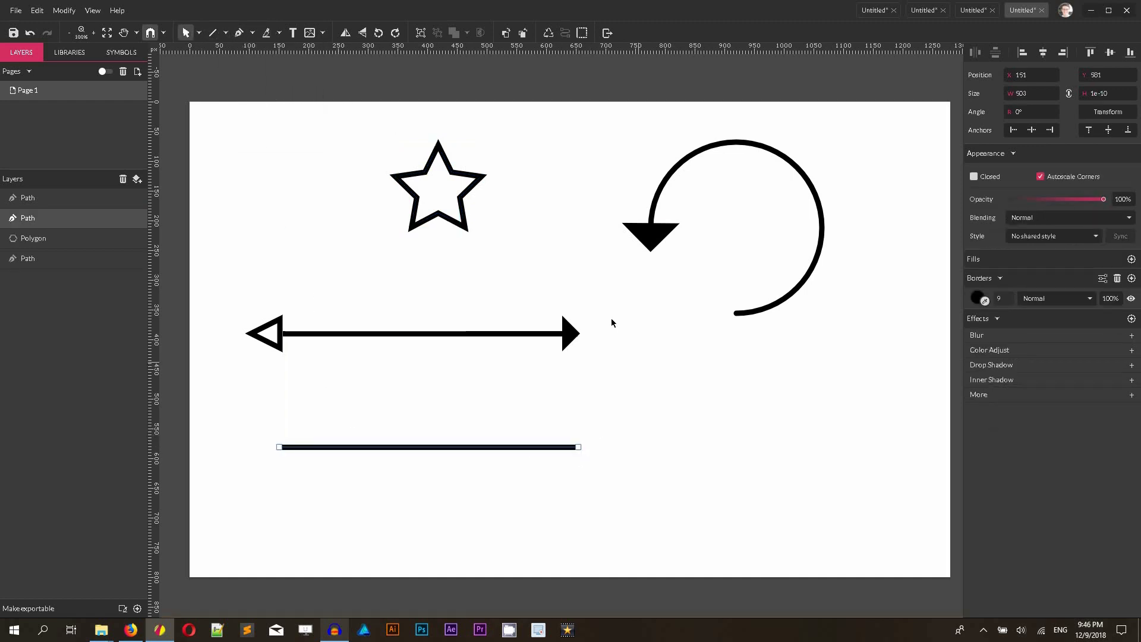
{"action": "mouse_move", "coordinate": [519, 132]}
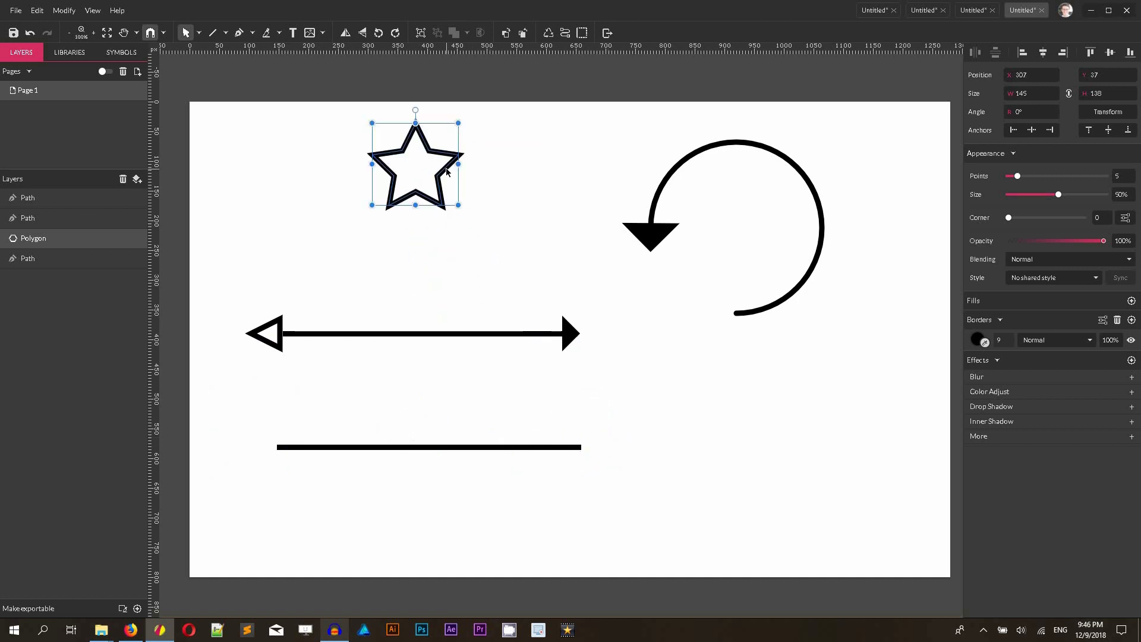
{"action": "mouse_move", "coordinate": [398, 379]}
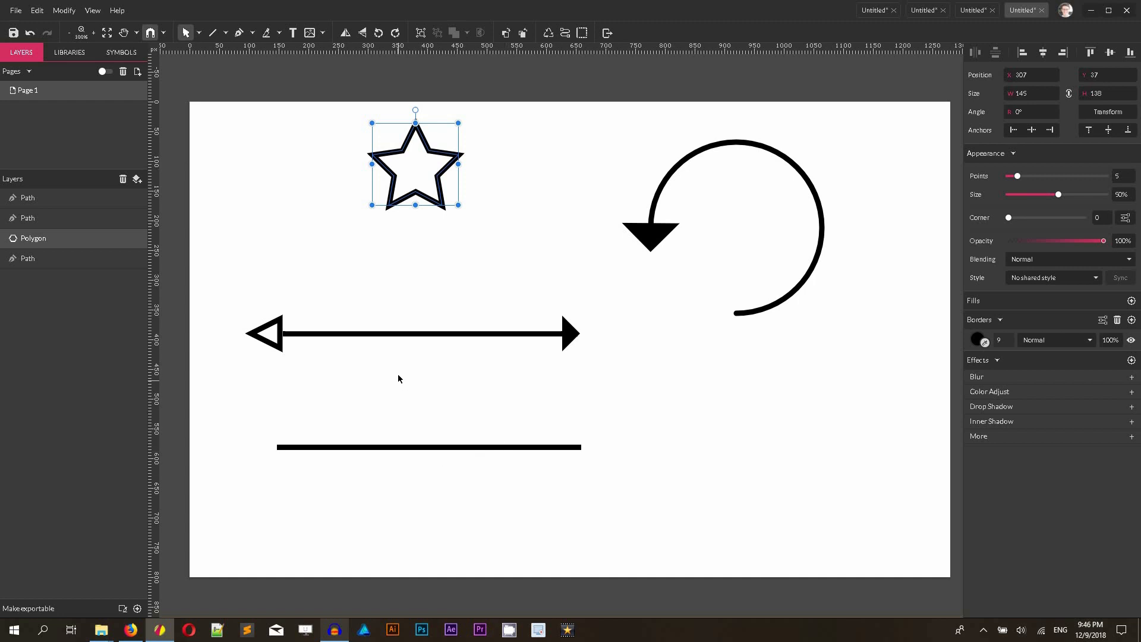
{"action": "mouse_move", "coordinate": [484, 212]}
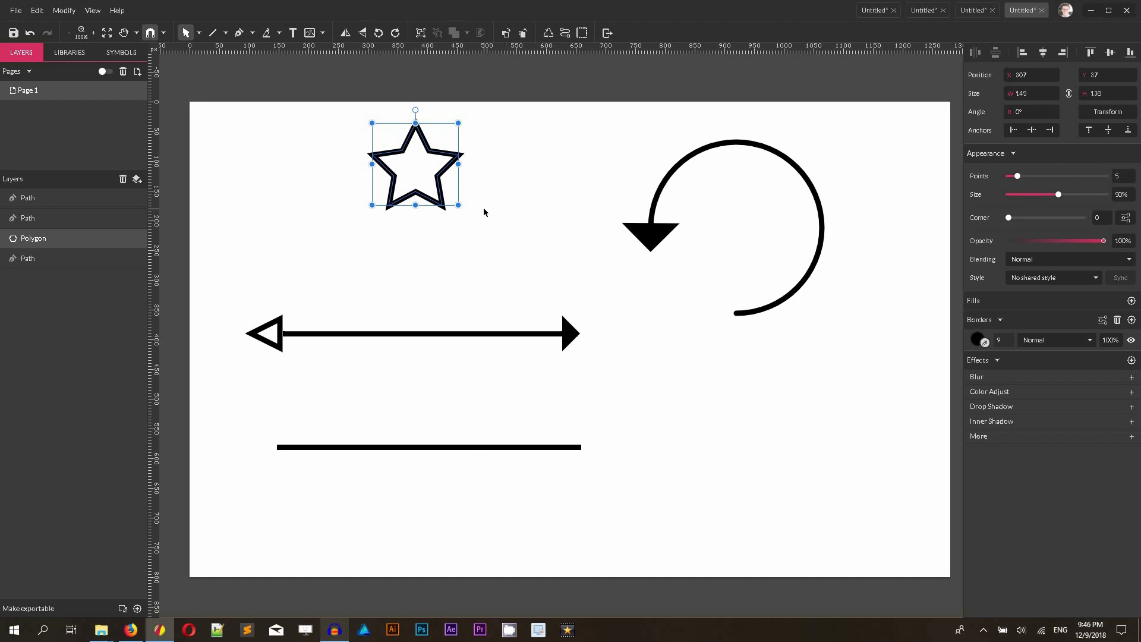
Copy the star and paste it as the plain line's start arrowhead
{"action": "key", "text": "ctrl+c"}
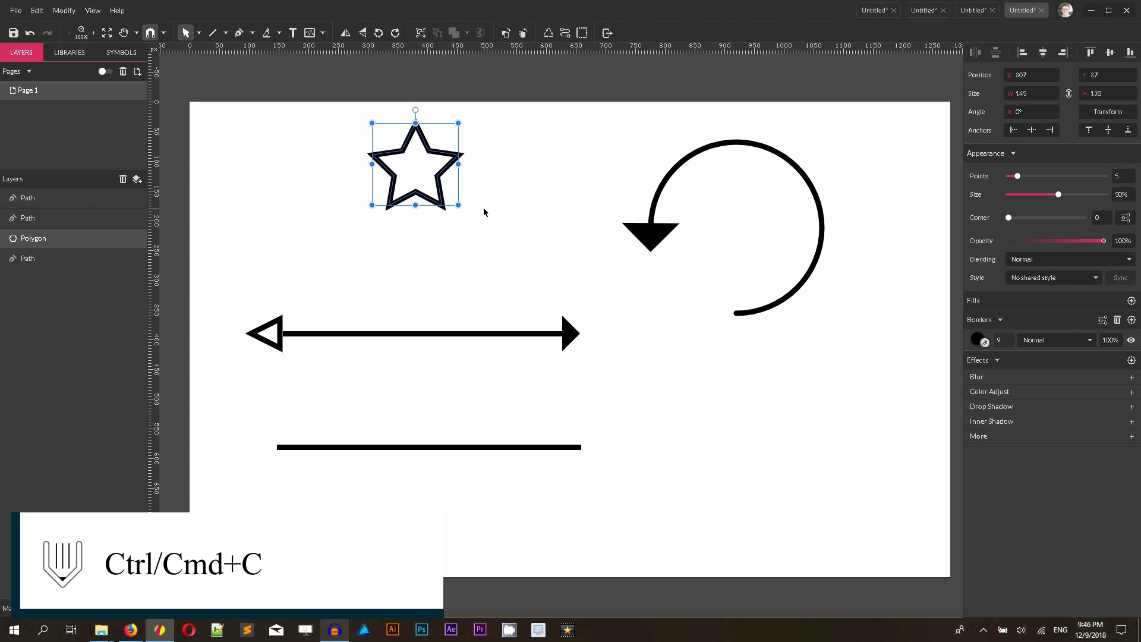
{"action": "left_click", "coordinate": [400, 496]}
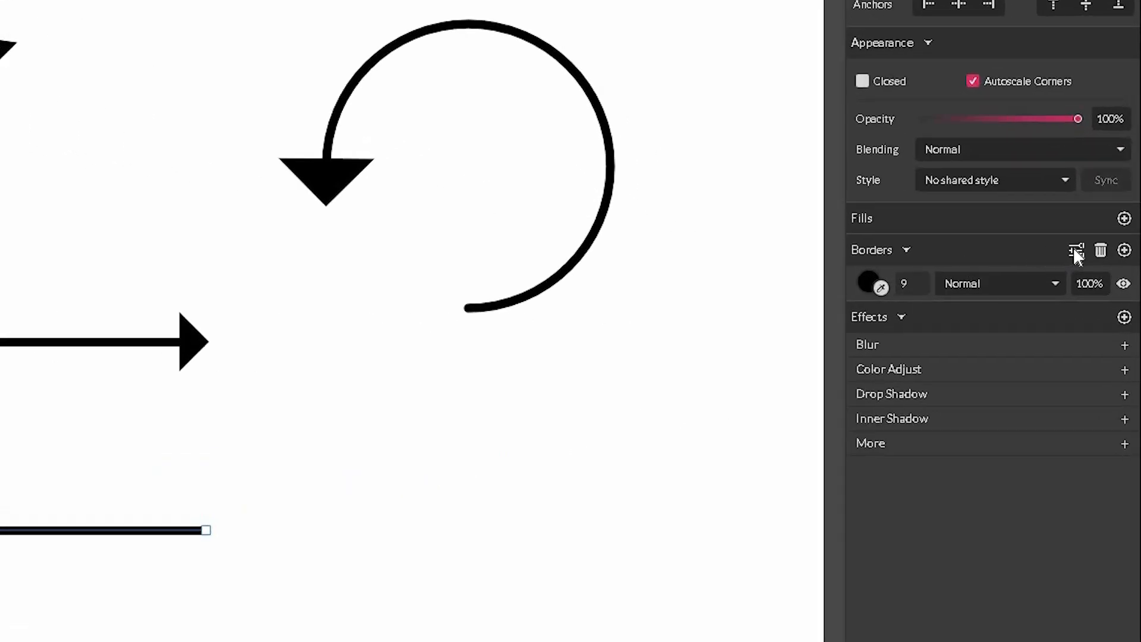
{"action": "left_click", "coordinate": [1076, 250]}
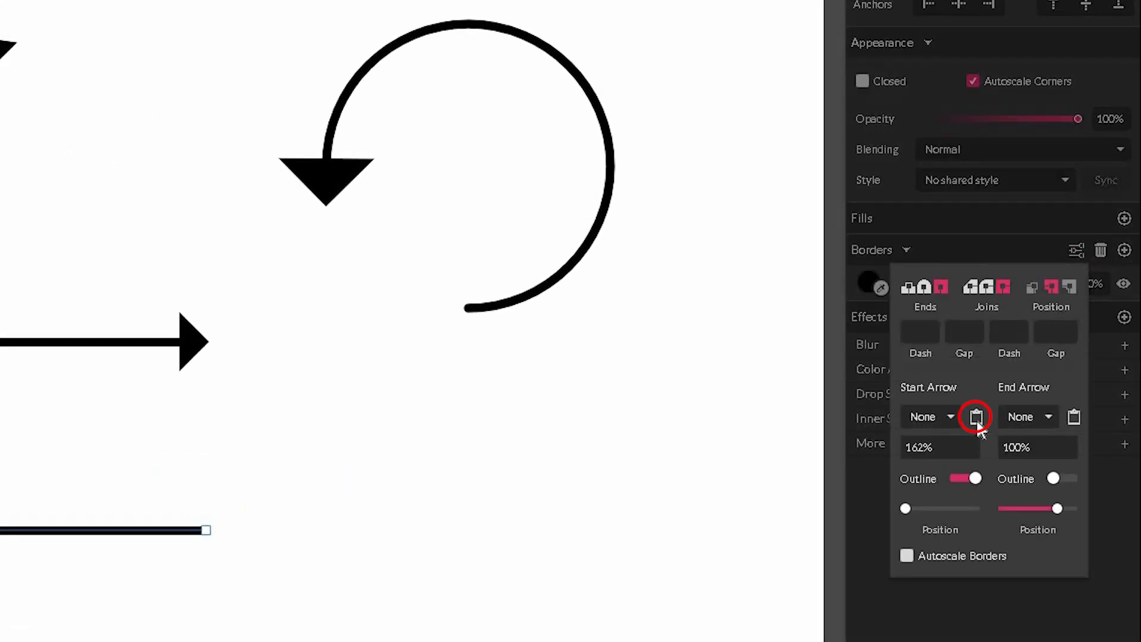
{"action": "mouse_move", "coordinate": [976, 417]}
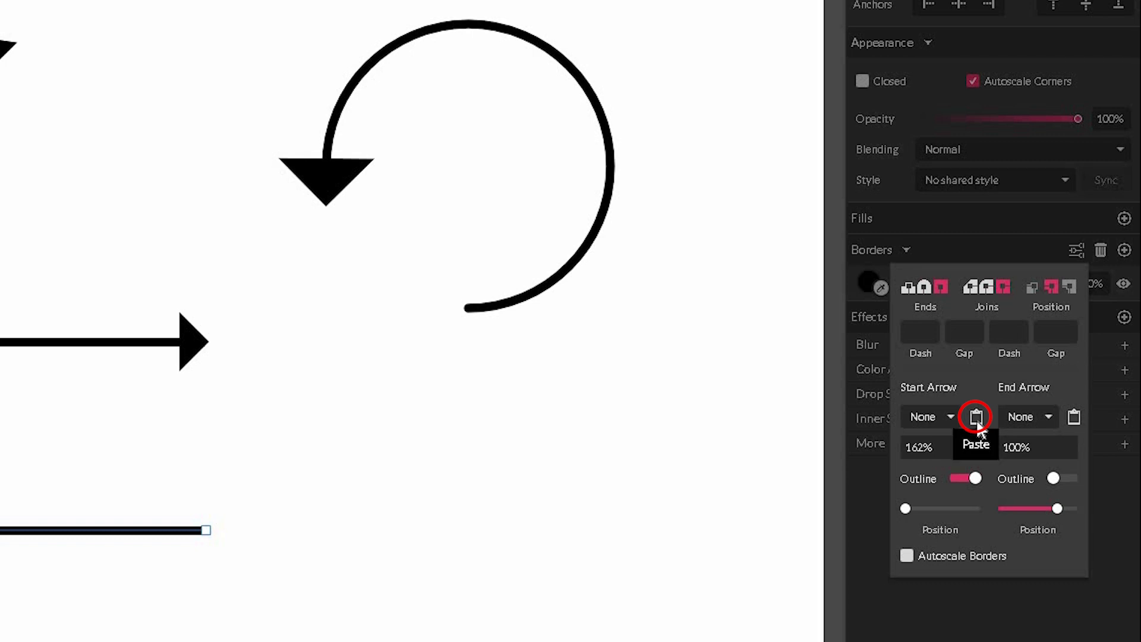
{"action": "left_click", "coordinate": [976, 416]}
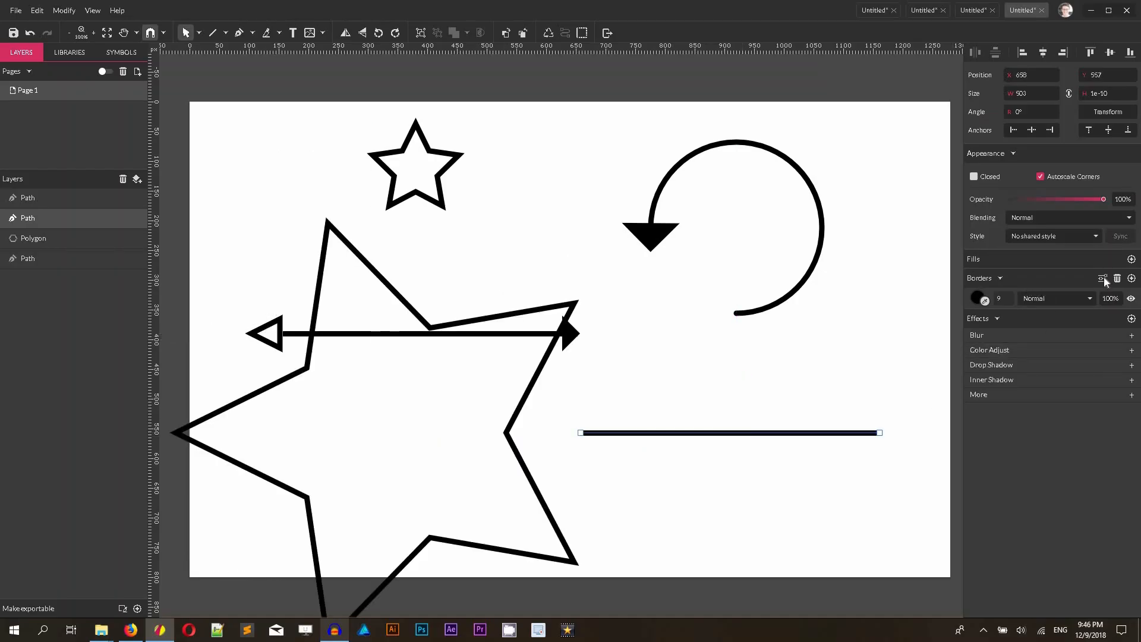
Shrink the star arrowhead to 34% of its size
{"action": "left_click", "coordinate": [1103, 279]}
{"action": "type", "text": "34"}
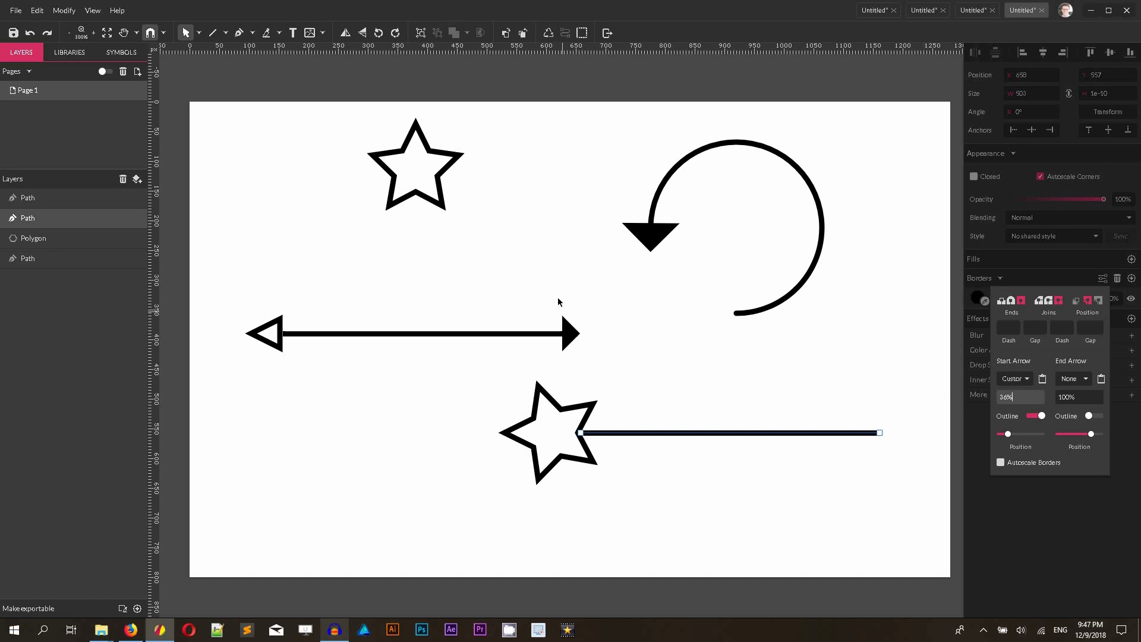
{"action": "left_click", "coordinate": [463, 503]}
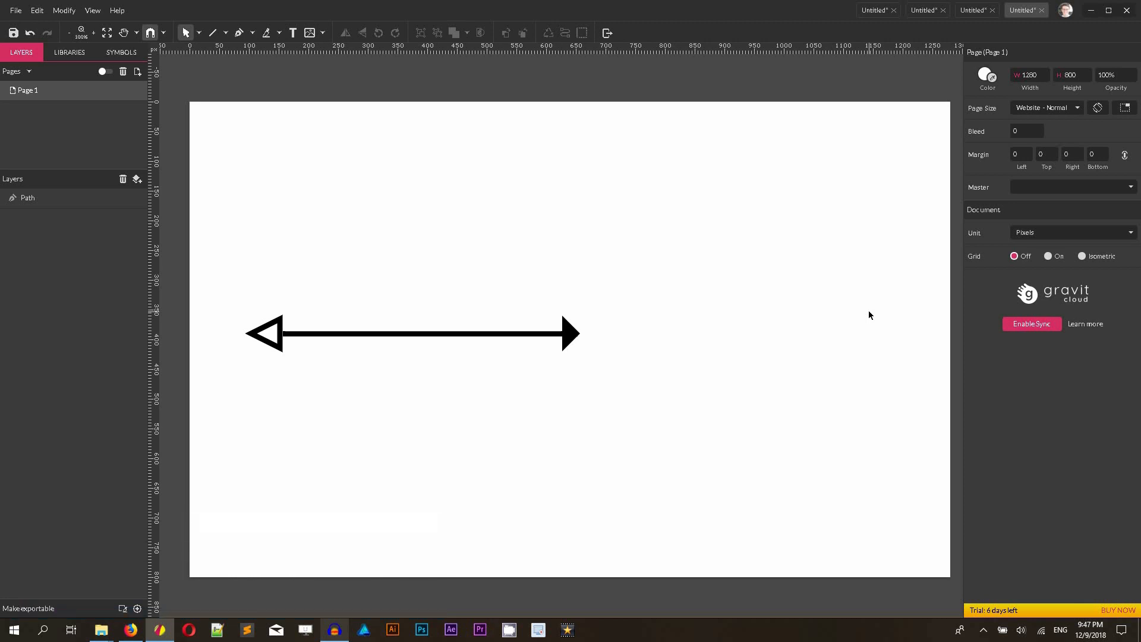
Draw a triangle with no fill and a border, then uncheck Closed to make it an open chevron path
{"action": "left_click", "coordinate": [226, 32]}
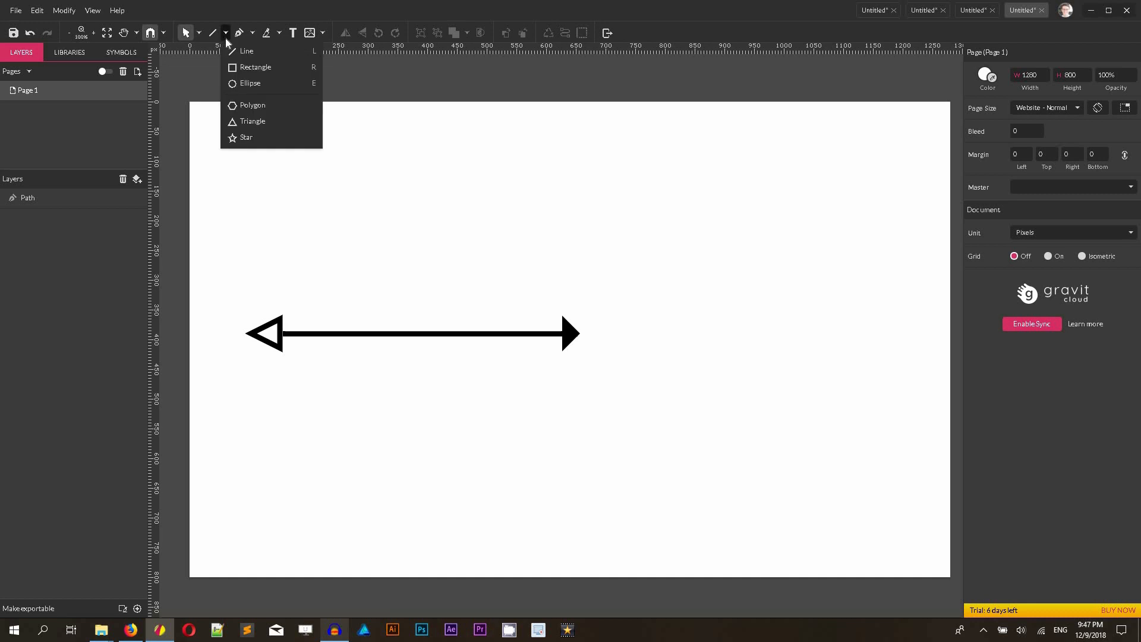
{"action": "mouse_move", "coordinate": [251, 121]}
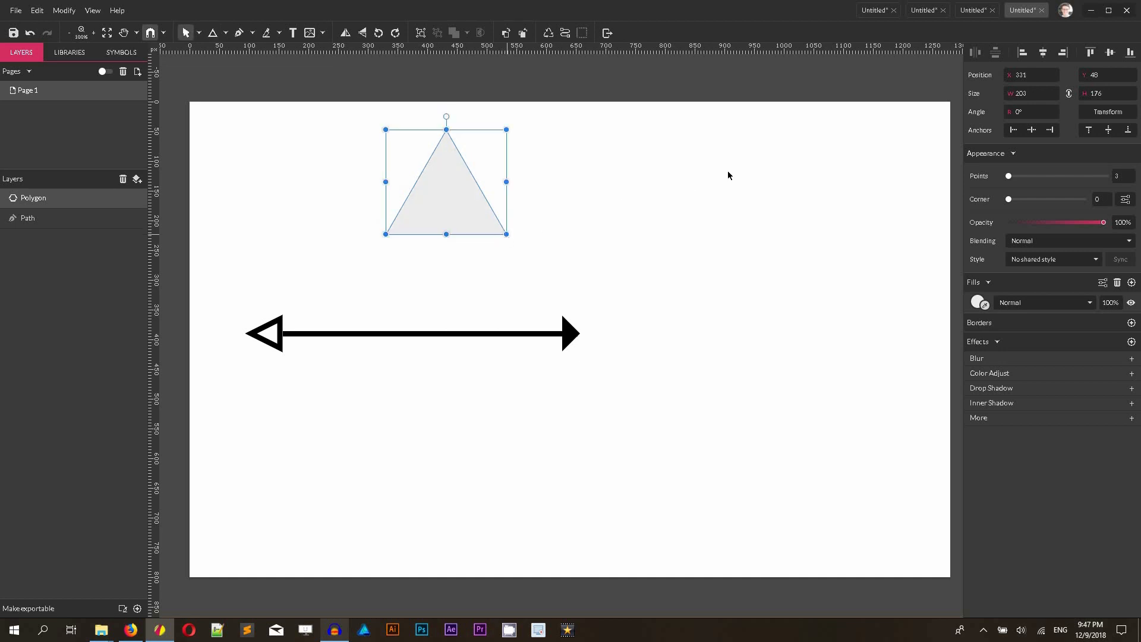
{"action": "left_click", "coordinate": [1117, 283]}
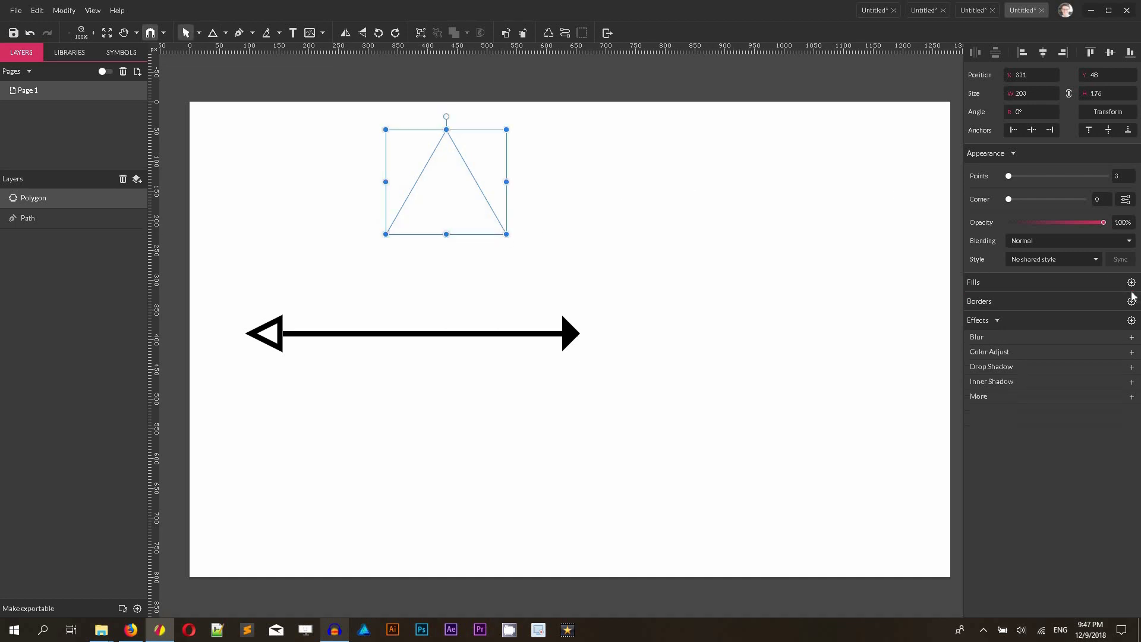
{"action": "left_click", "coordinate": [1131, 301]}
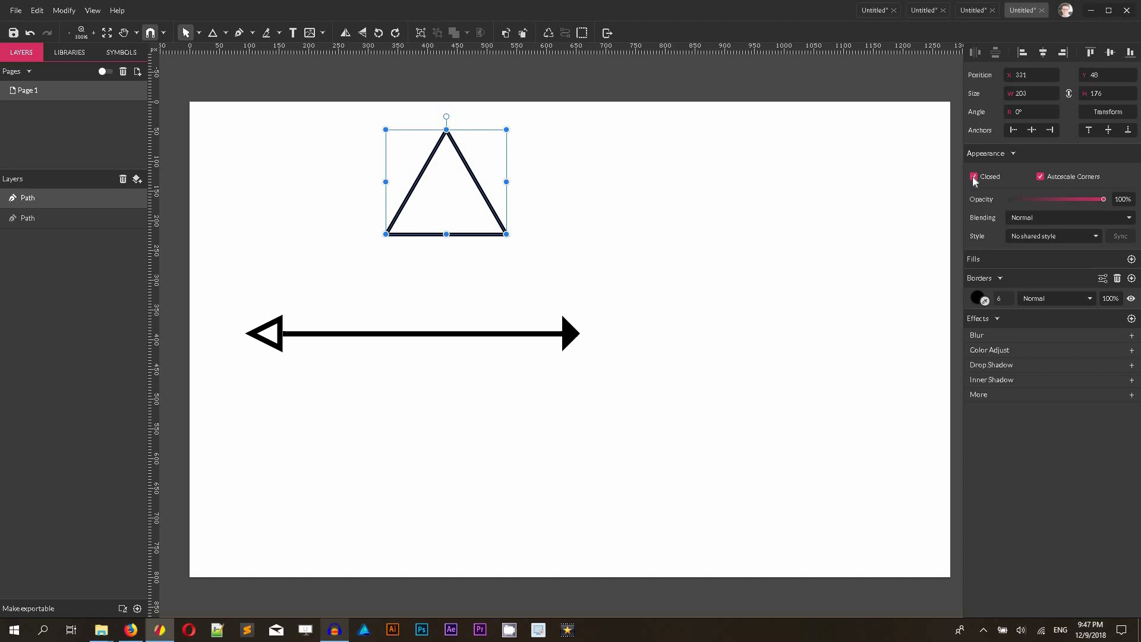
{"action": "left_click", "coordinate": [974, 176]}
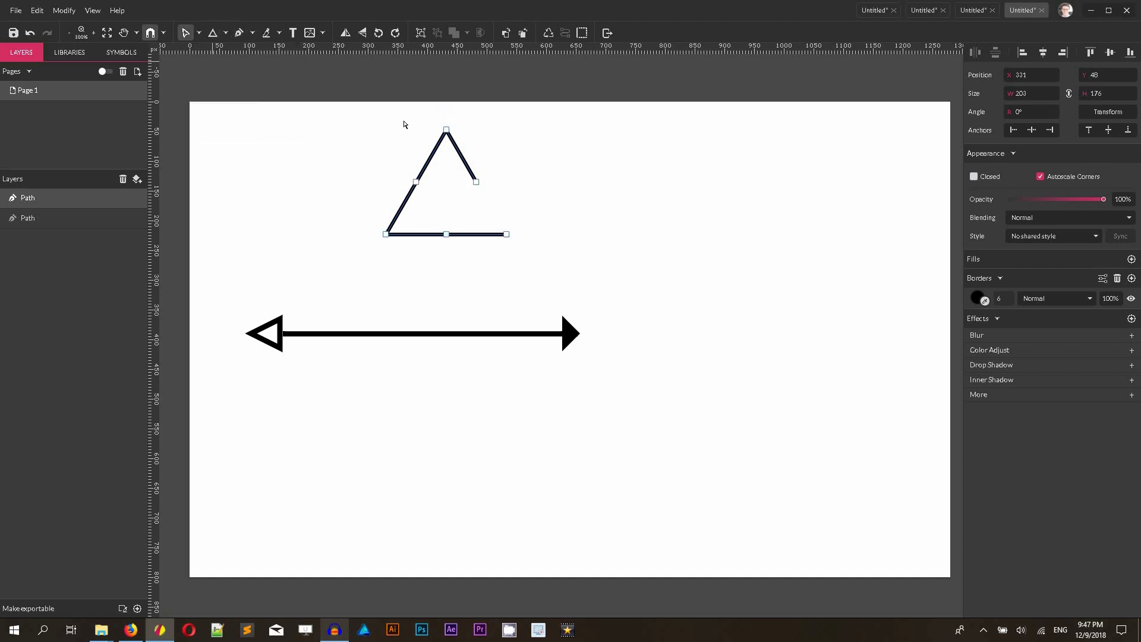
{"action": "left_click", "coordinate": [476, 181]}
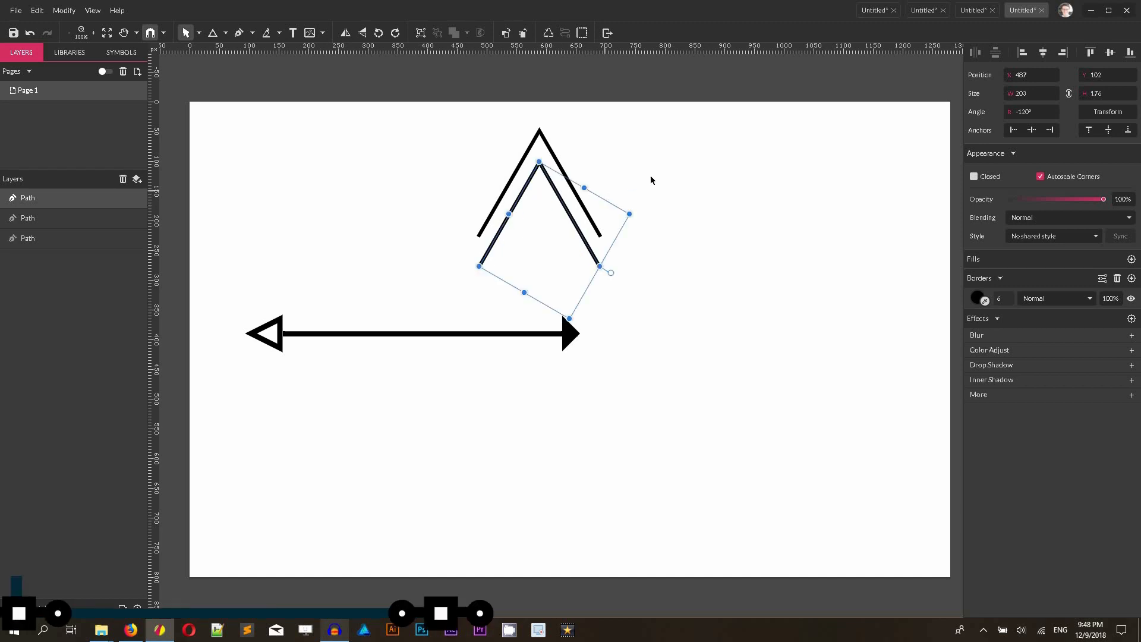
Duplicate the chevron twice with Ctrl+D to get three stacked copies
{"action": "key", "text": "Ctrl+D"}
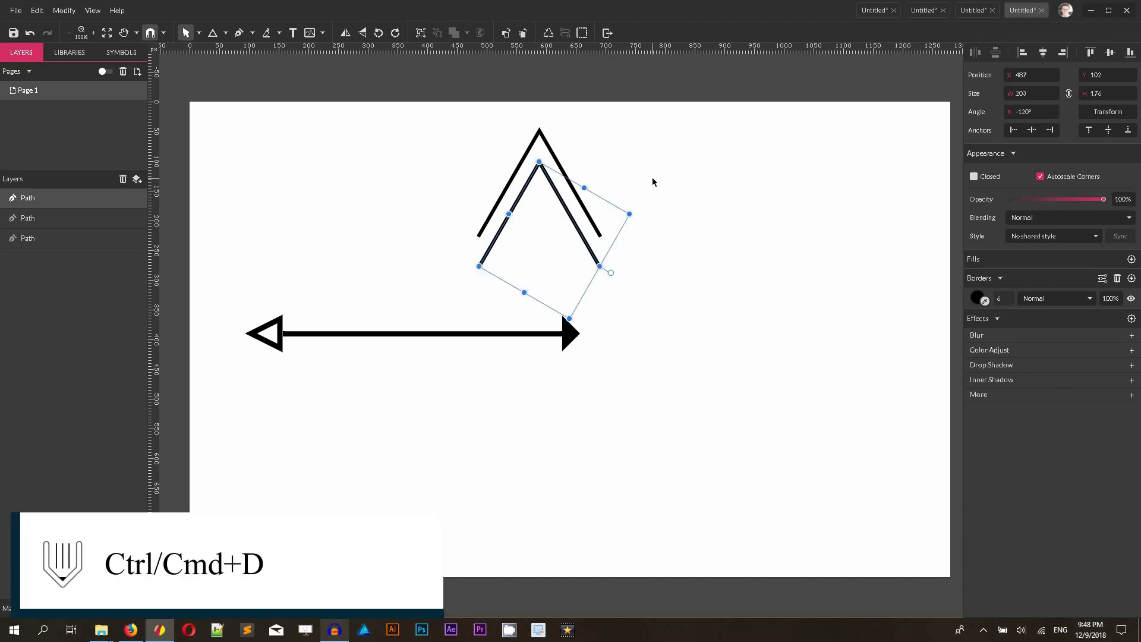
{"action": "key", "text": "ctrl+d"}
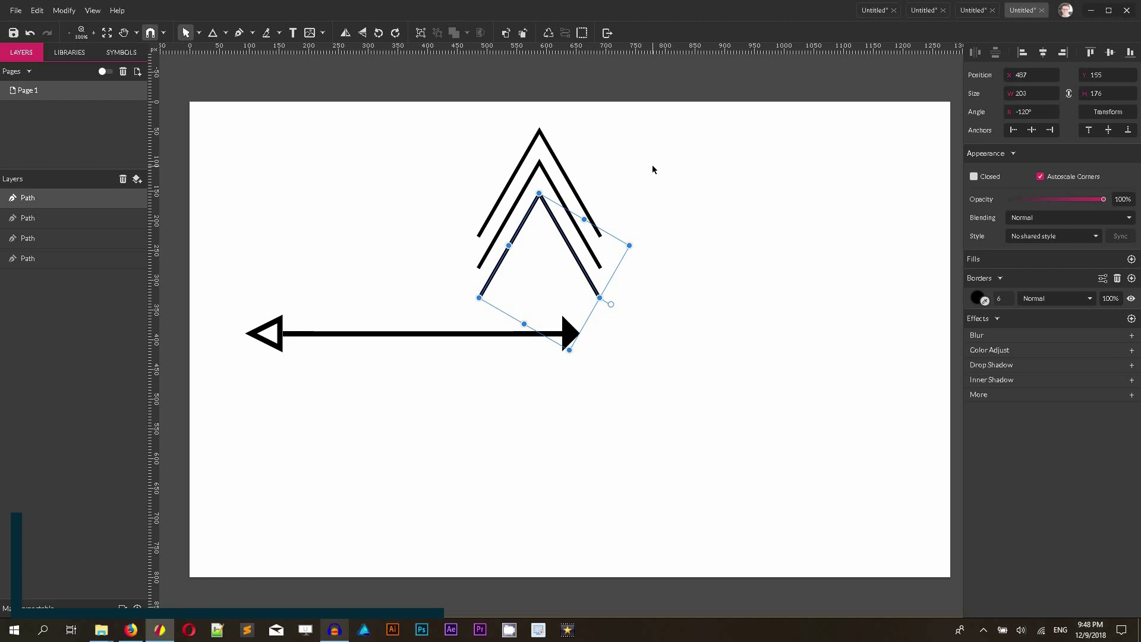
{"action": "mouse_move", "coordinate": [440, 144]}
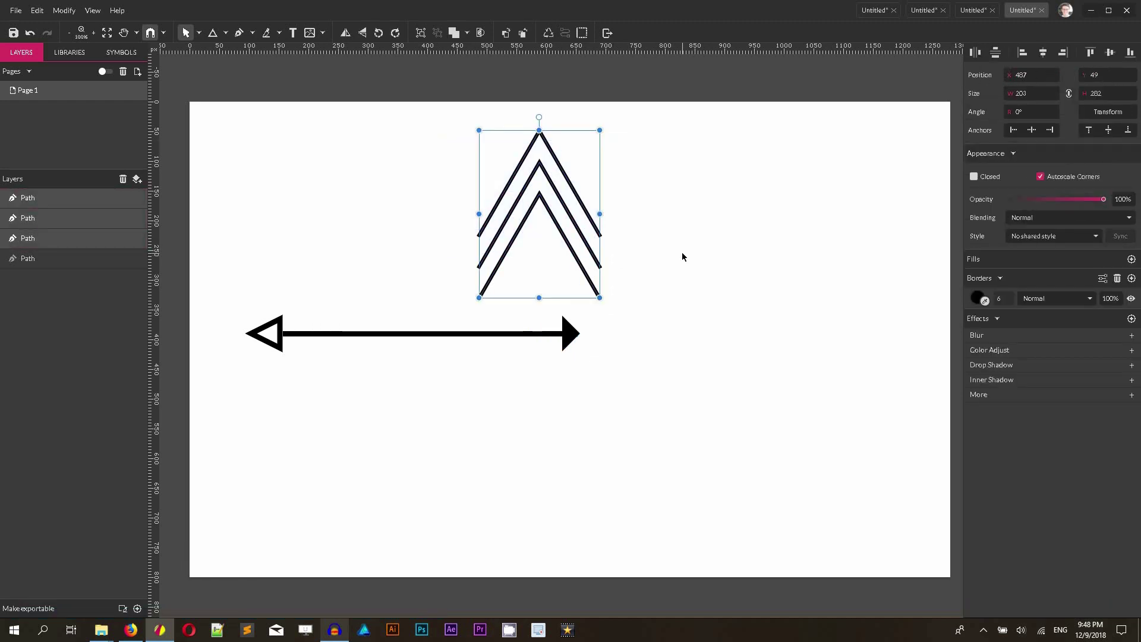
{"action": "mouse_move", "coordinate": [548, 216]}
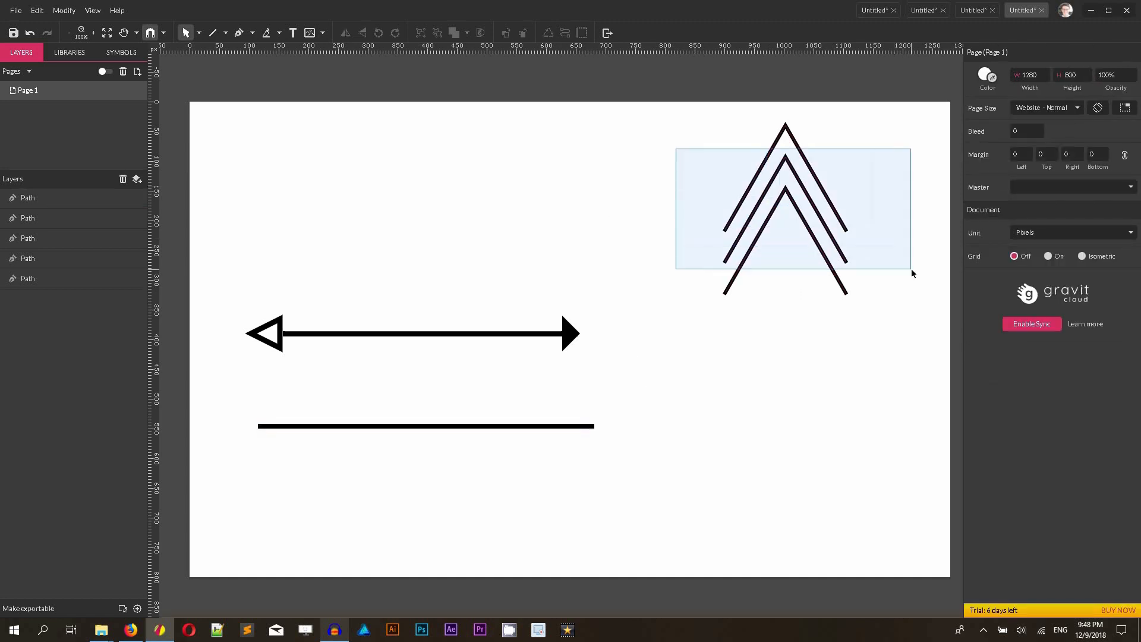
Set the plain line's Start Arrow to the copied chevron as a custom arrowhead
{"action": "left_click", "coordinate": [784, 204]}
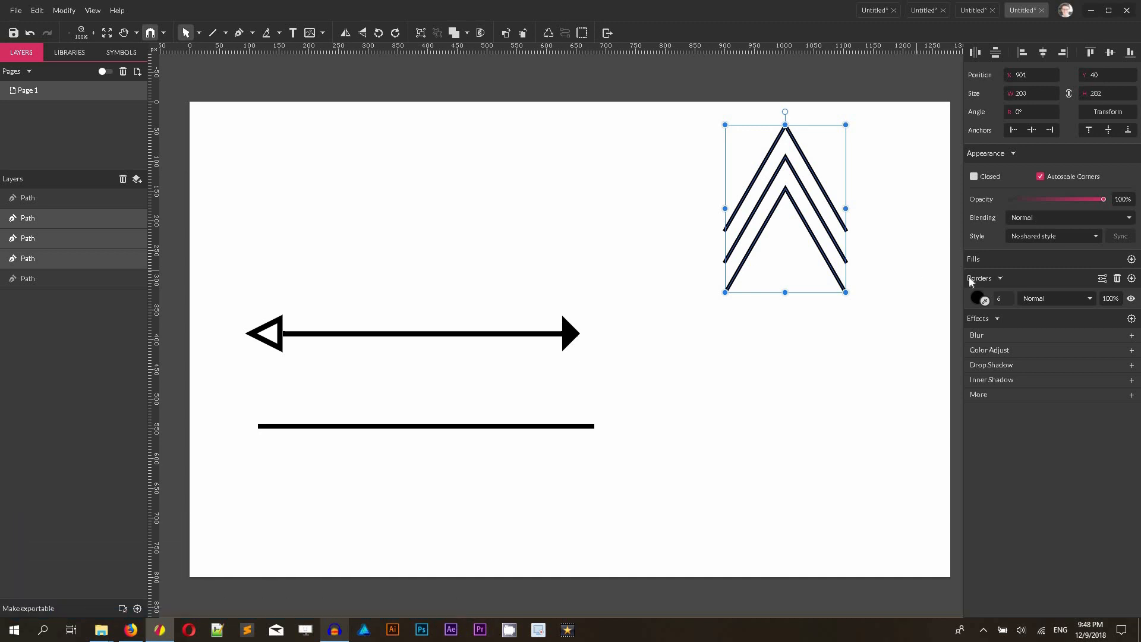
{"action": "left_click", "coordinate": [425, 426]}
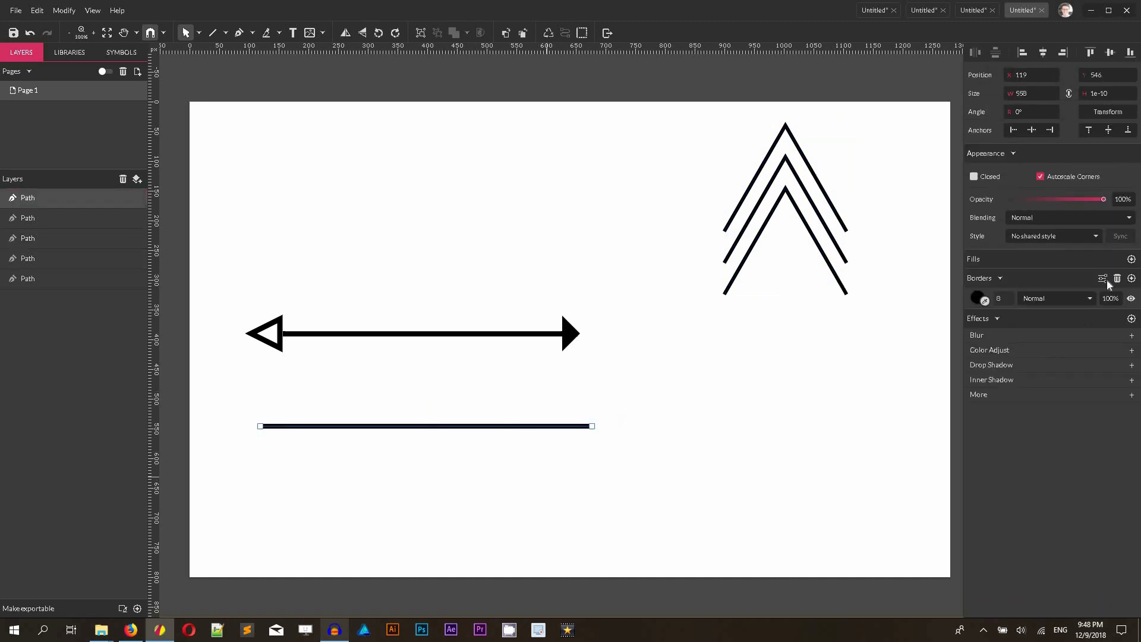
{"action": "left_click", "coordinate": [1103, 279]}
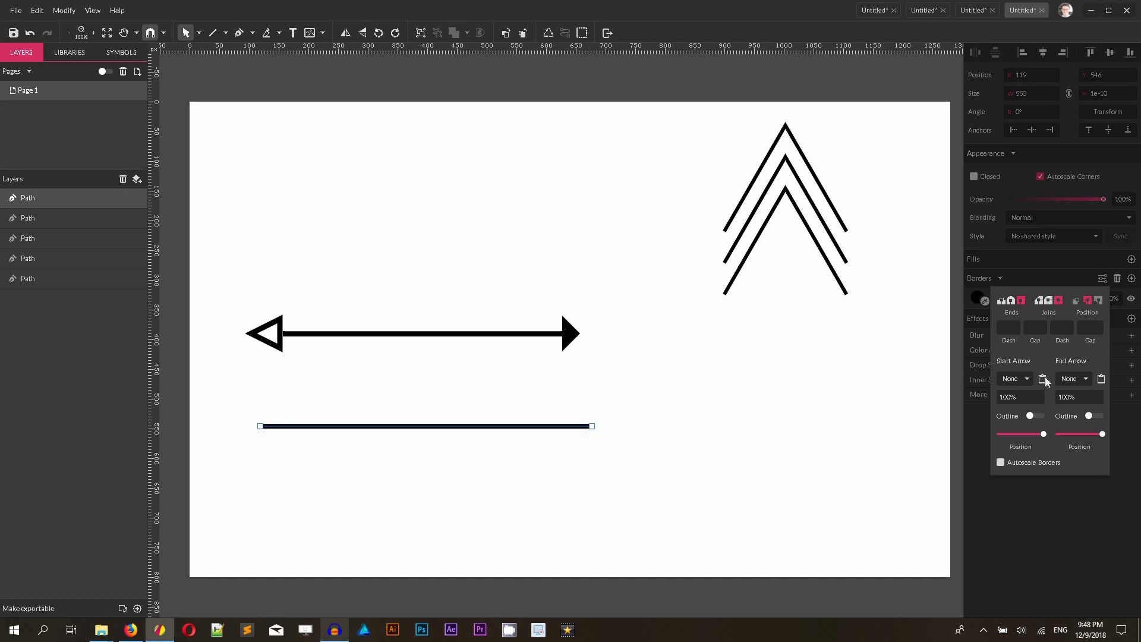
{"action": "left_click", "coordinate": [1013, 379]}
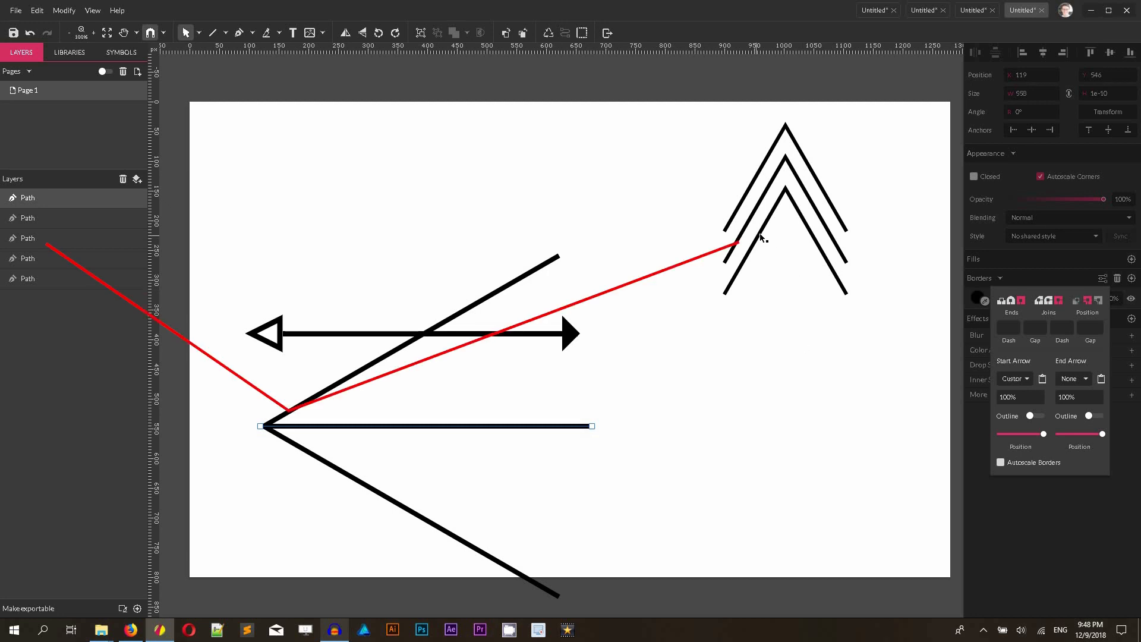
Select the middle chevron in the stack for the next arrowhead
{"action": "left_click", "coordinate": [769, 241]}
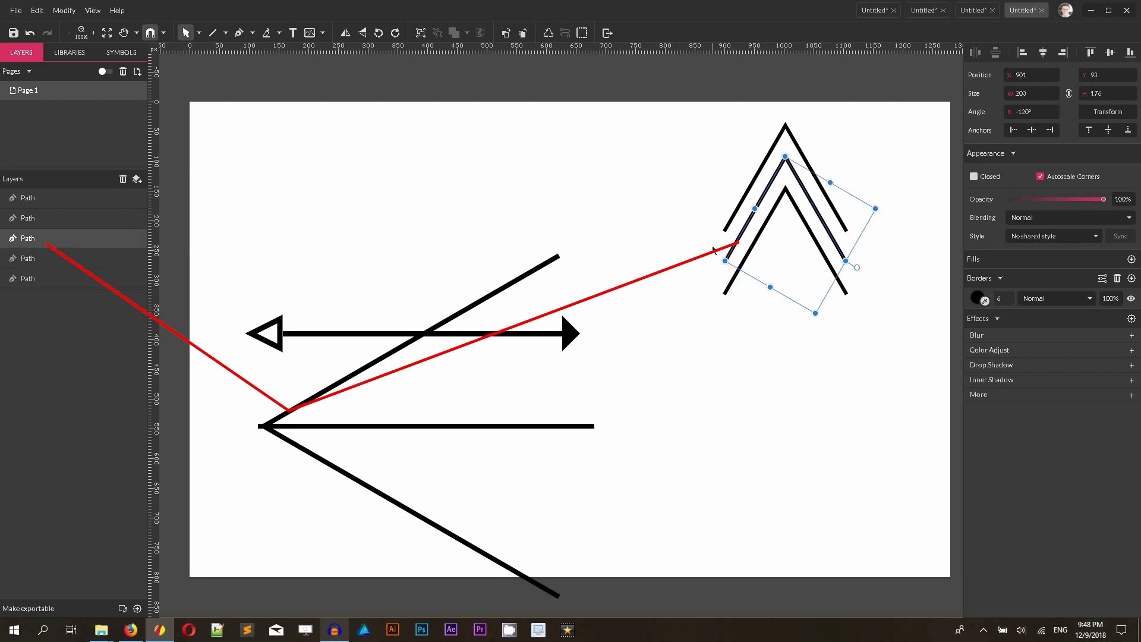
{"action": "mouse_move", "coordinate": [778, 177]}
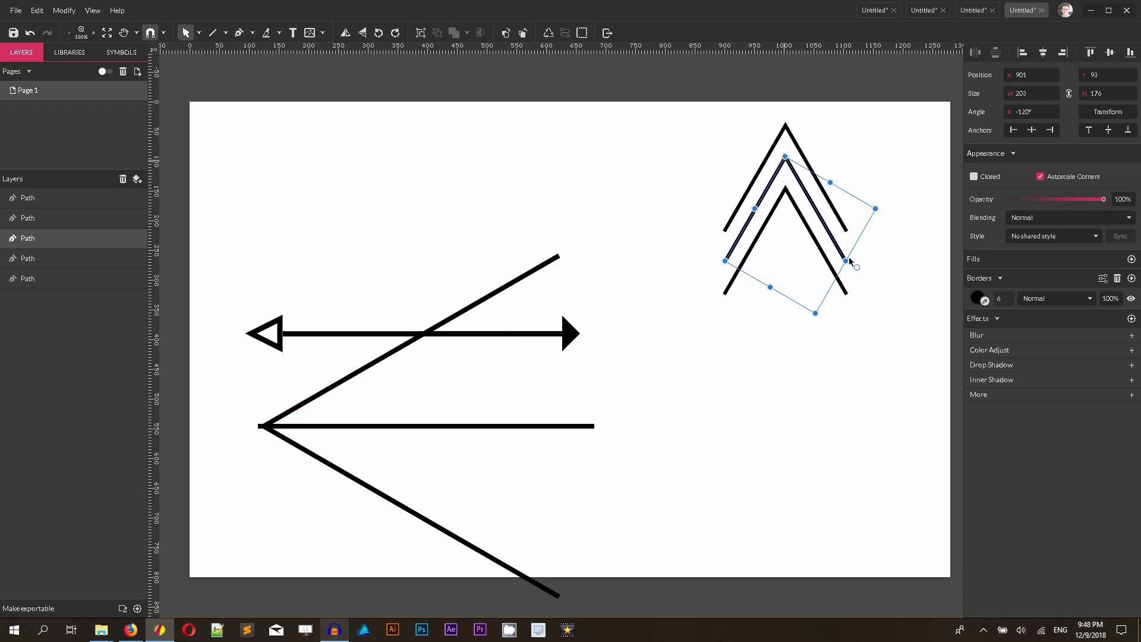
{"action": "left_click", "coordinate": [901, 321]}
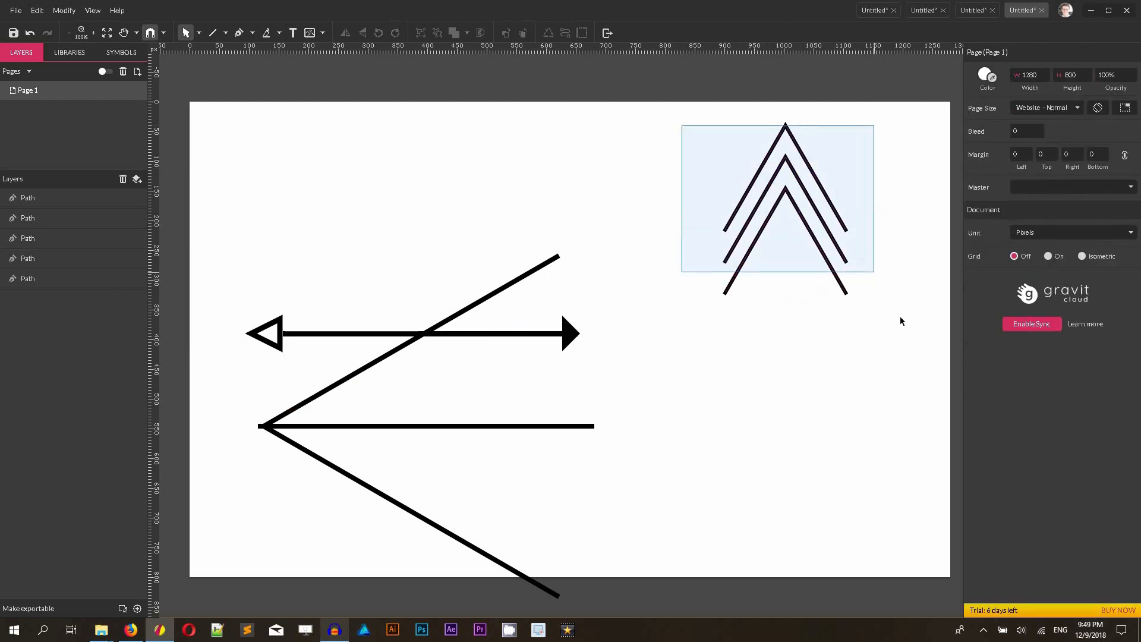
Copy the grouped triple chevron and dismiss the clipboard permission notice
{"action": "left_click", "coordinate": [784, 200]}
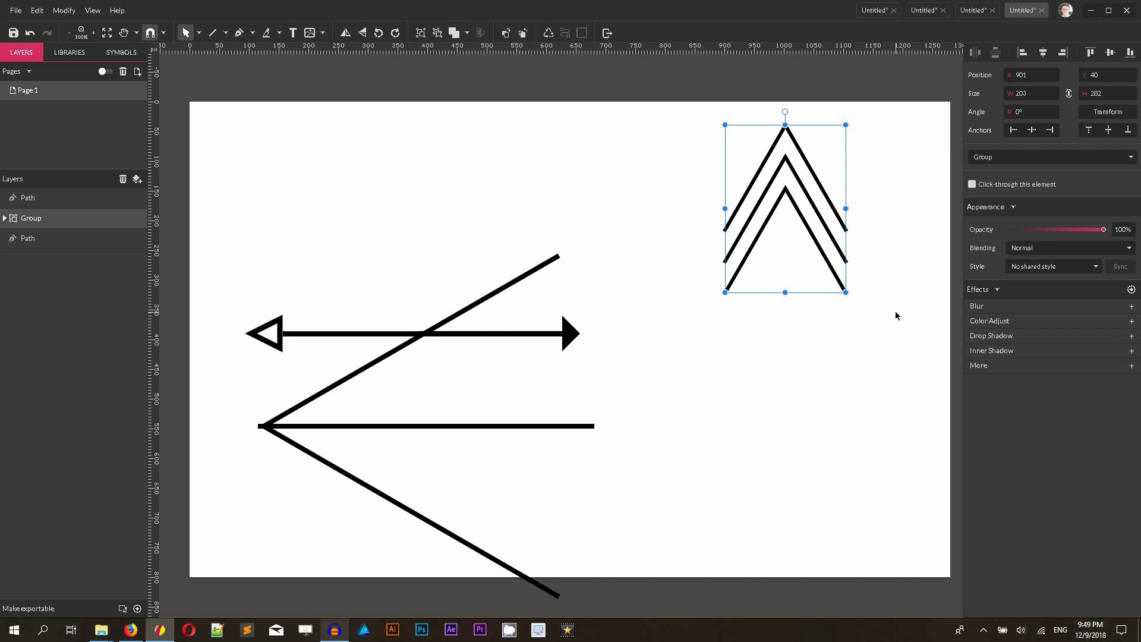
{"action": "key", "text": "ctrl+c"}
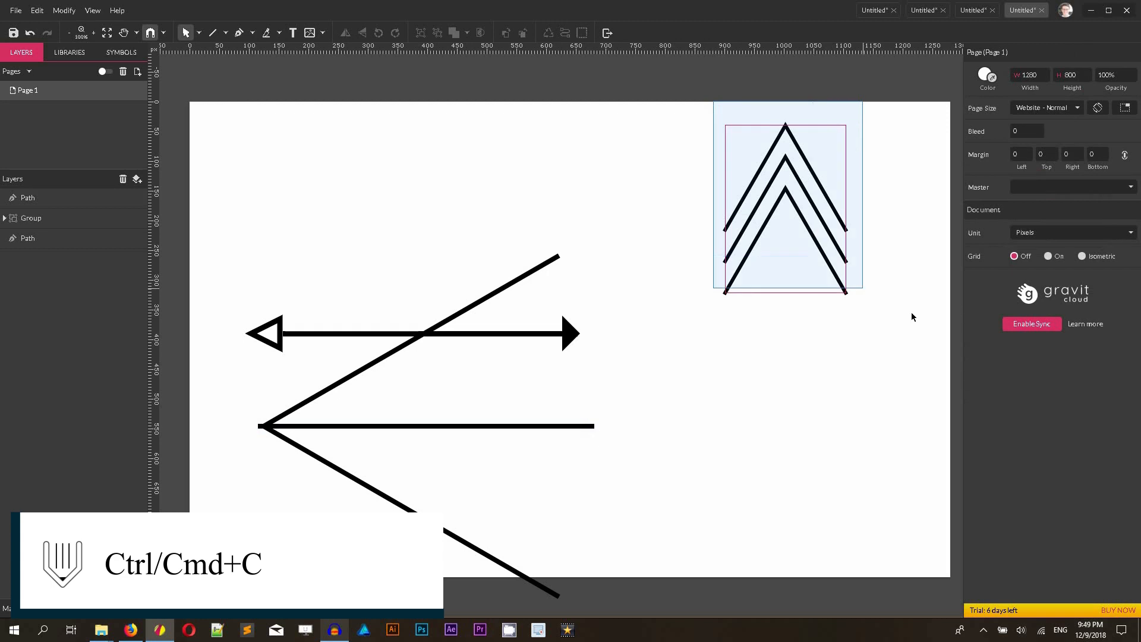
{"action": "left_click", "coordinate": [784, 204]}
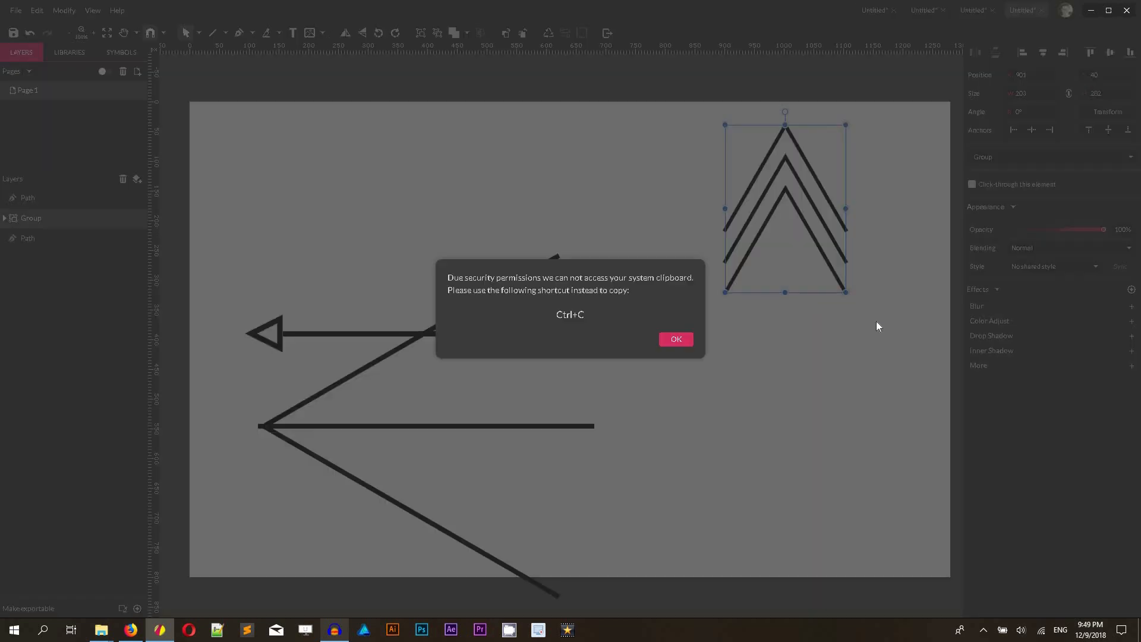
{"action": "left_click", "coordinate": [674, 340]}
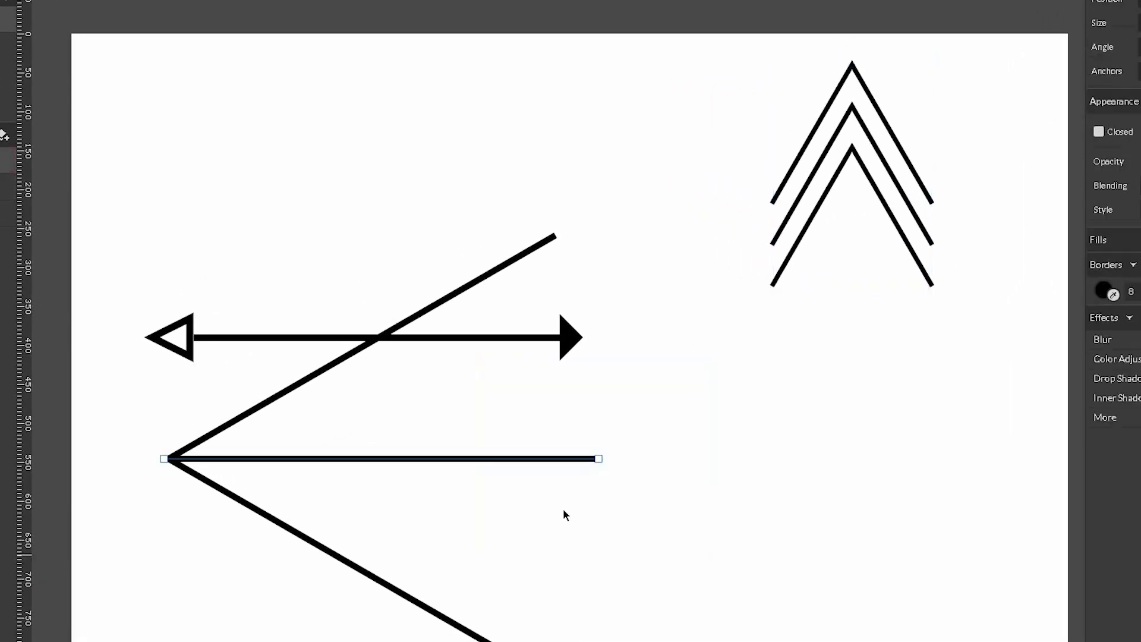
Try the custom Start Arrow on the line, dismiss the paste instructions, and reselect the chevron group
{"action": "left_click", "coordinate": [1133, 293]}
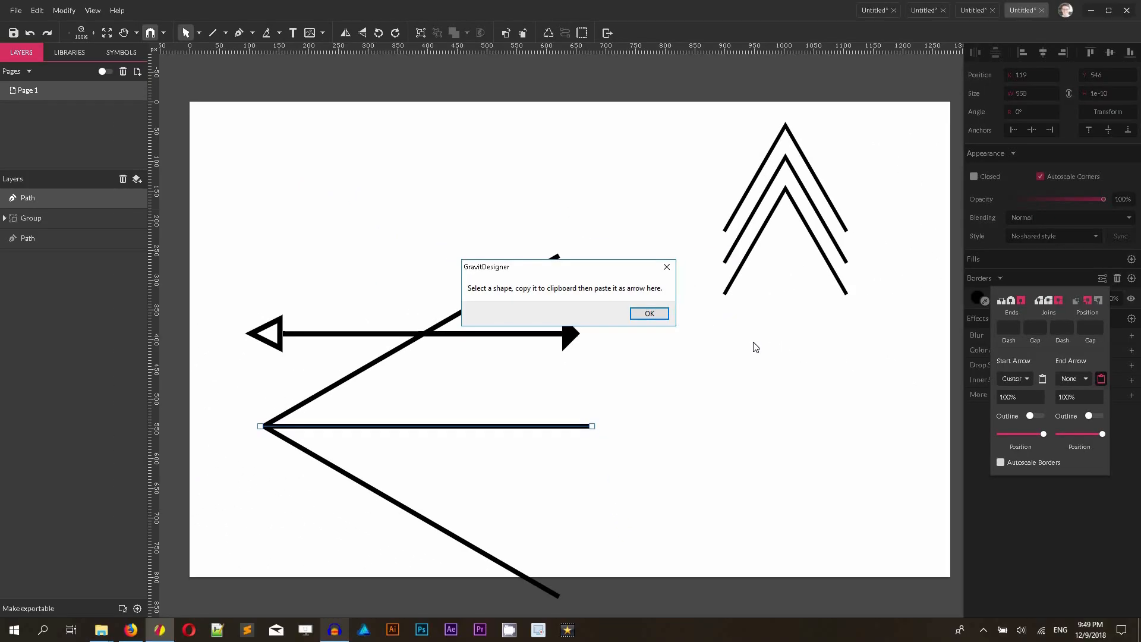
{"action": "left_click", "coordinate": [648, 313]}
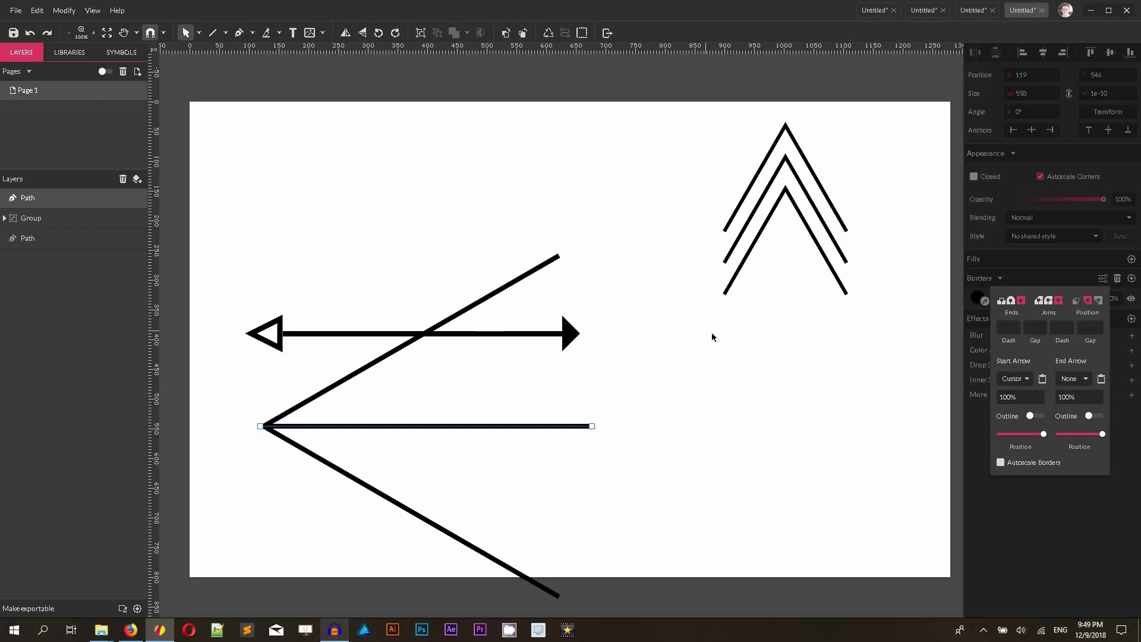
{"action": "left_click", "coordinate": [785, 211]}
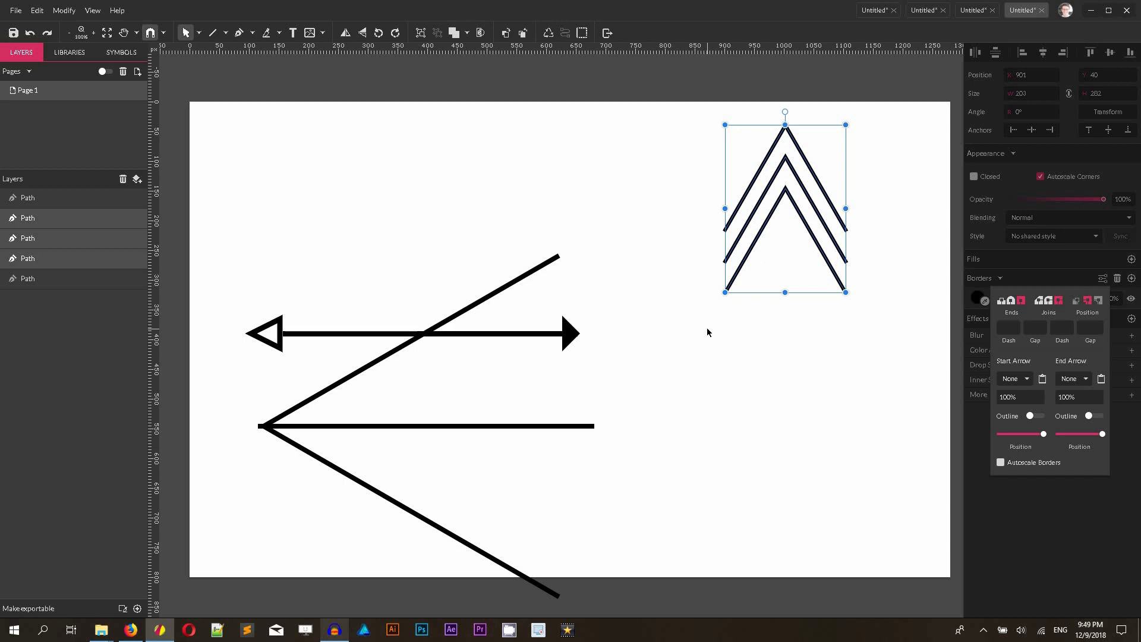
Join the three chevron strokes into one compound path via Modify > Path > Join Paths
{"action": "key", "text": "Ctrl+j"}
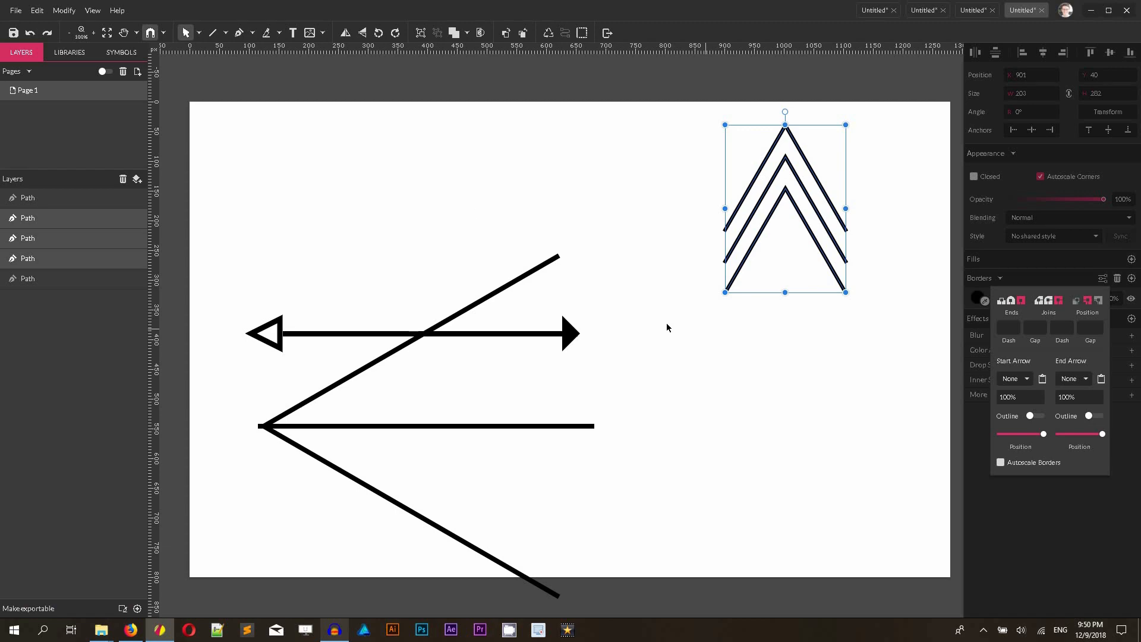
{"action": "left_click", "coordinate": [64, 10]}
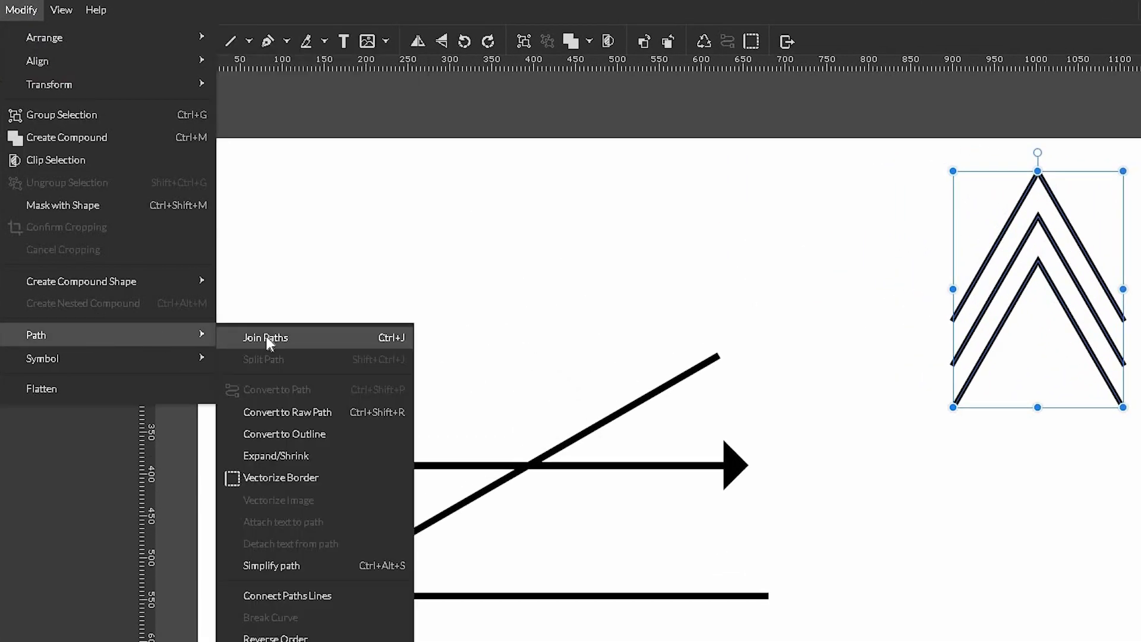
{"action": "left_click", "coordinate": [265, 337]}
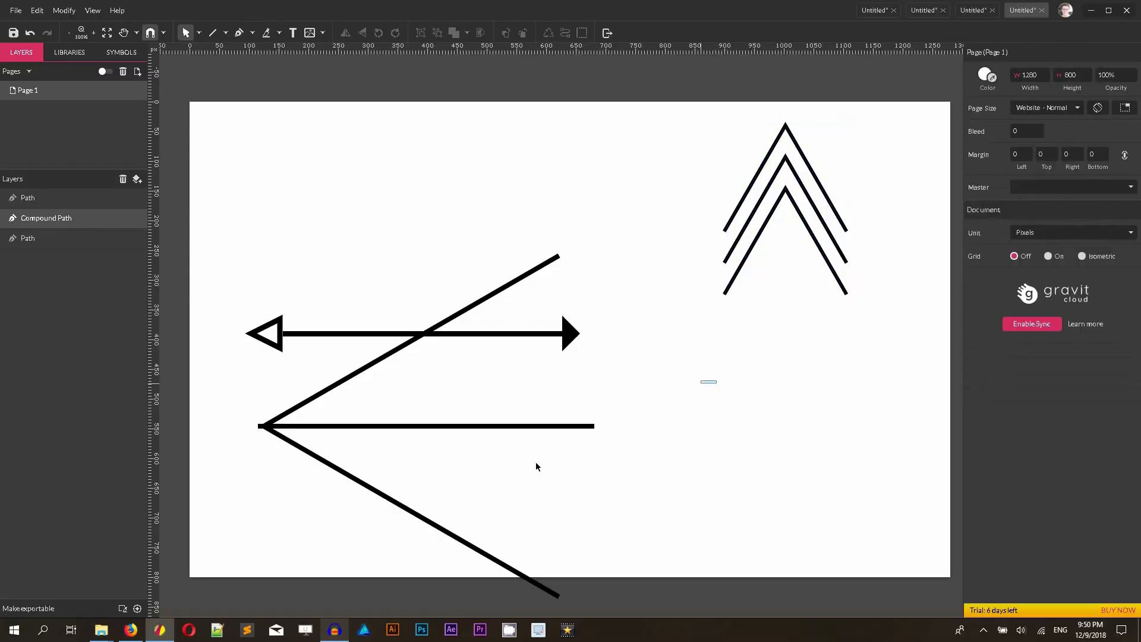
Give the line a custom triple-chevron Start Arrow scaled to 36% and reselect the chevron path
{"action": "left_click", "coordinate": [425, 425]}
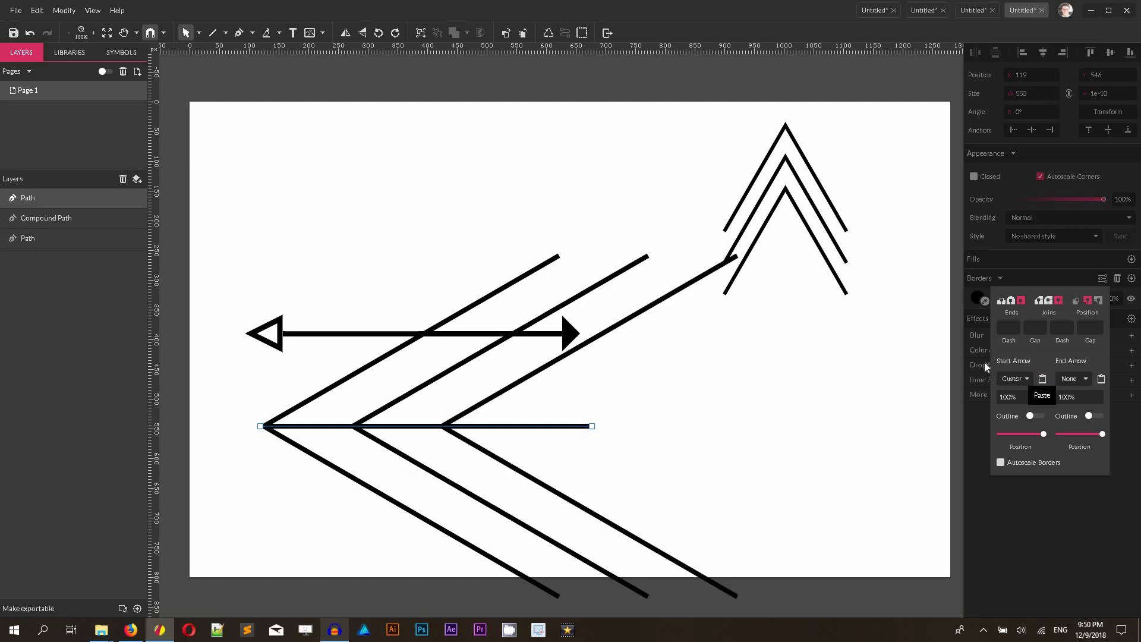
{"action": "triple_click", "coordinate": [1007, 396]}
{"action": "type", "text": "36"}
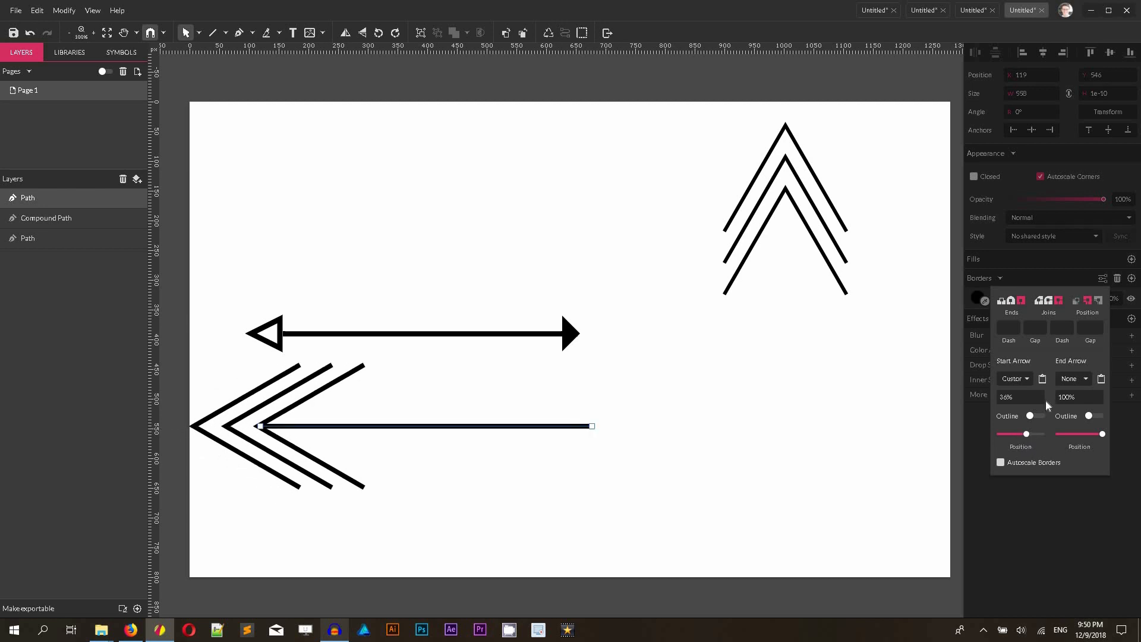
{"action": "triple_click", "coordinate": [1019, 397]}
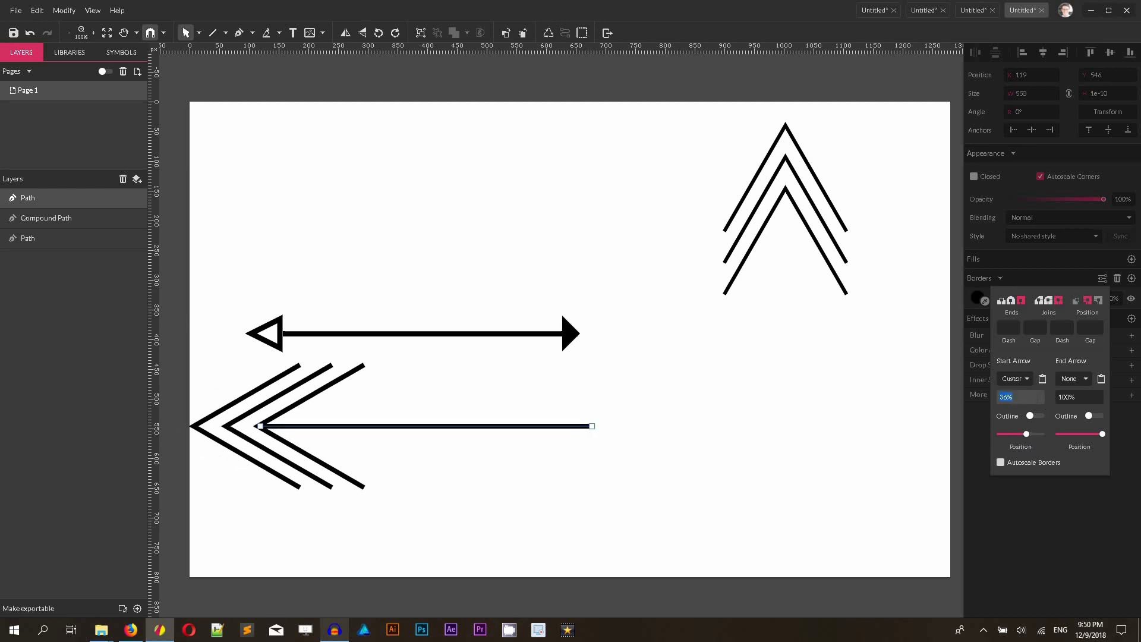
{"action": "left_click", "coordinate": [877, 278]}
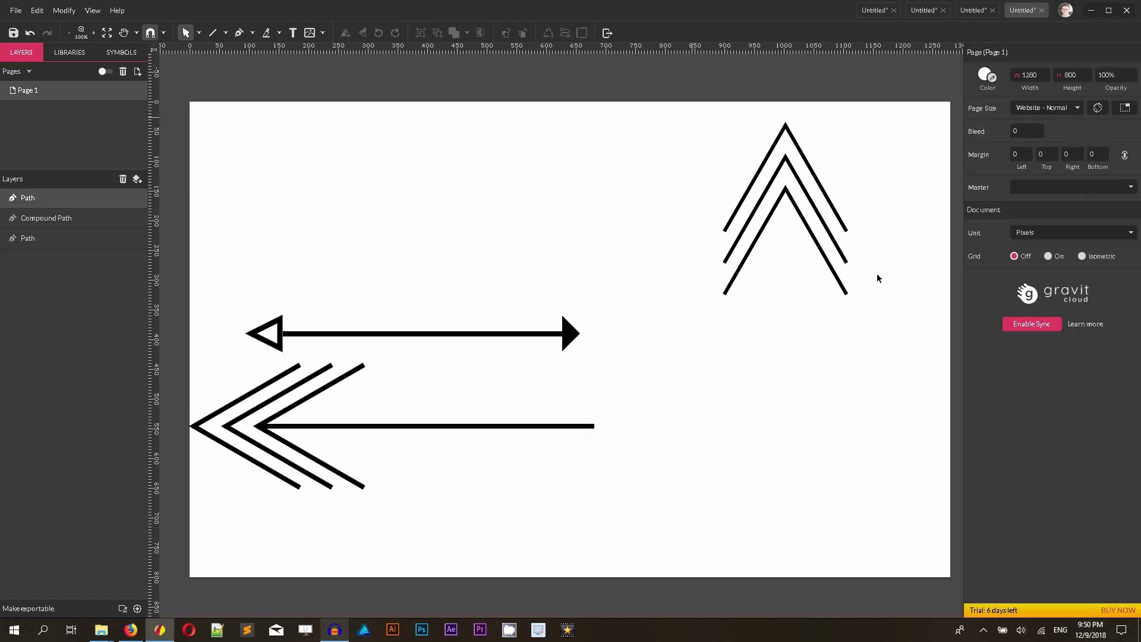
{"action": "left_click", "coordinate": [784, 211]}
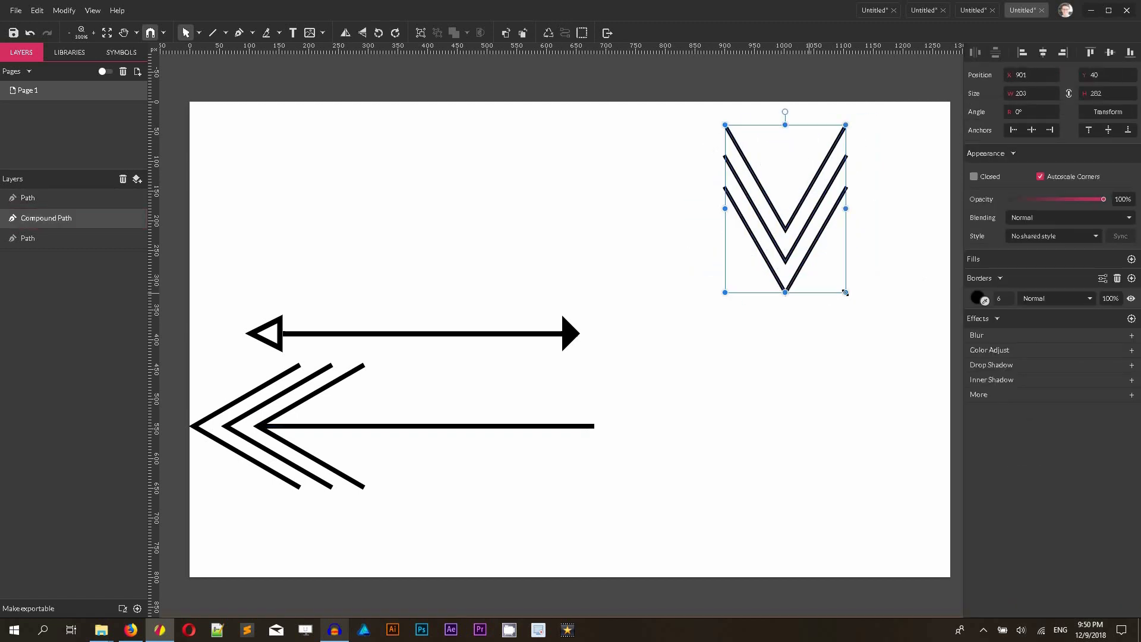
{"action": "mouse_move", "coordinate": [1090, 287]}
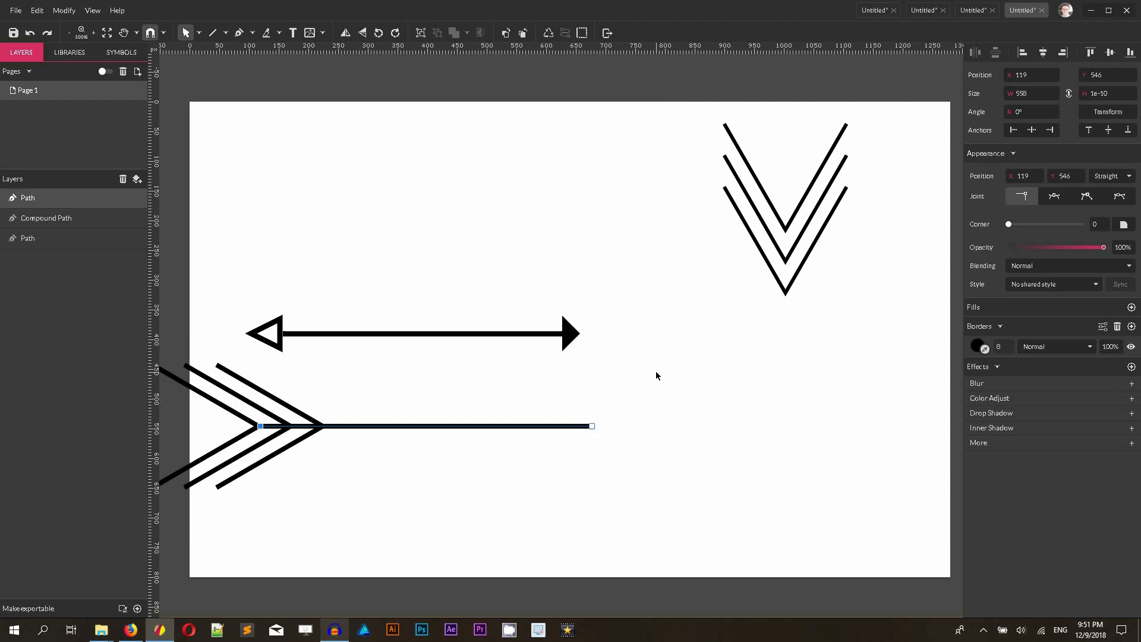
{"action": "mouse_move", "coordinate": [652, 286]}
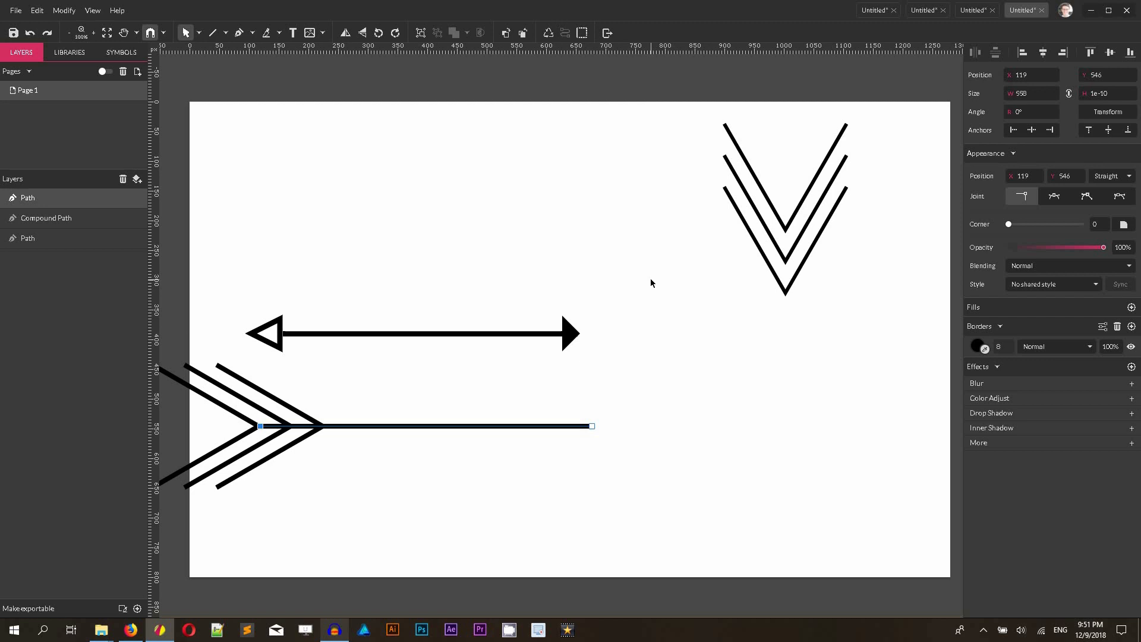
{"action": "mouse_move", "coordinate": [873, 10]}
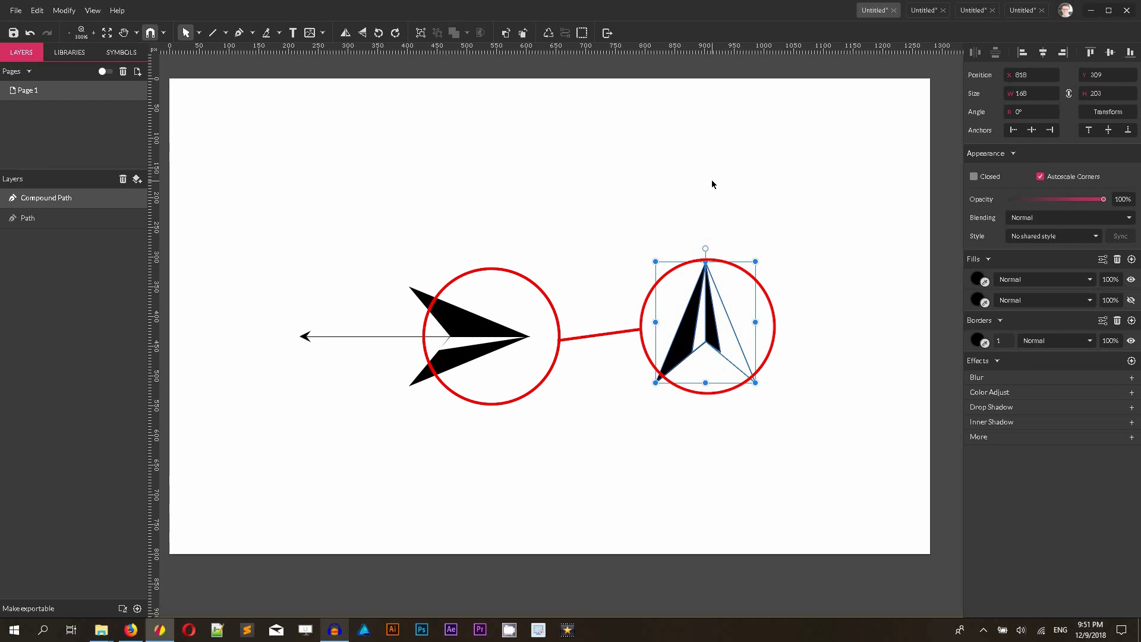
{"action": "mouse_move", "coordinate": [608, 281]}
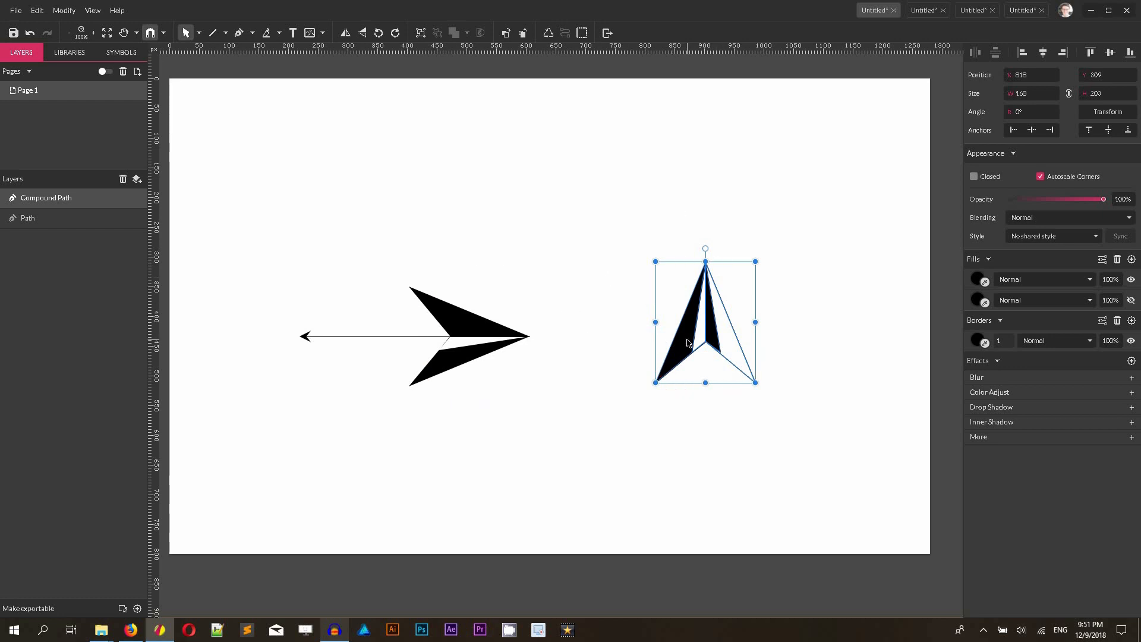
{"action": "mouse_move", "coordinate": [756, 237]}
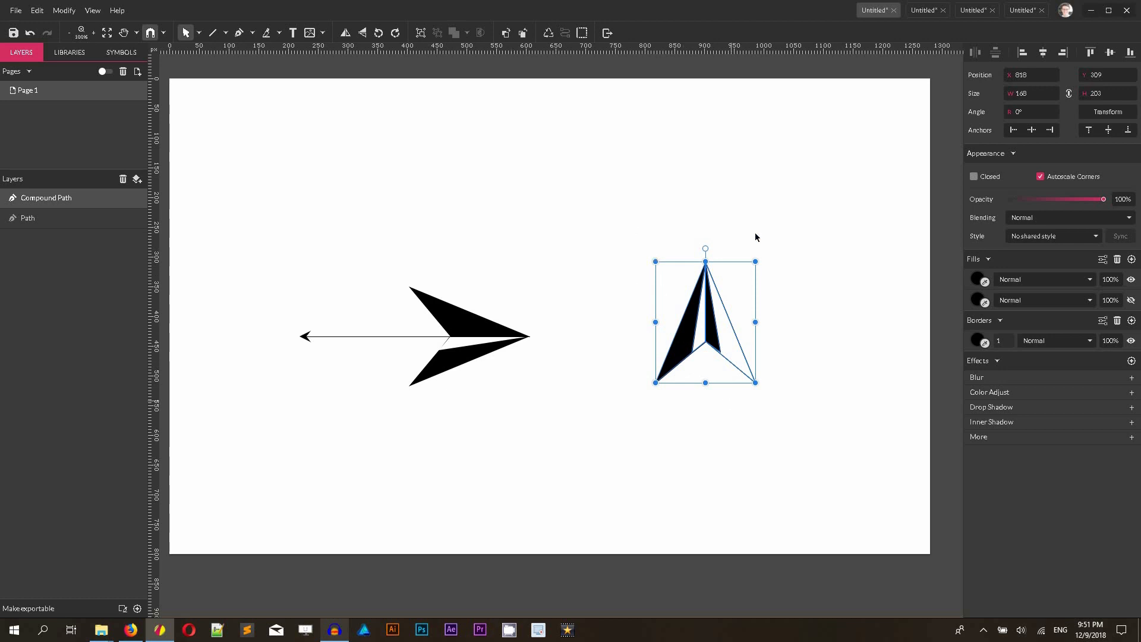
{"action": "left_click", "coordinate": [481, 280]}
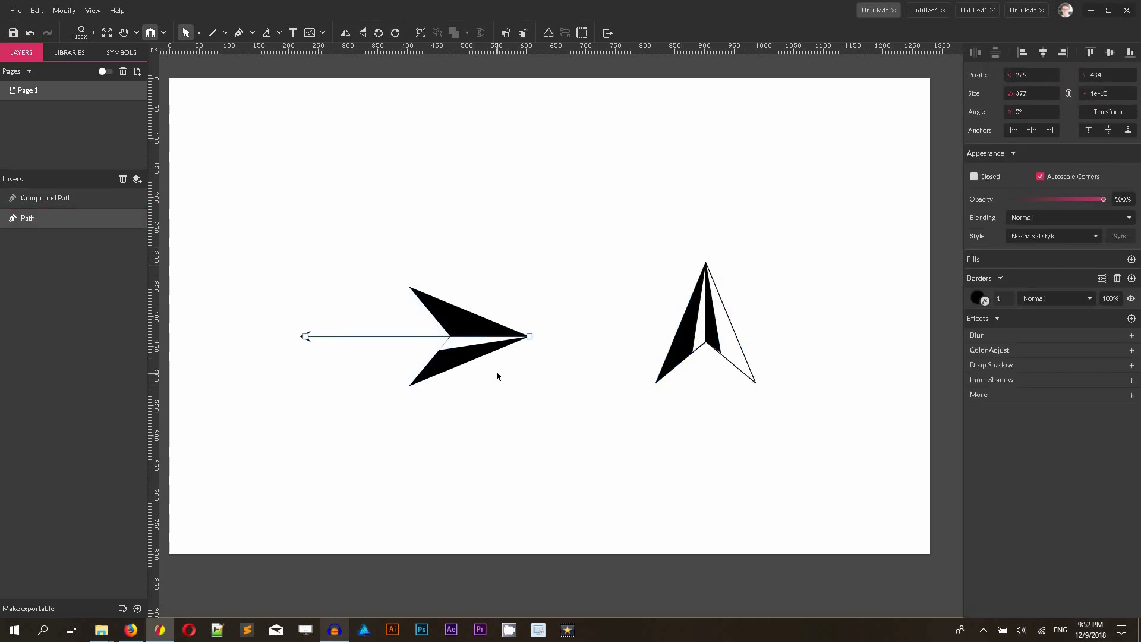
{"action": "mouse_move", "coordinate": [493, 366]}
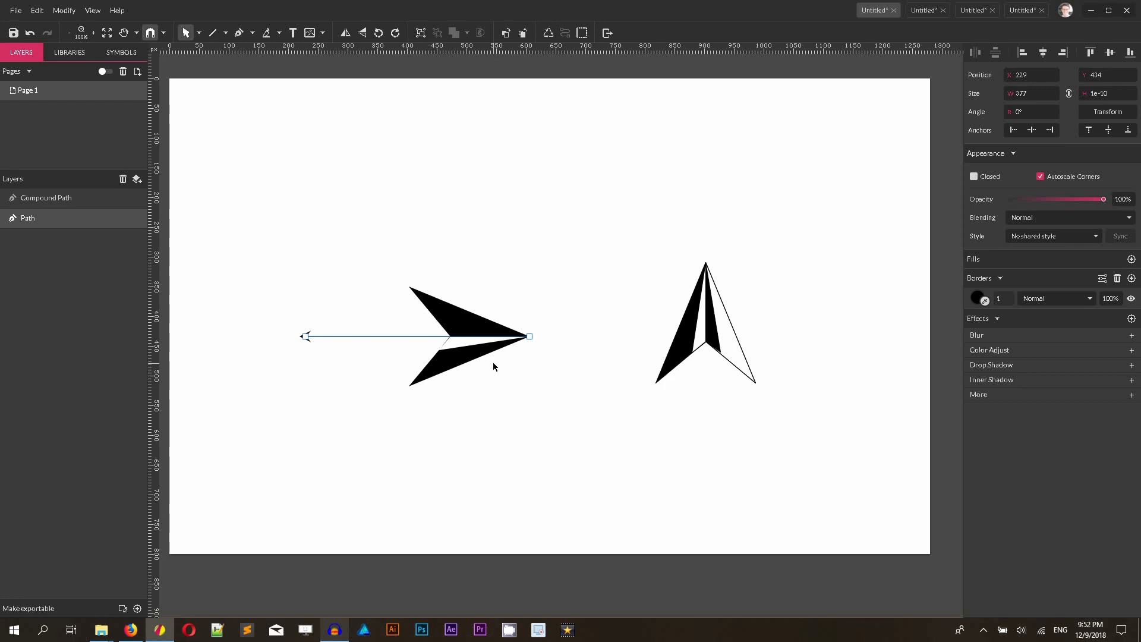
{"action": "left_click", "coordinate": [1022, 10]}
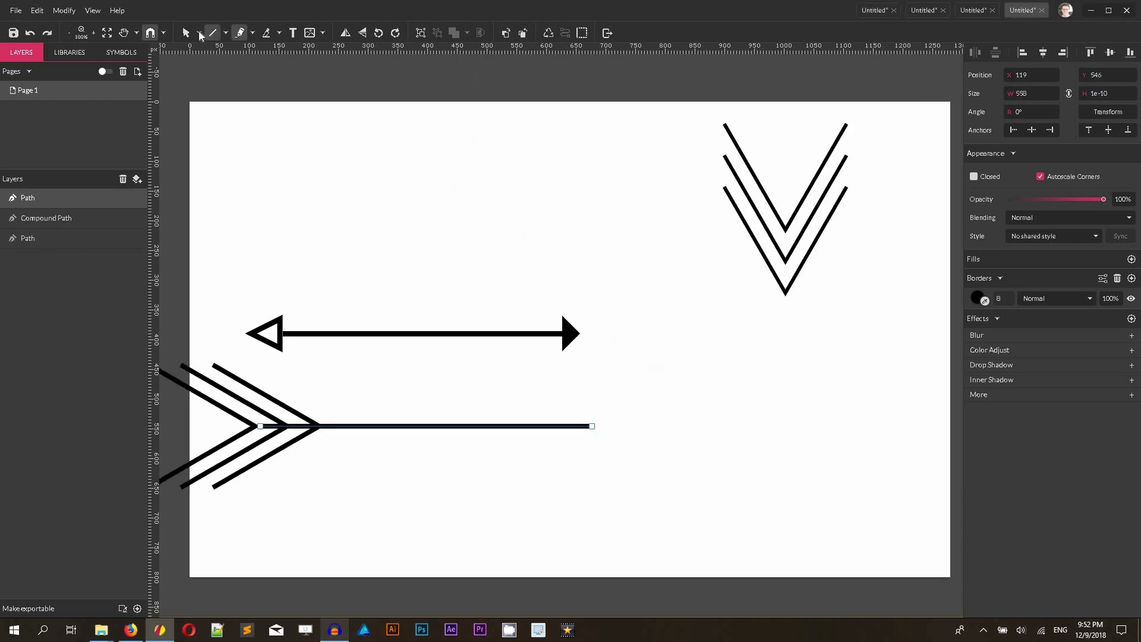
{"action": "left_click", "coordinate": [64, 10]}
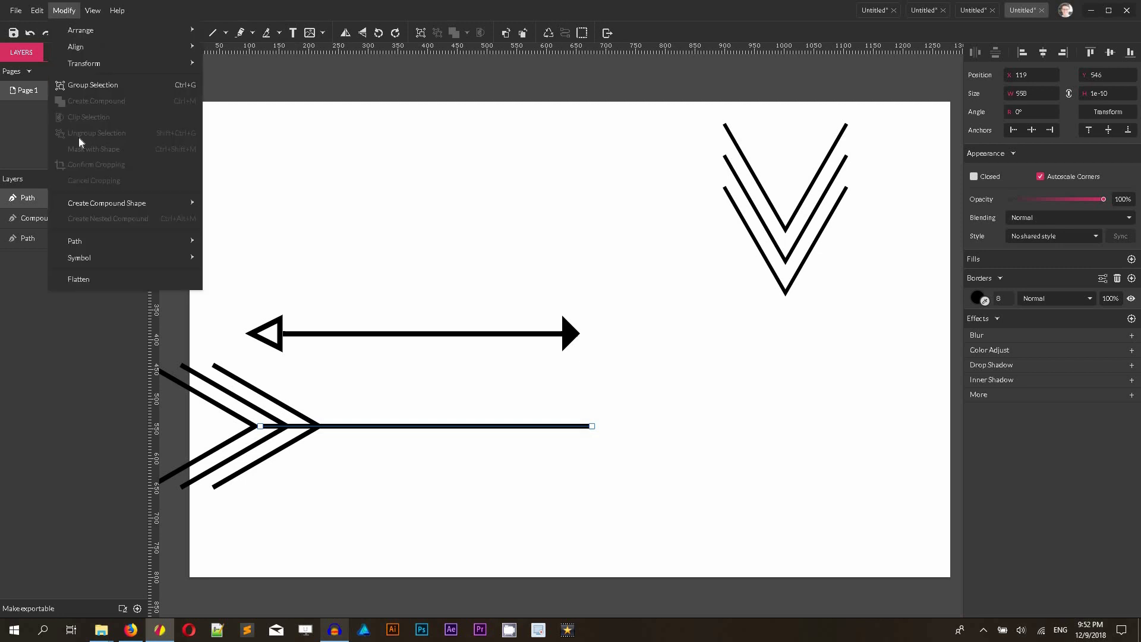
{"action": "left_click", "coordinate": [319, 192]}
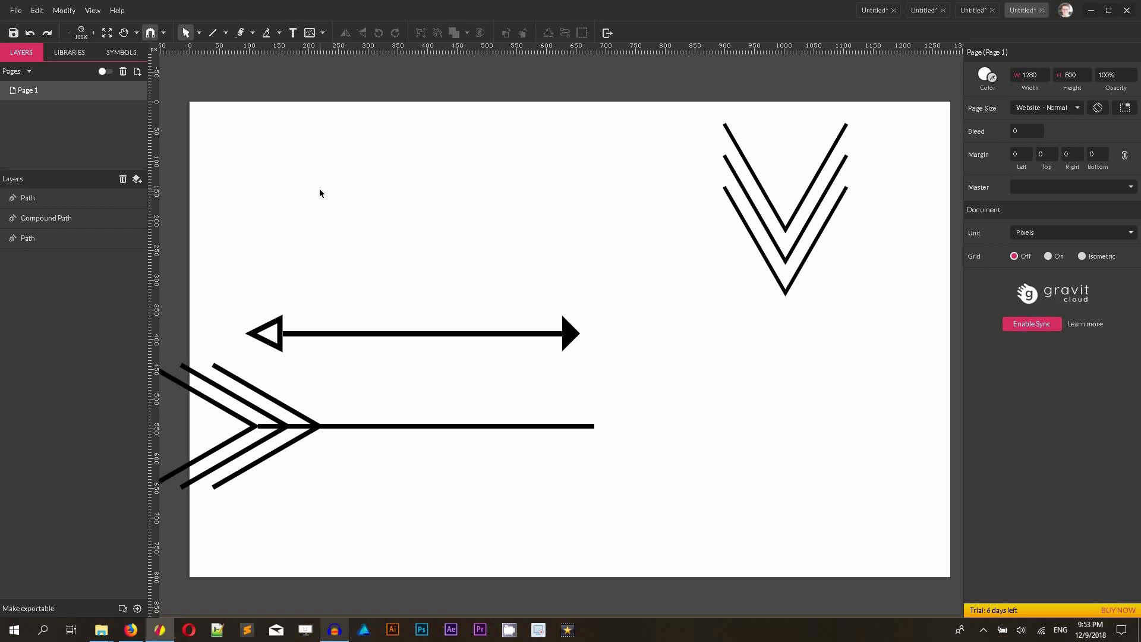
{"action": "mouse_move", "coordinate": [309, 190]}
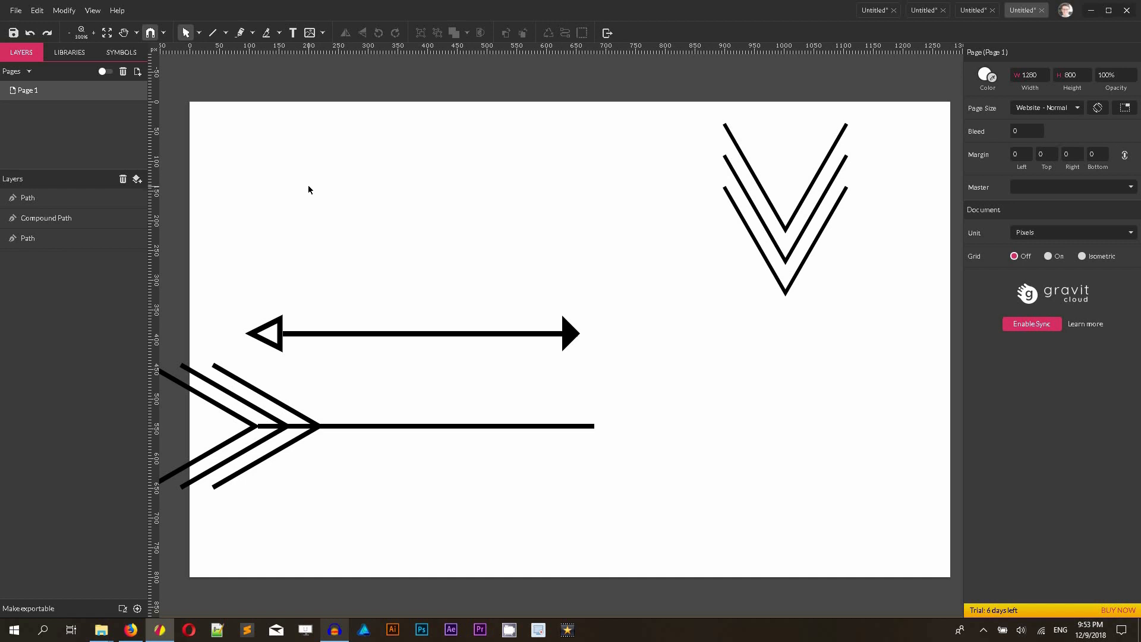
{"action": "mouse_move", "coordinate": [387, 186]}
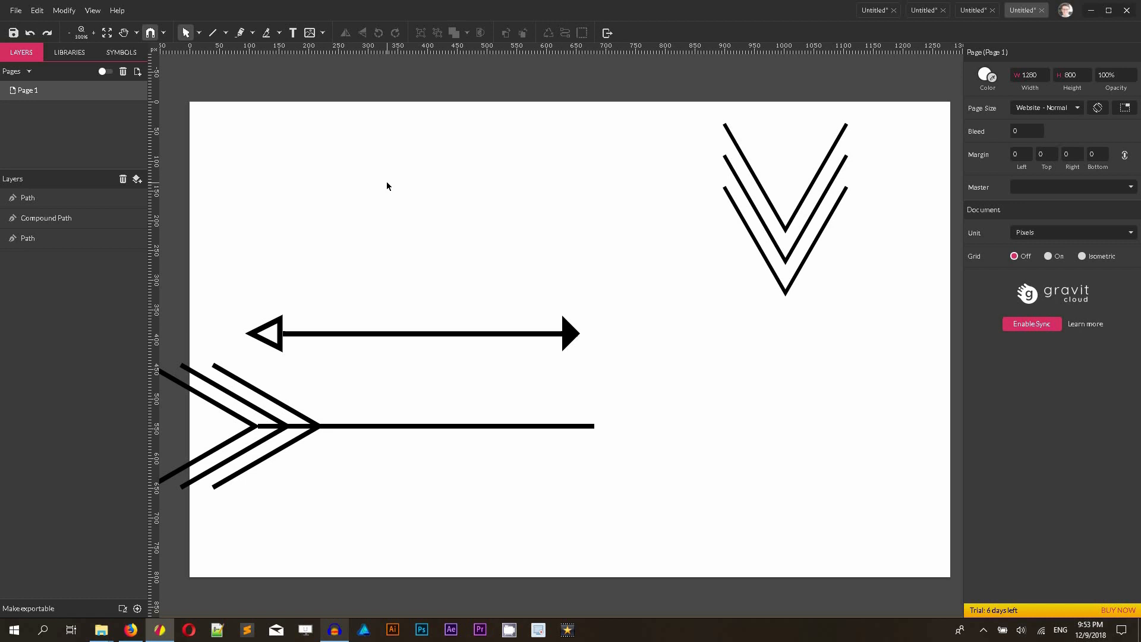